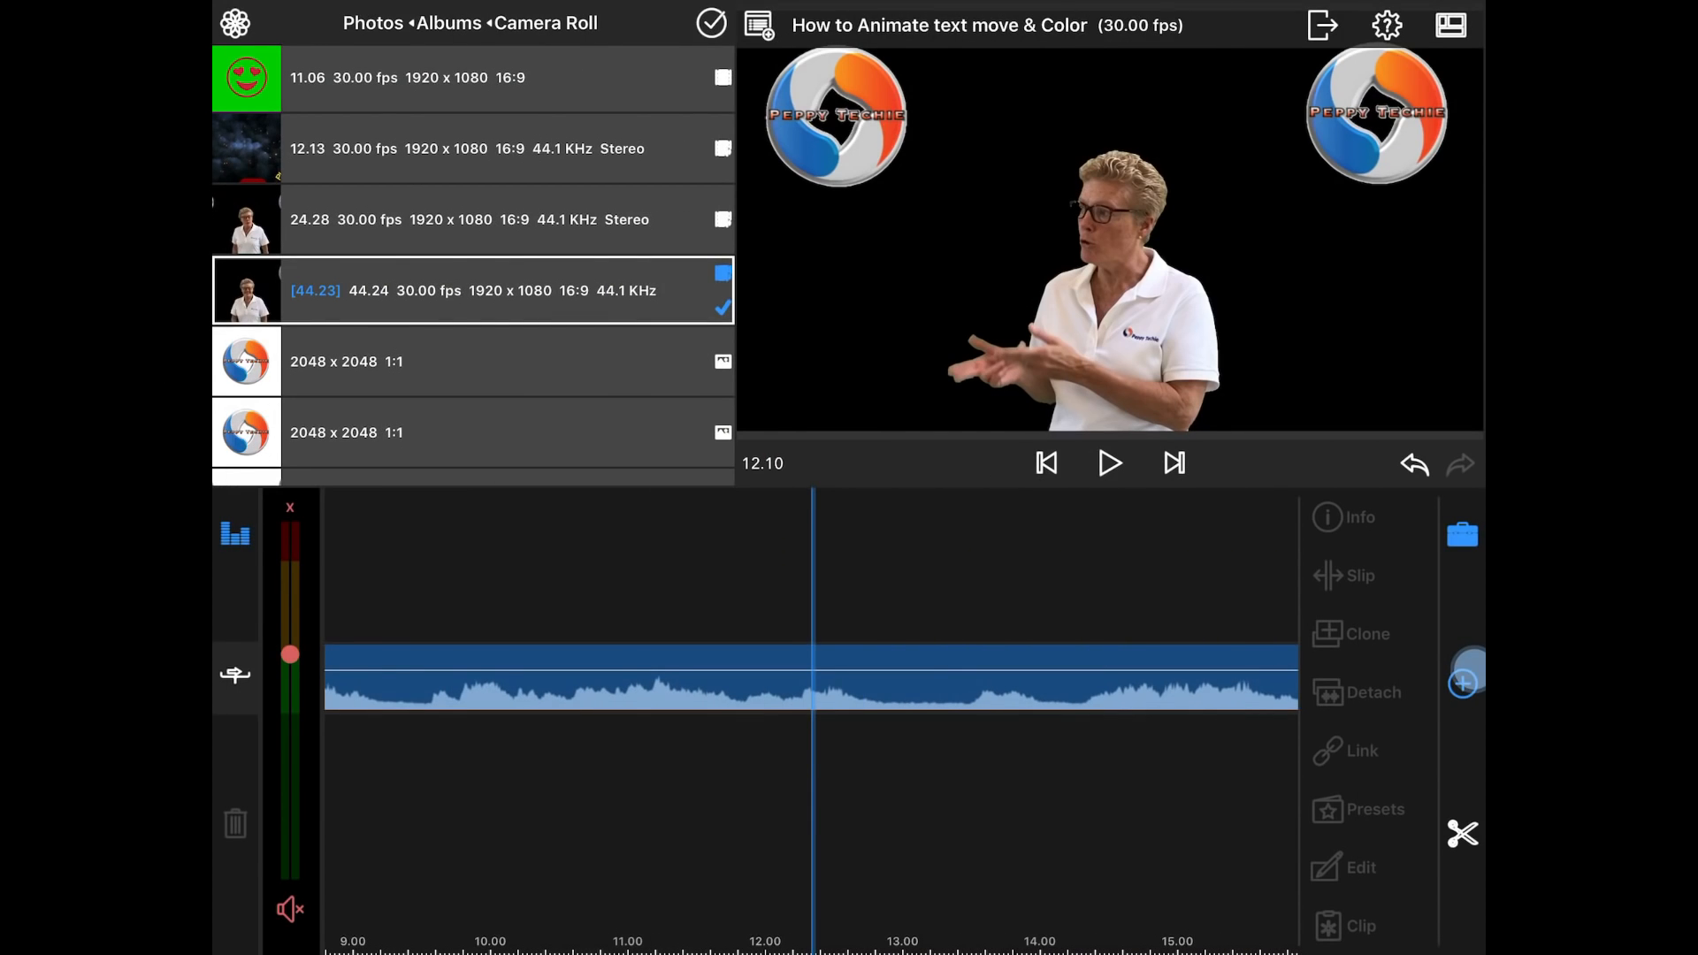
# Step: Add a new Overlay Title clip at the playhead, opening its editor with 'Your Text Here'
pyautogui.click(1460, 683)
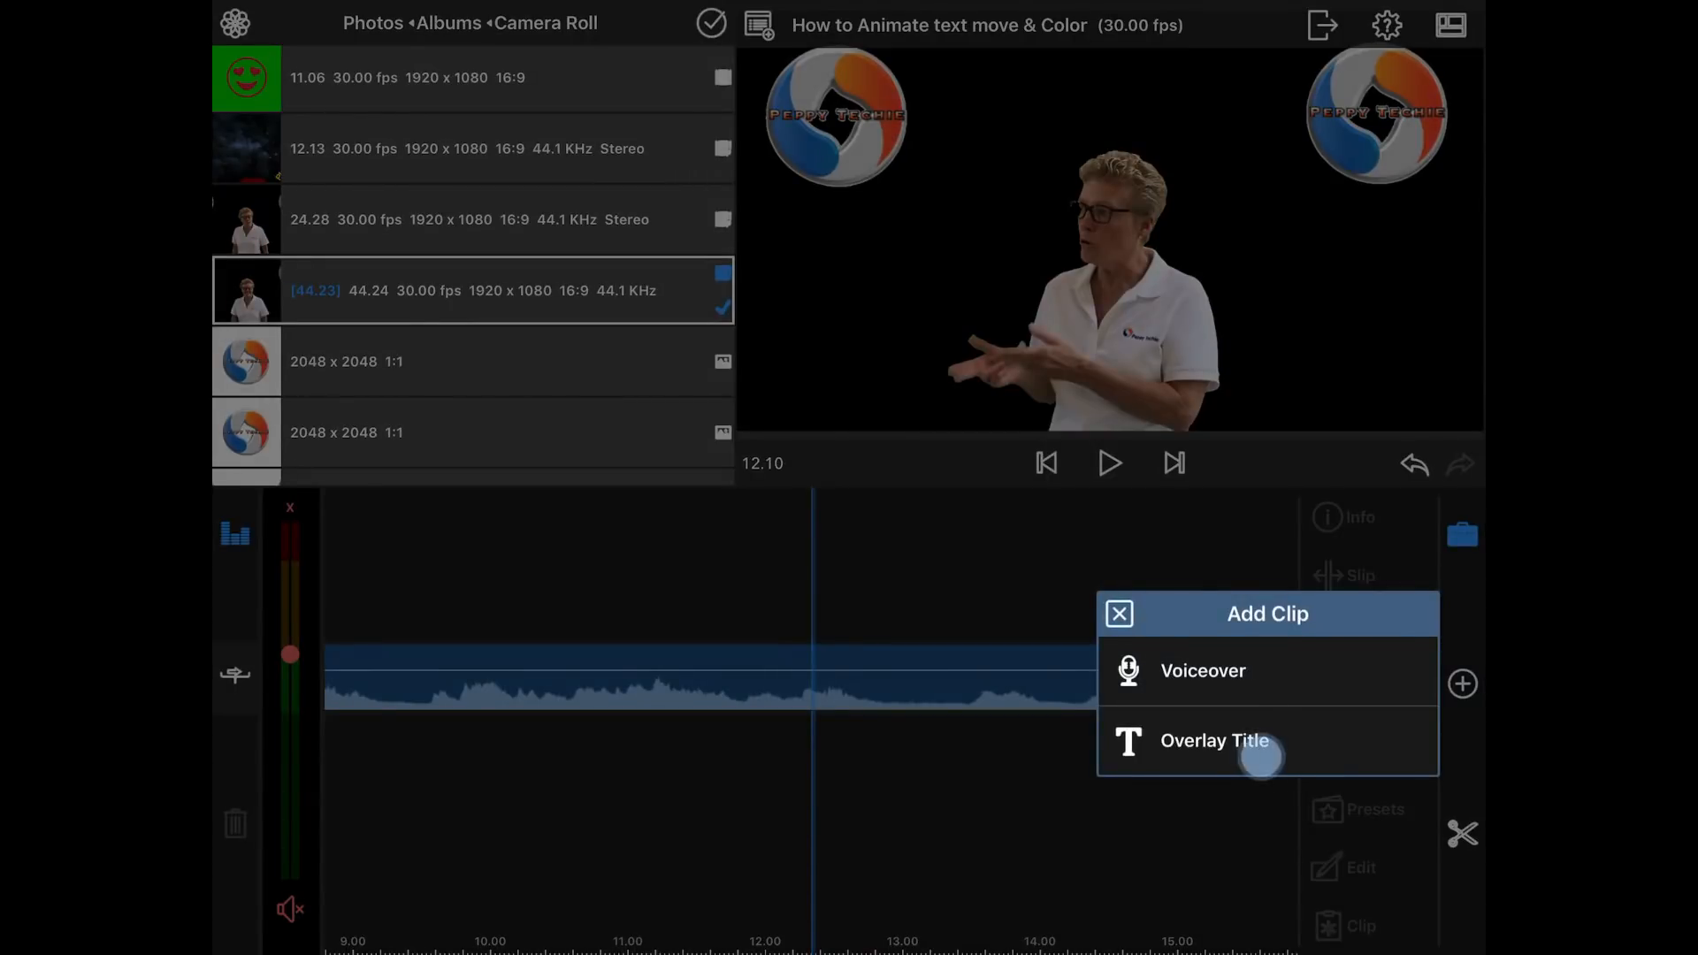
pyautogui.click(1213, 740)
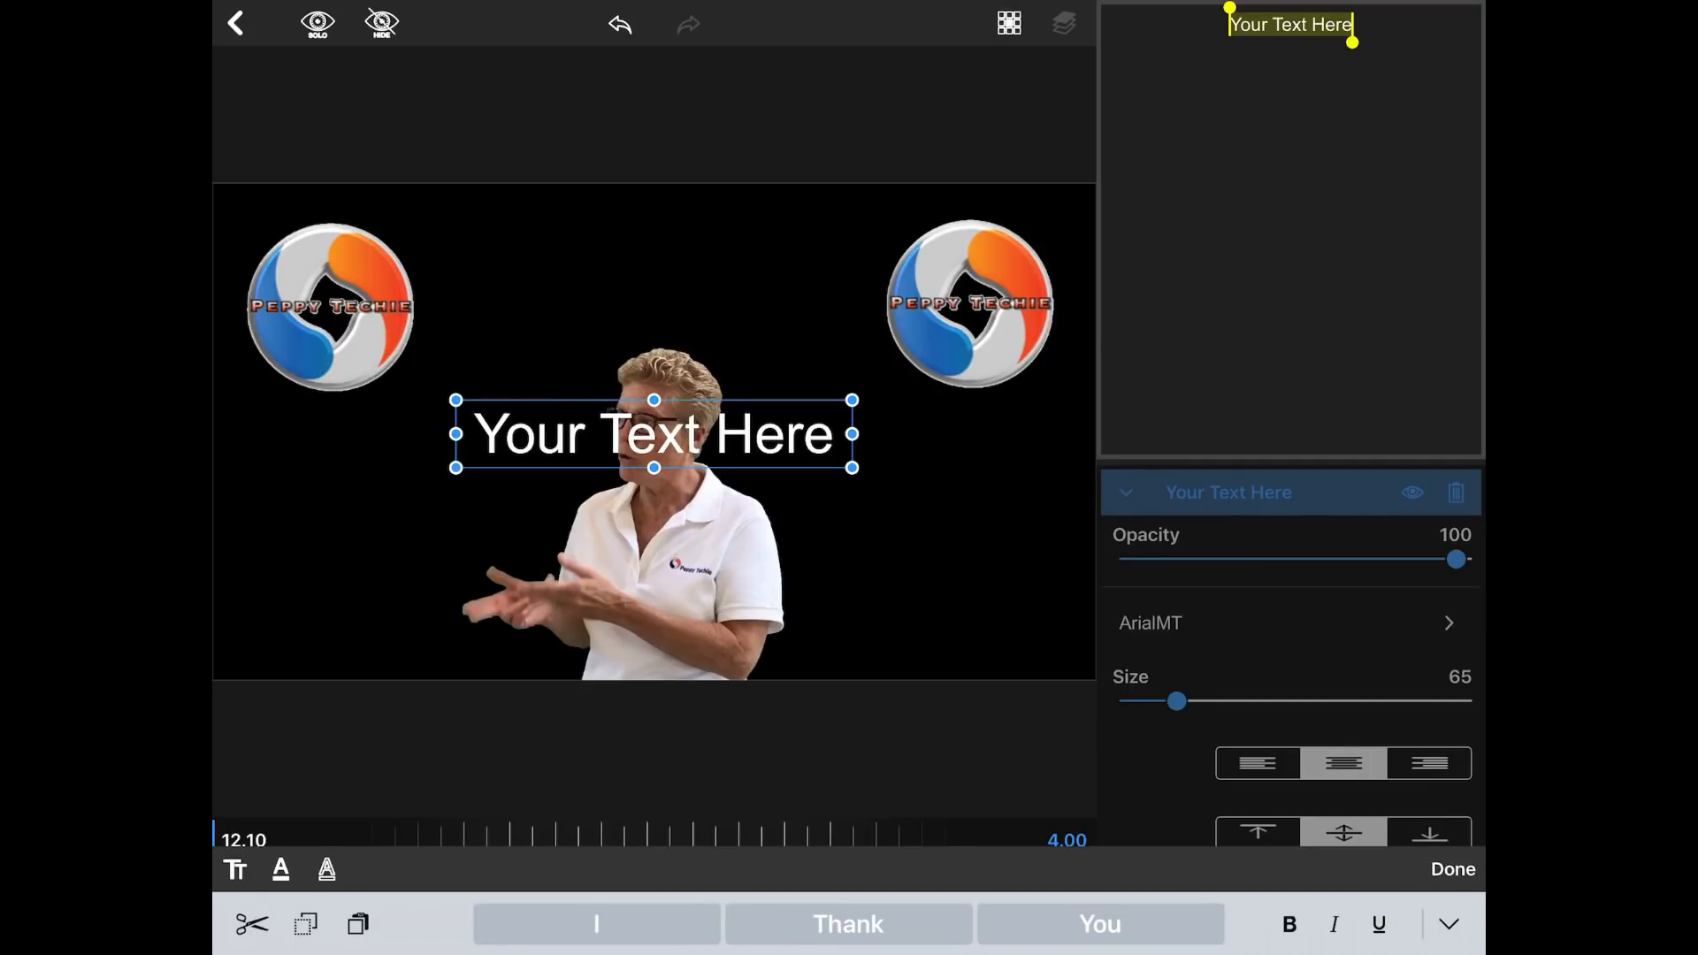
# Step: Replace the placeholder text with the word 'Luma'
pyautogui.write('Luma')
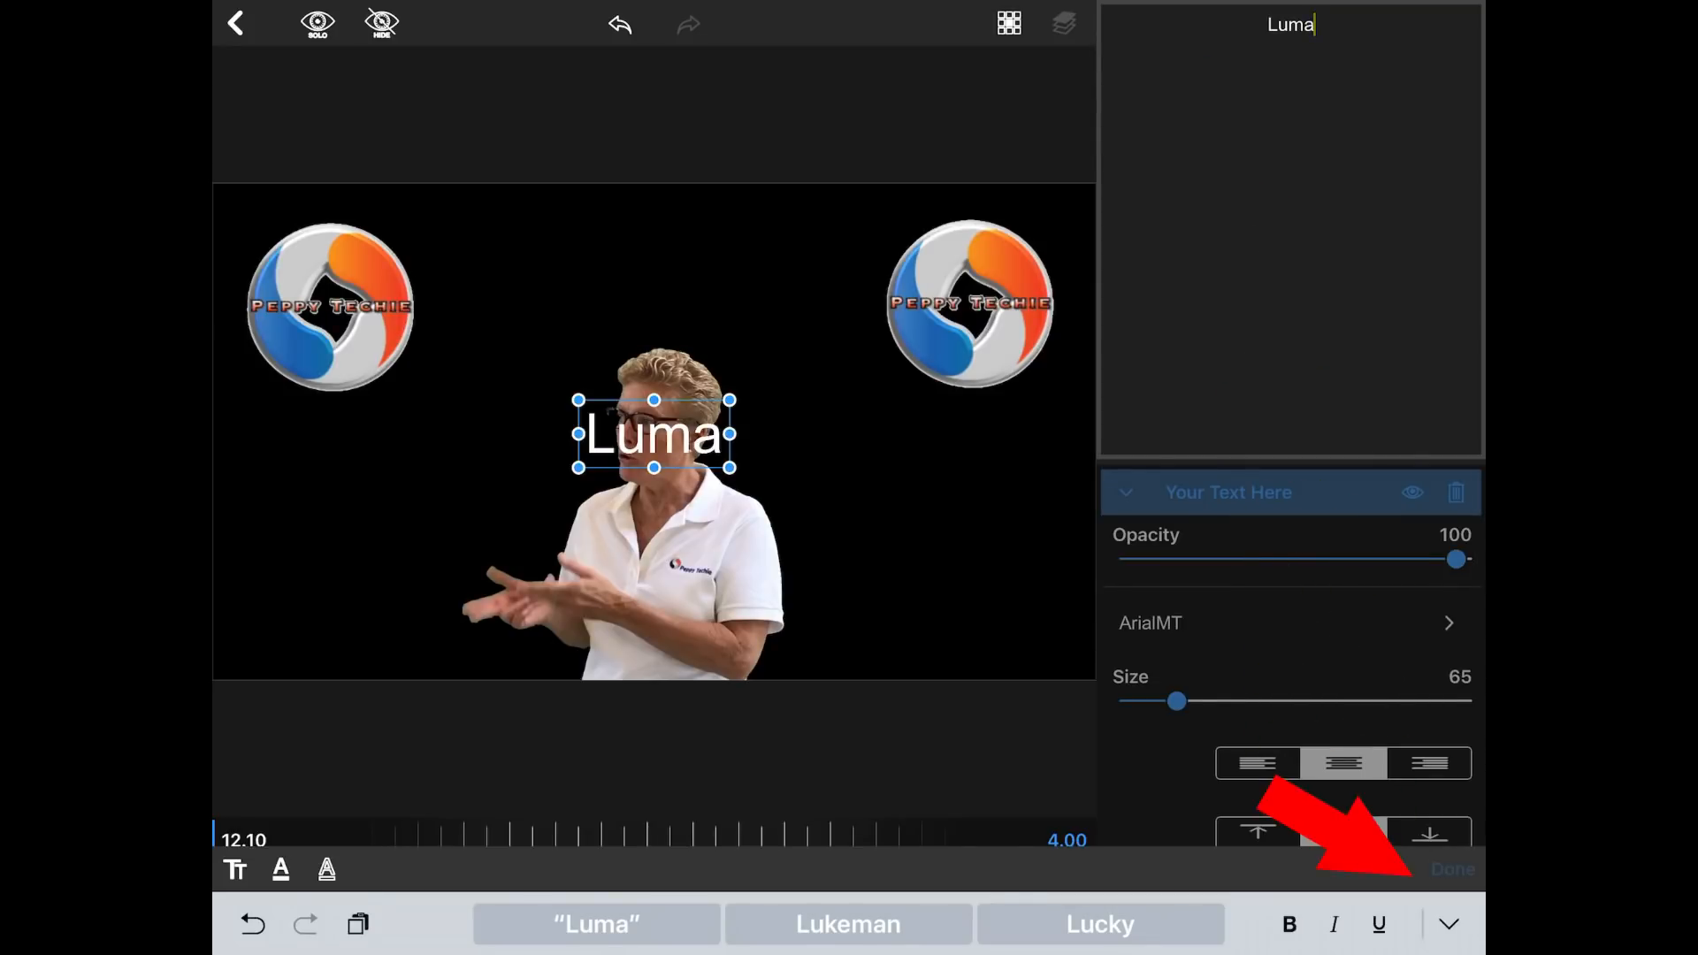
# Step: Finish the text edit and apply a red, white-edged favourite style to Luma
pyautogui.click(1452, 868)
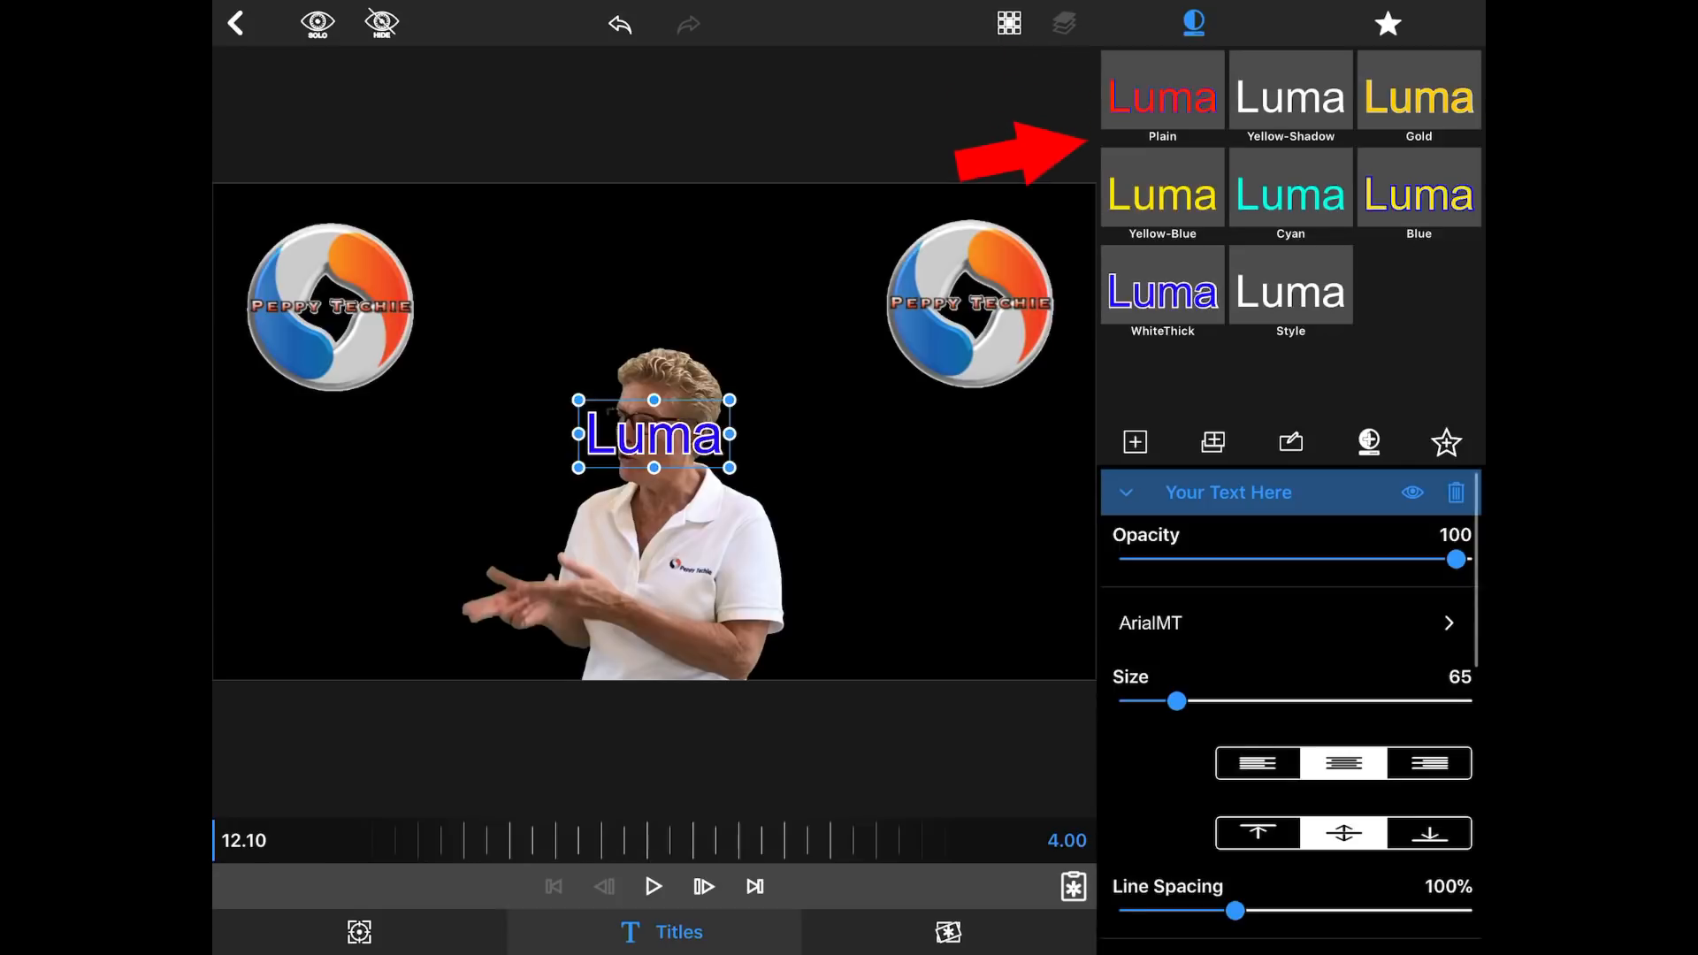
pyautogui.click(1386, 23)
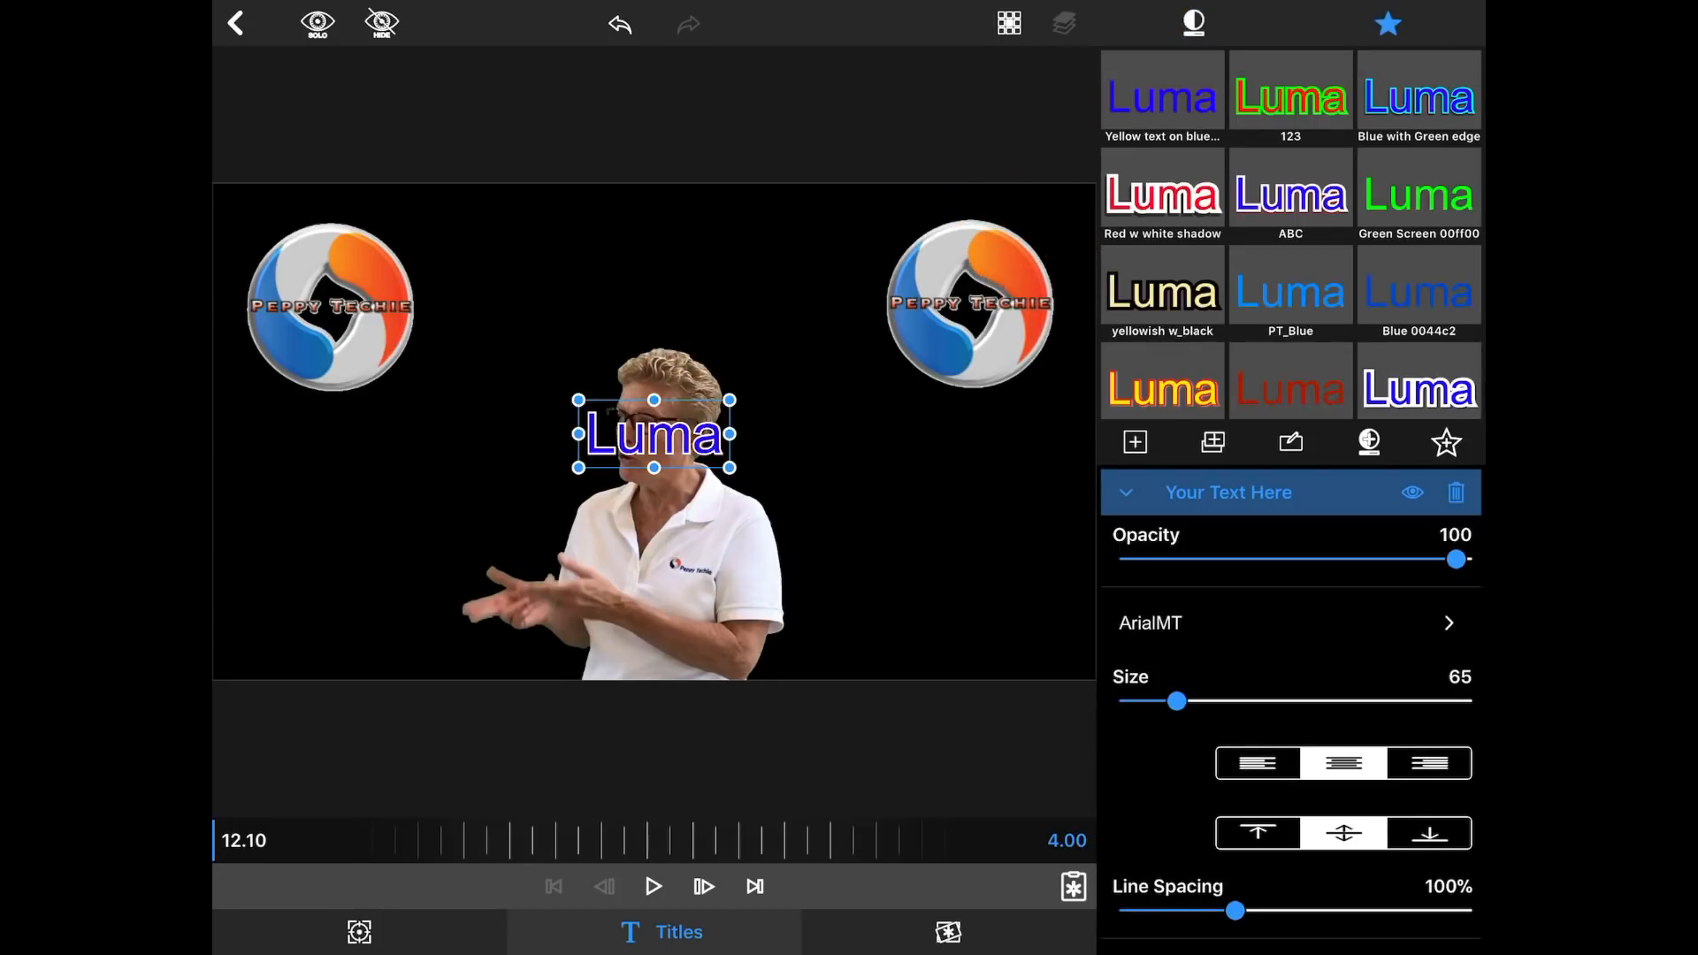
pyautogui.click(1194, 23)
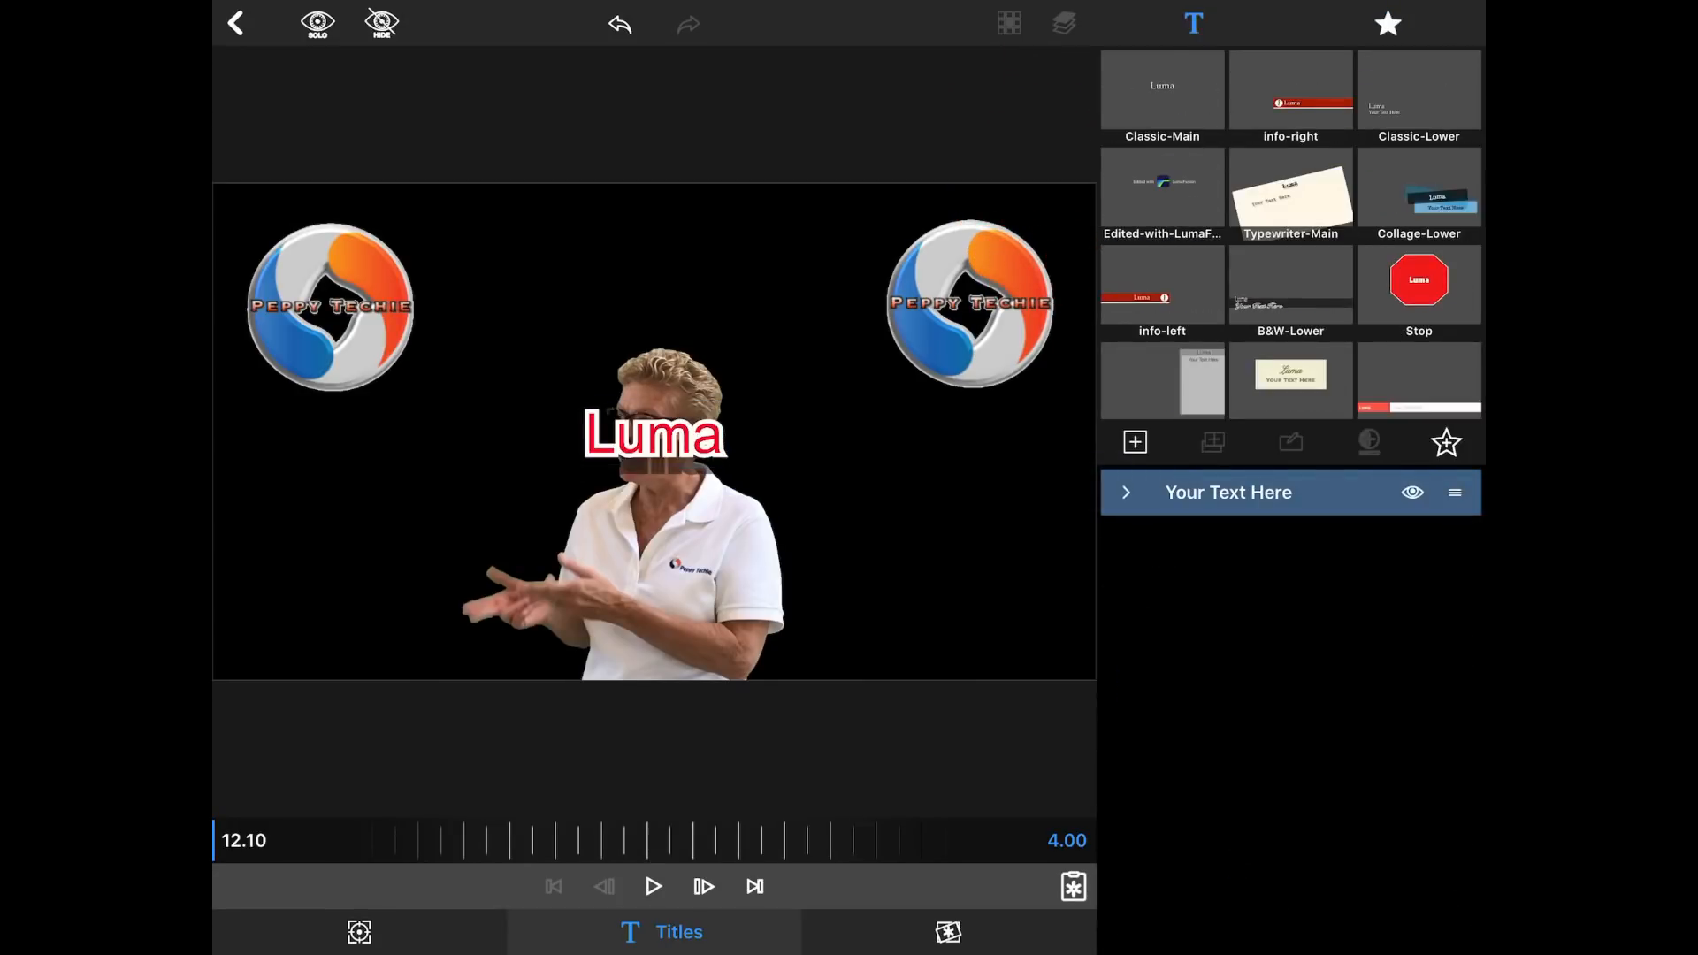
pyautogui.click(1194, 23)
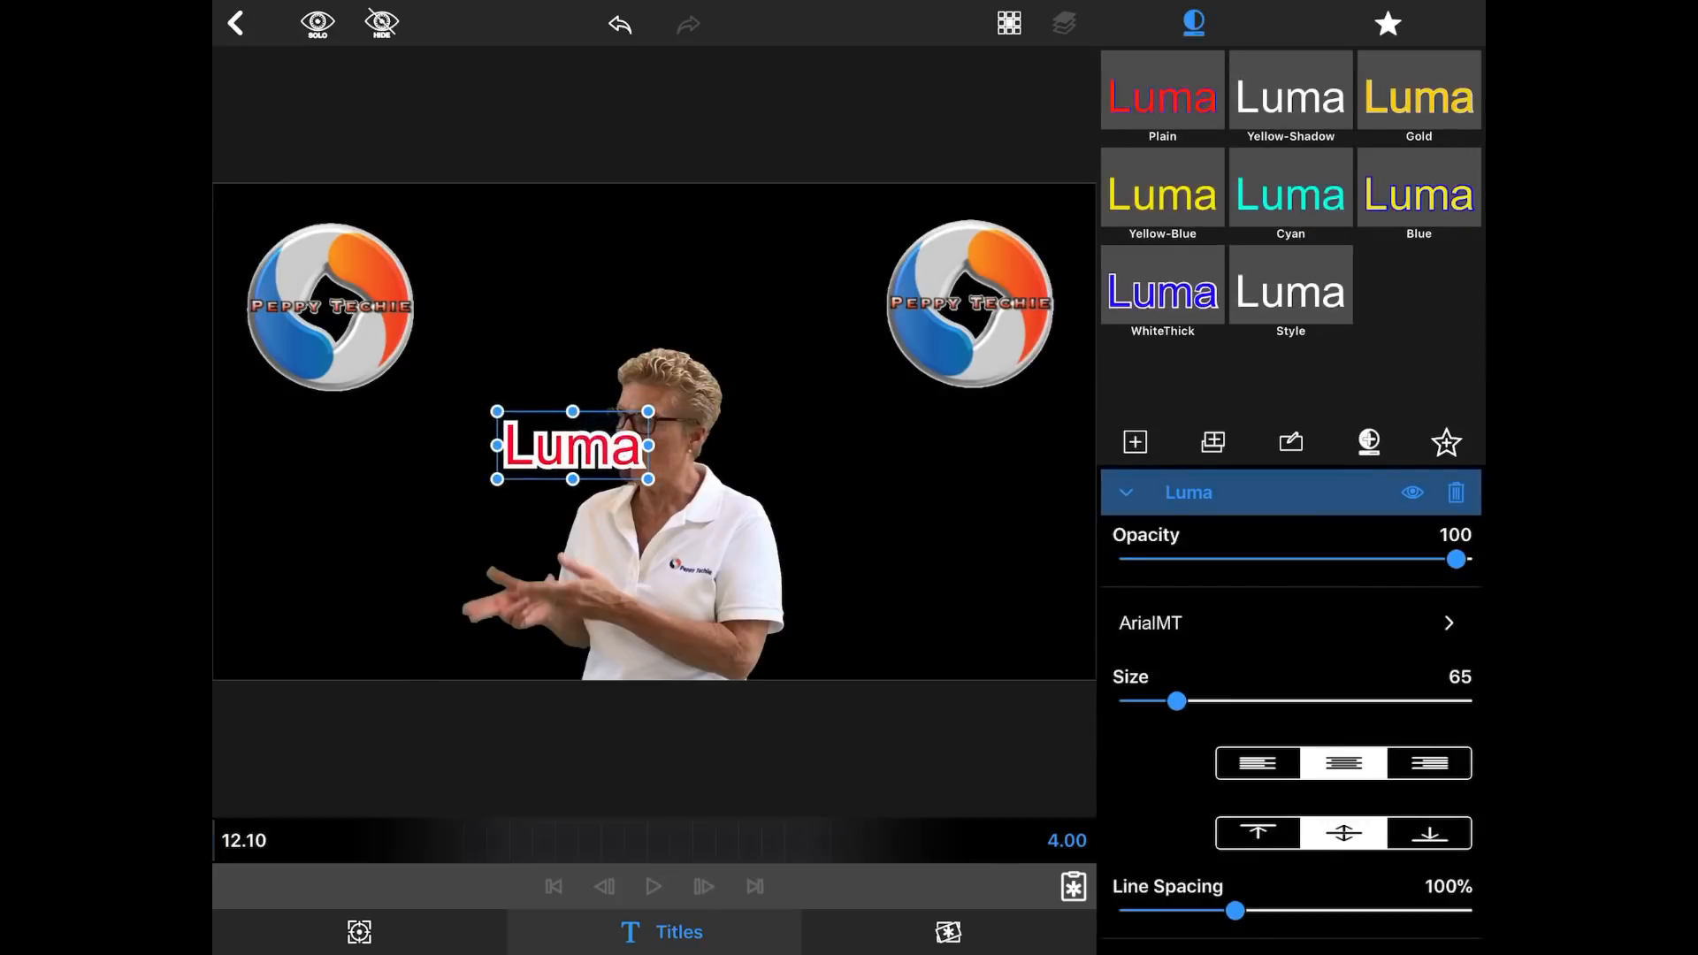
# Step: Move Luma to the lower left of the frame and set its size to 72
pyautogui.moveTo(571, 444); pyautogui.dragTo(325, 620)
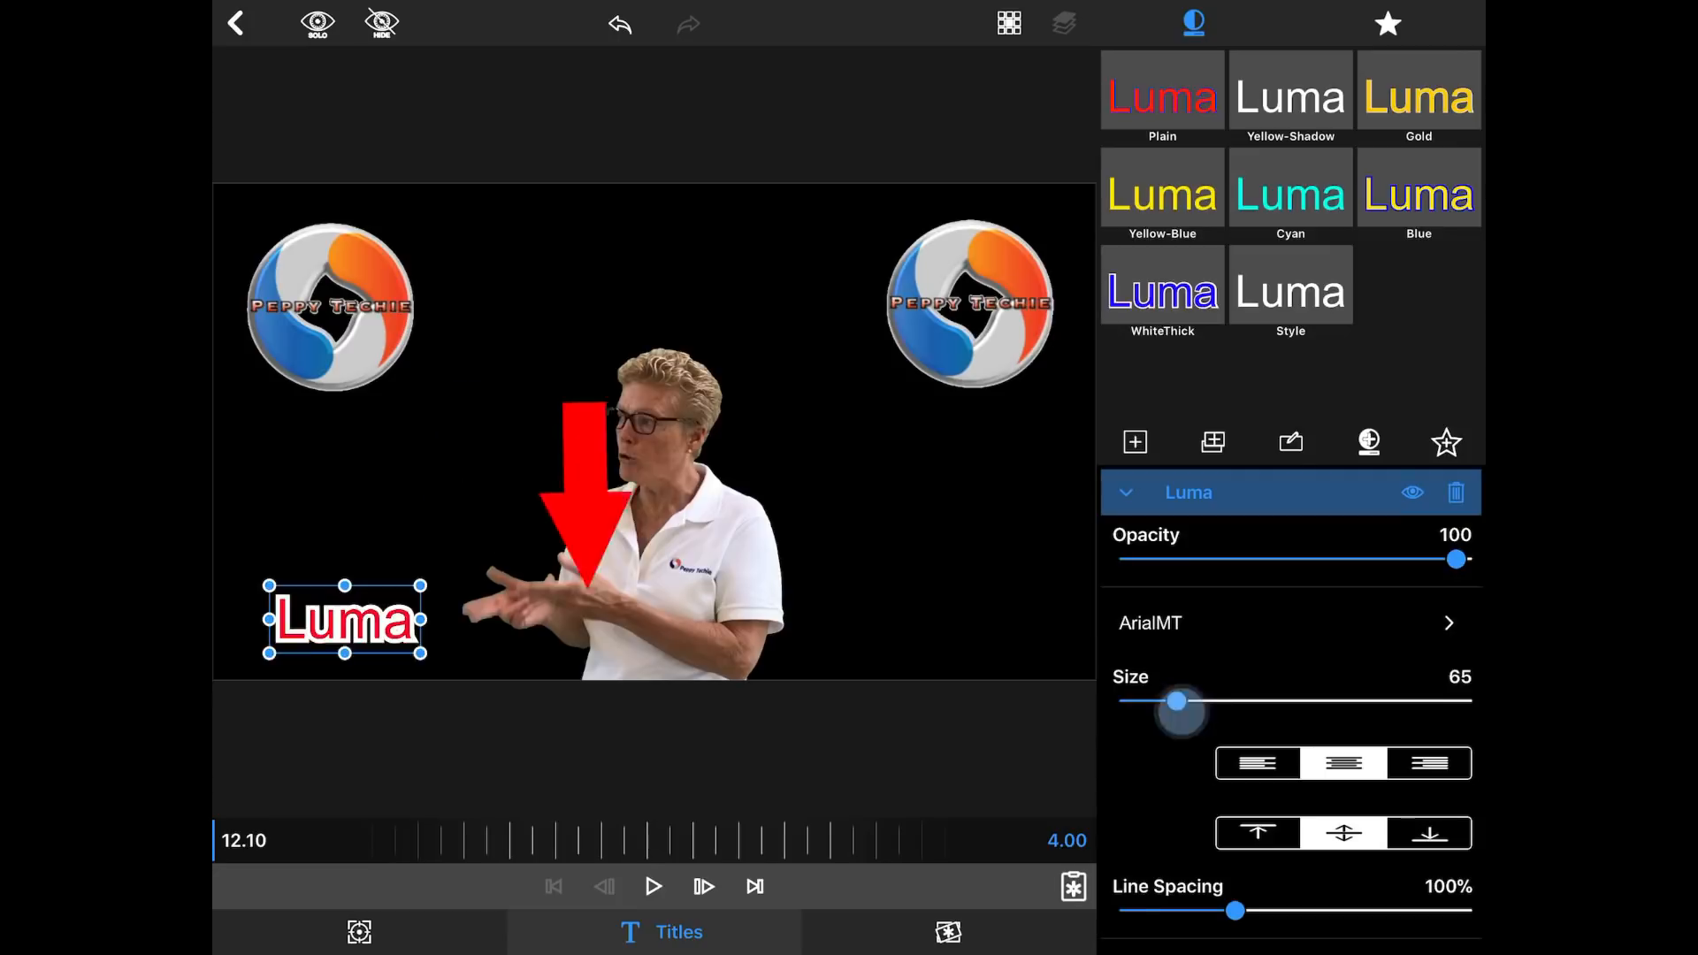
pyautogui.moveTo(1178, 700); pyautogui.dragTo(1164, 700)
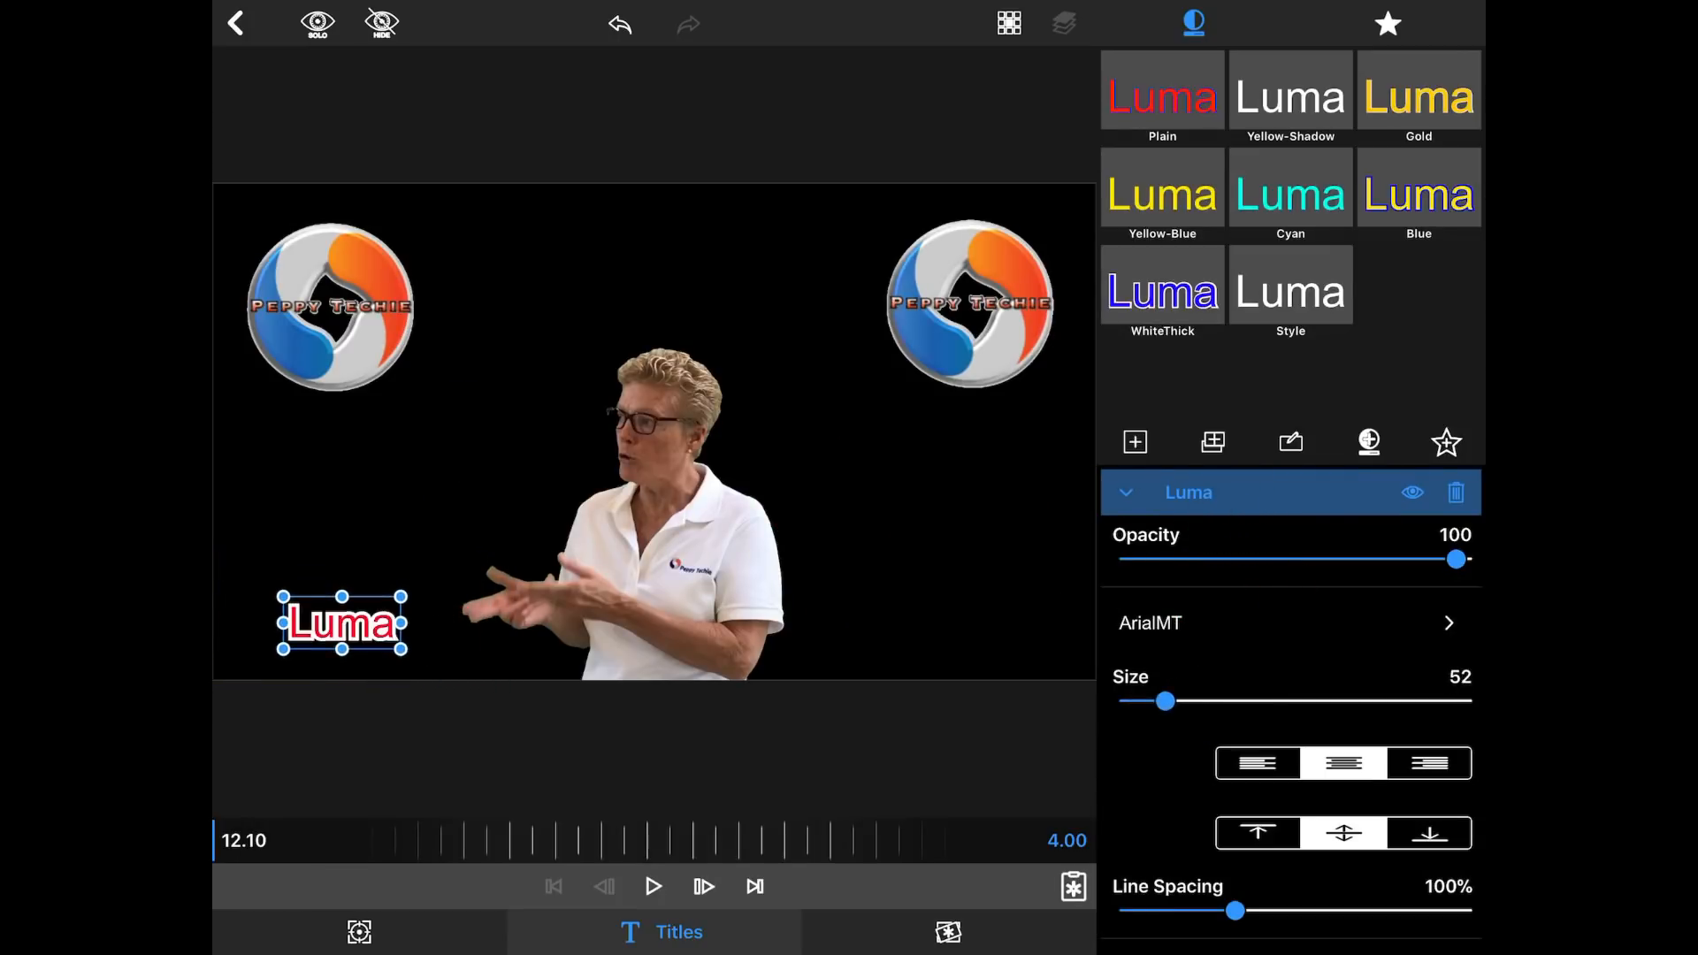
pyautogui.moveTo(1163, 700); pyautogui.dragTo(1175, 702)
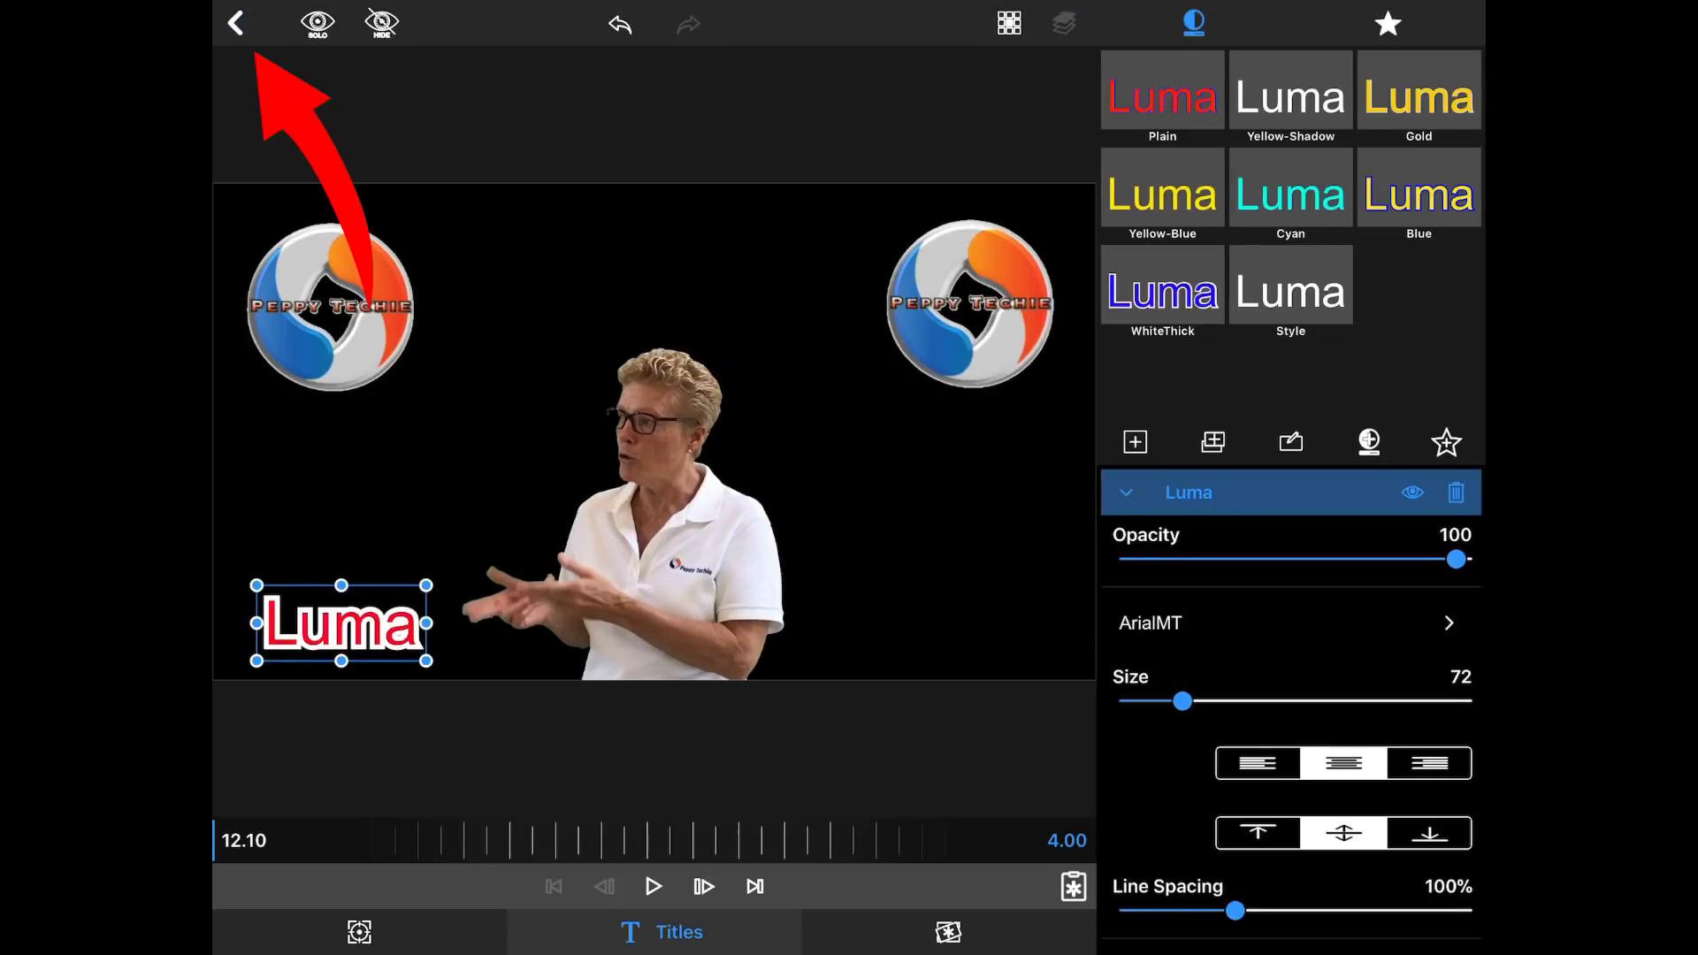
# Step: Return to the timeline and add a second Overlay Title above the Luma title
pyautogui.click(236, 23)
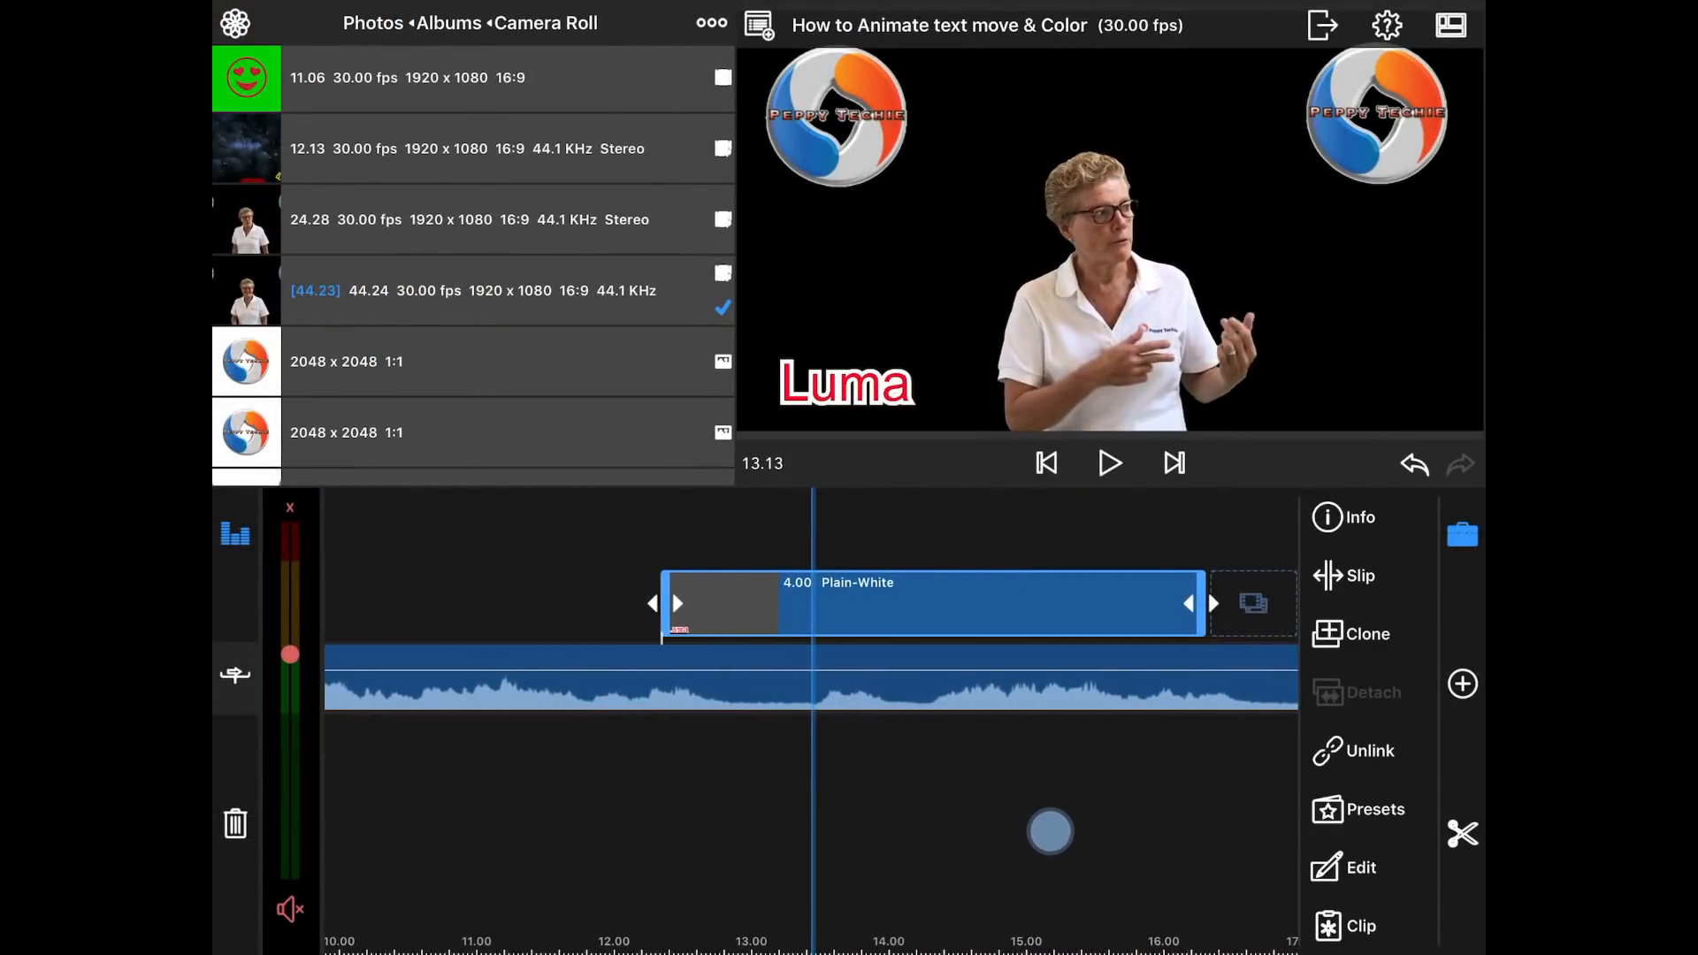
pyautogui.click(1460, 682)
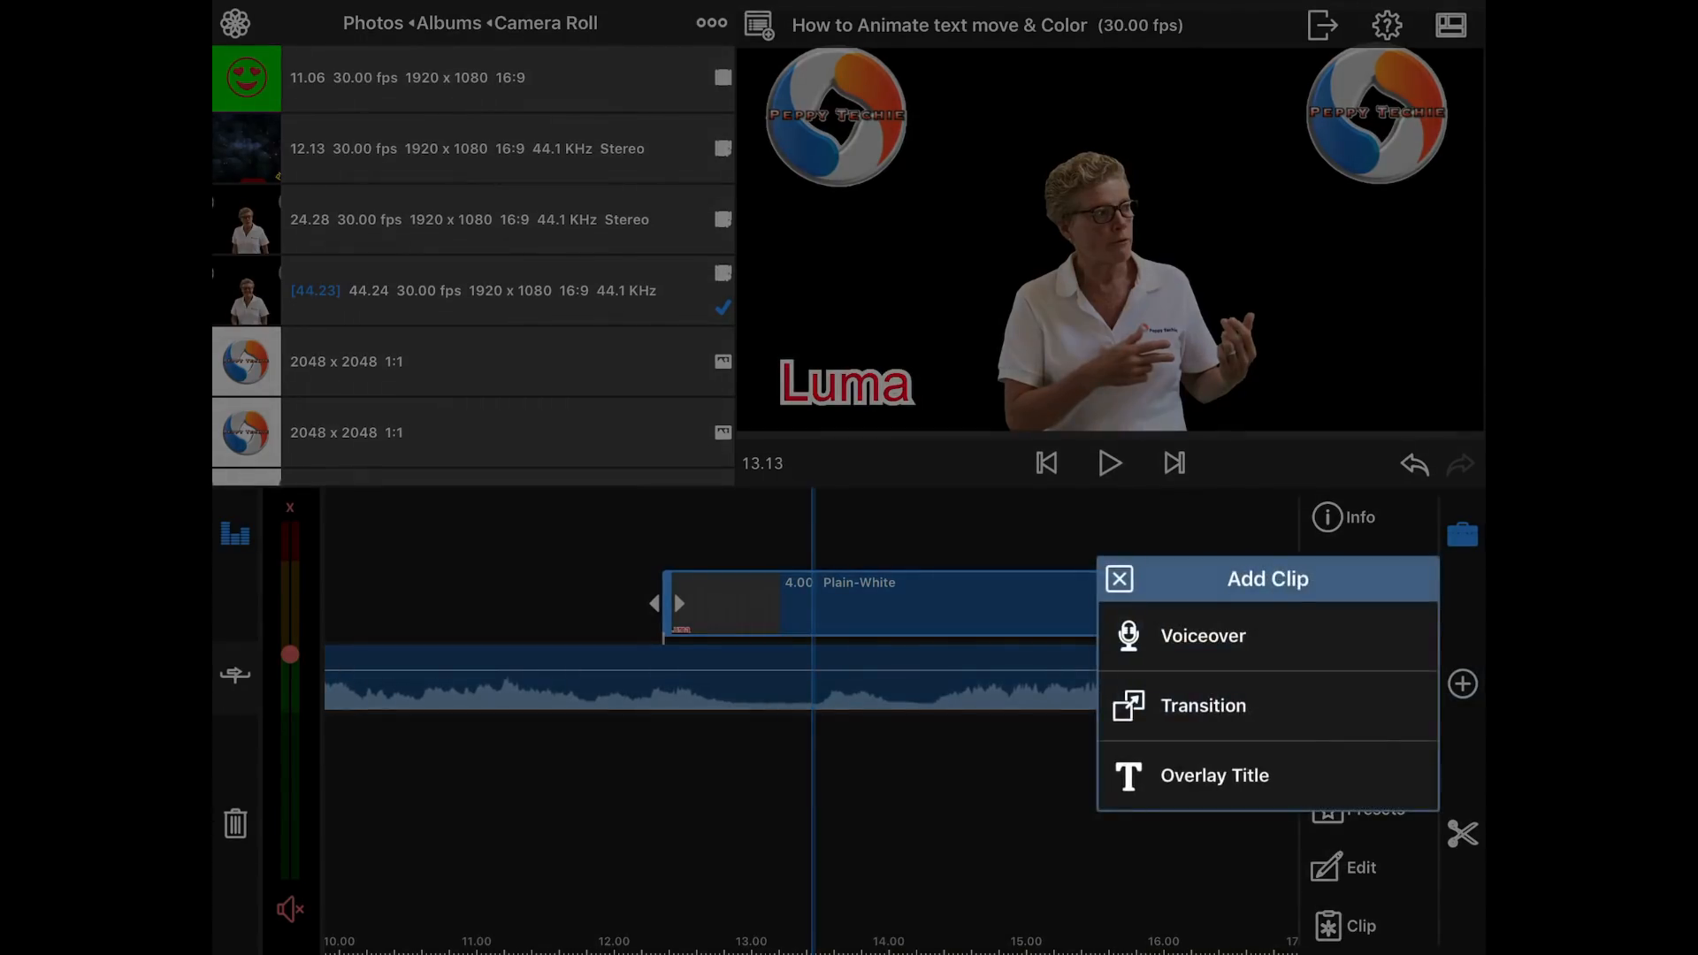
pyautogui.click(1213, 775)
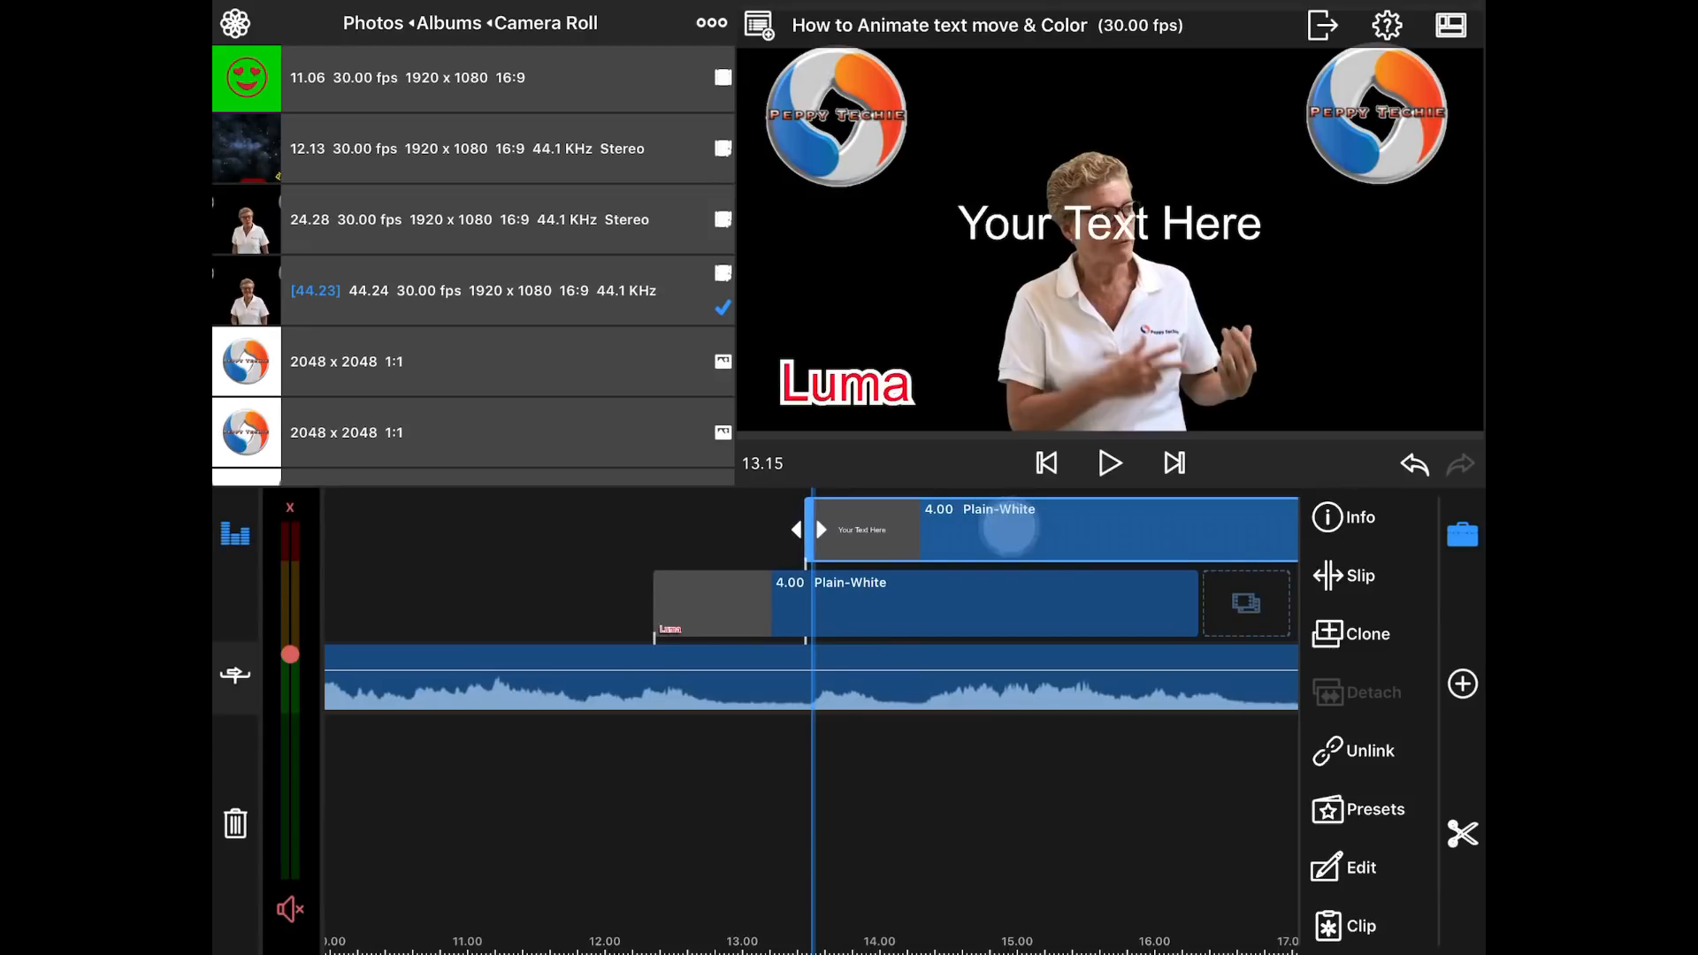
# Step: Edit the second title and change its text to 'Fusion'
pyautogui.click(1361, 866)
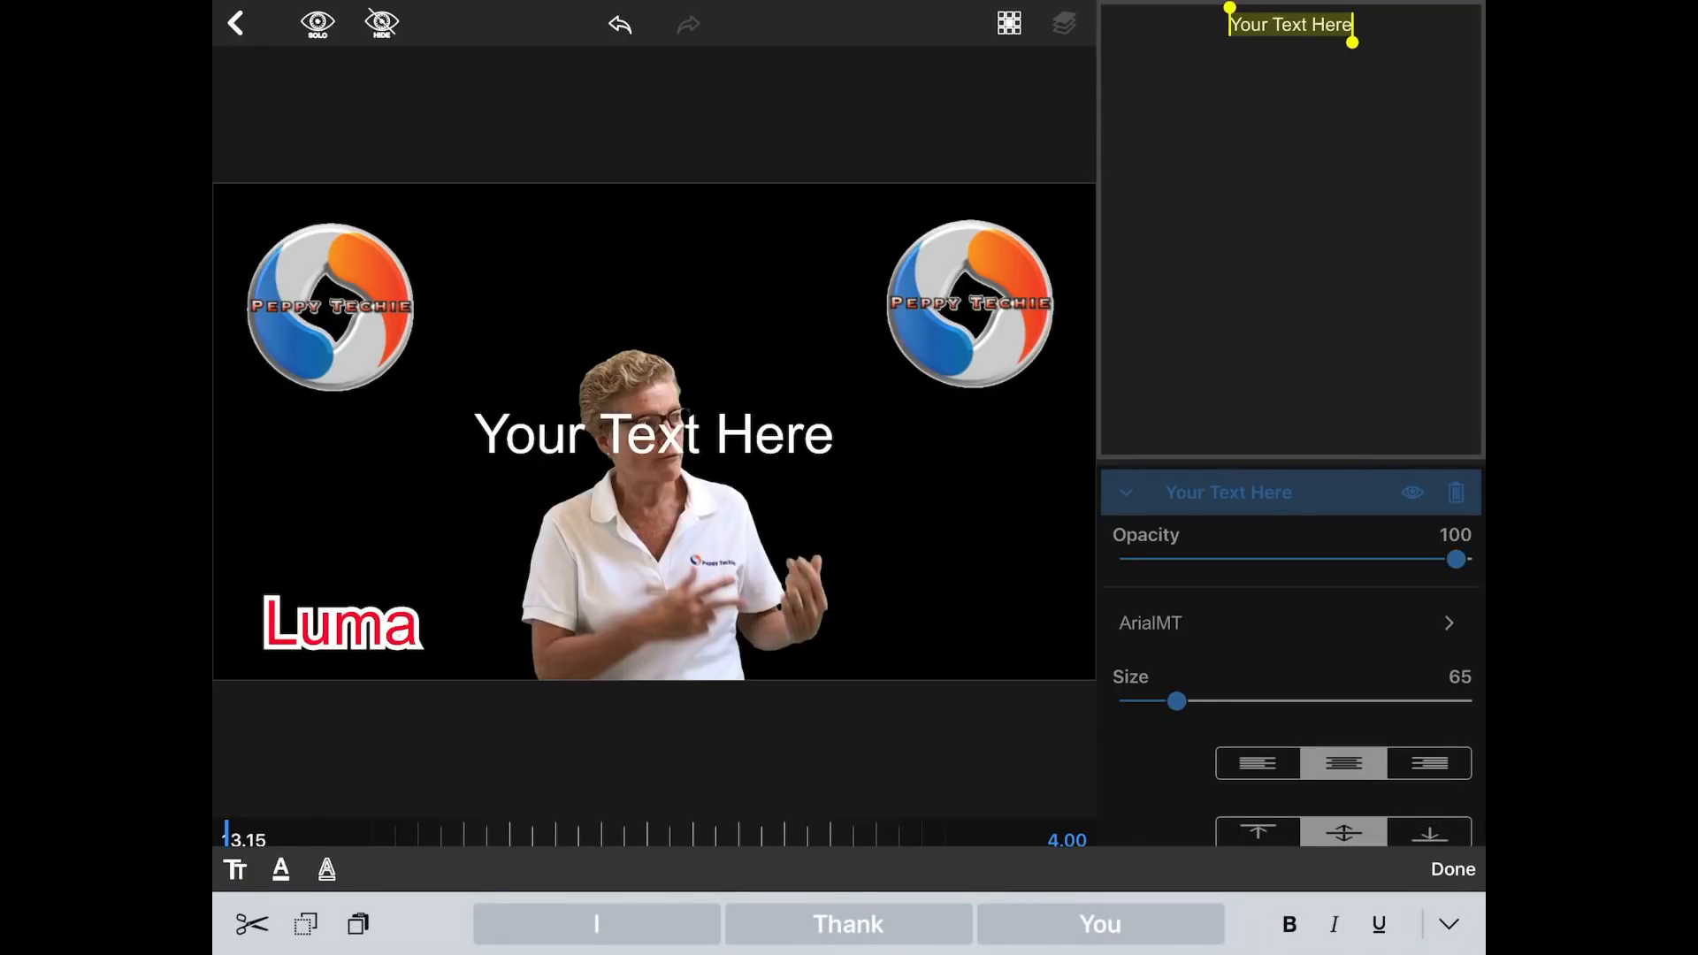
pyautogui.write('Fusion')
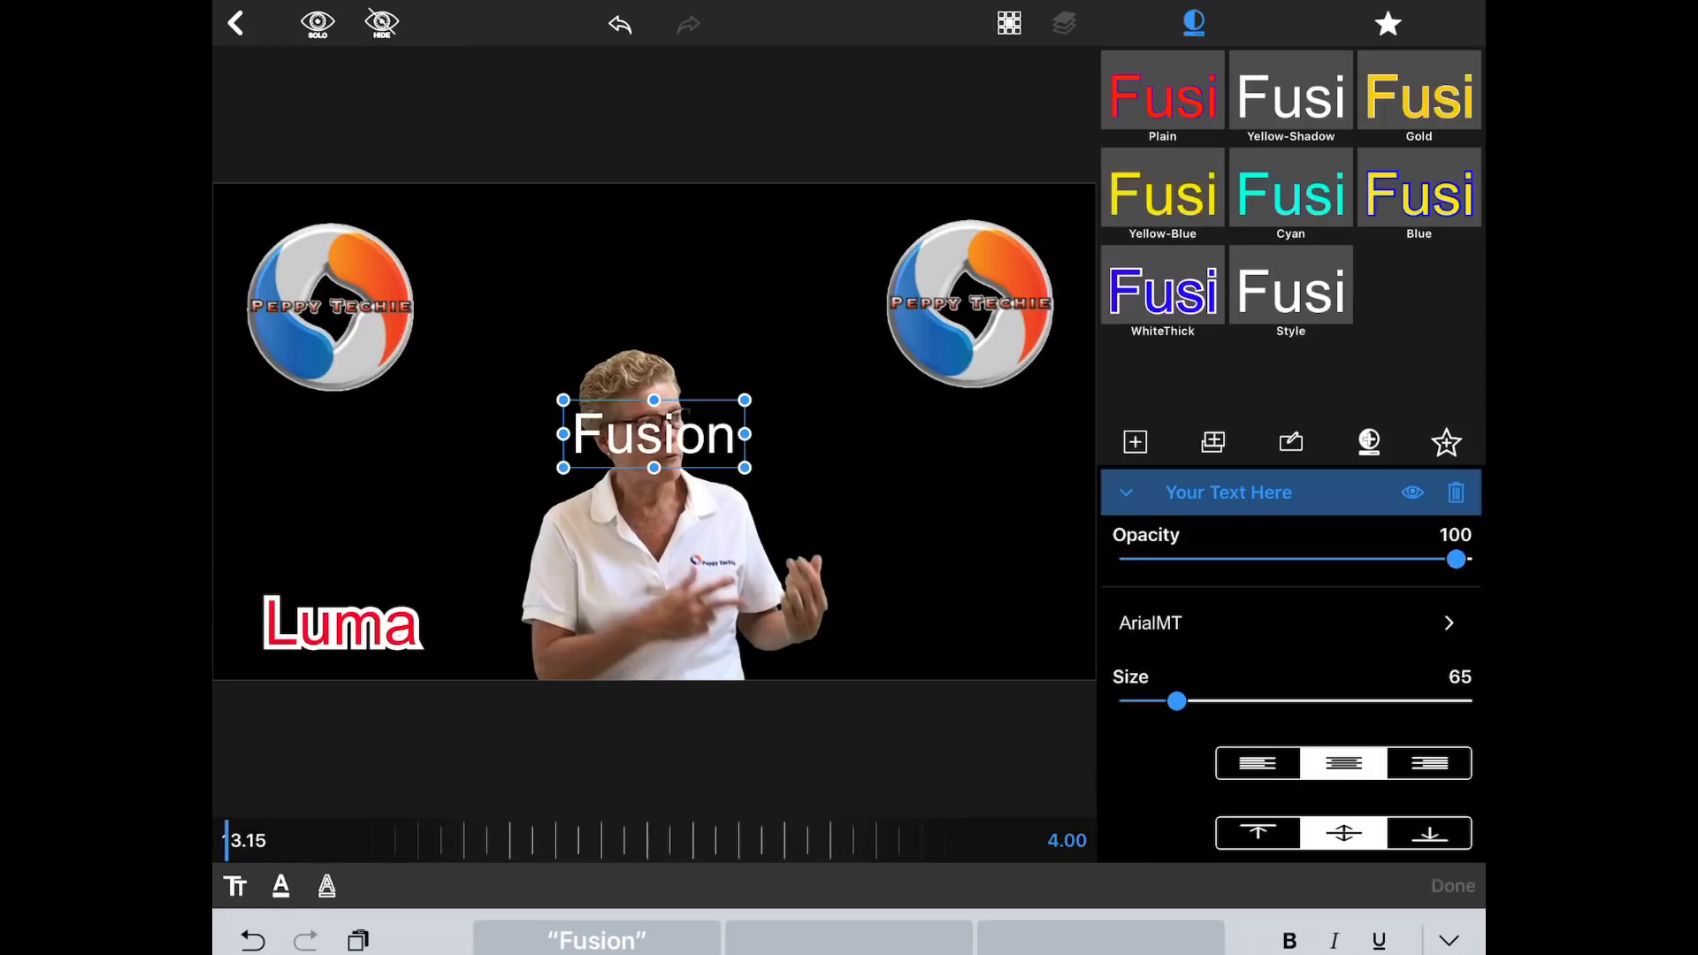
# Step: Move Fusion to the lower right and raise its white Edge Width to 17
pyautogui.moveTo(654, 433); pyautogui.dragTo(955, 566)
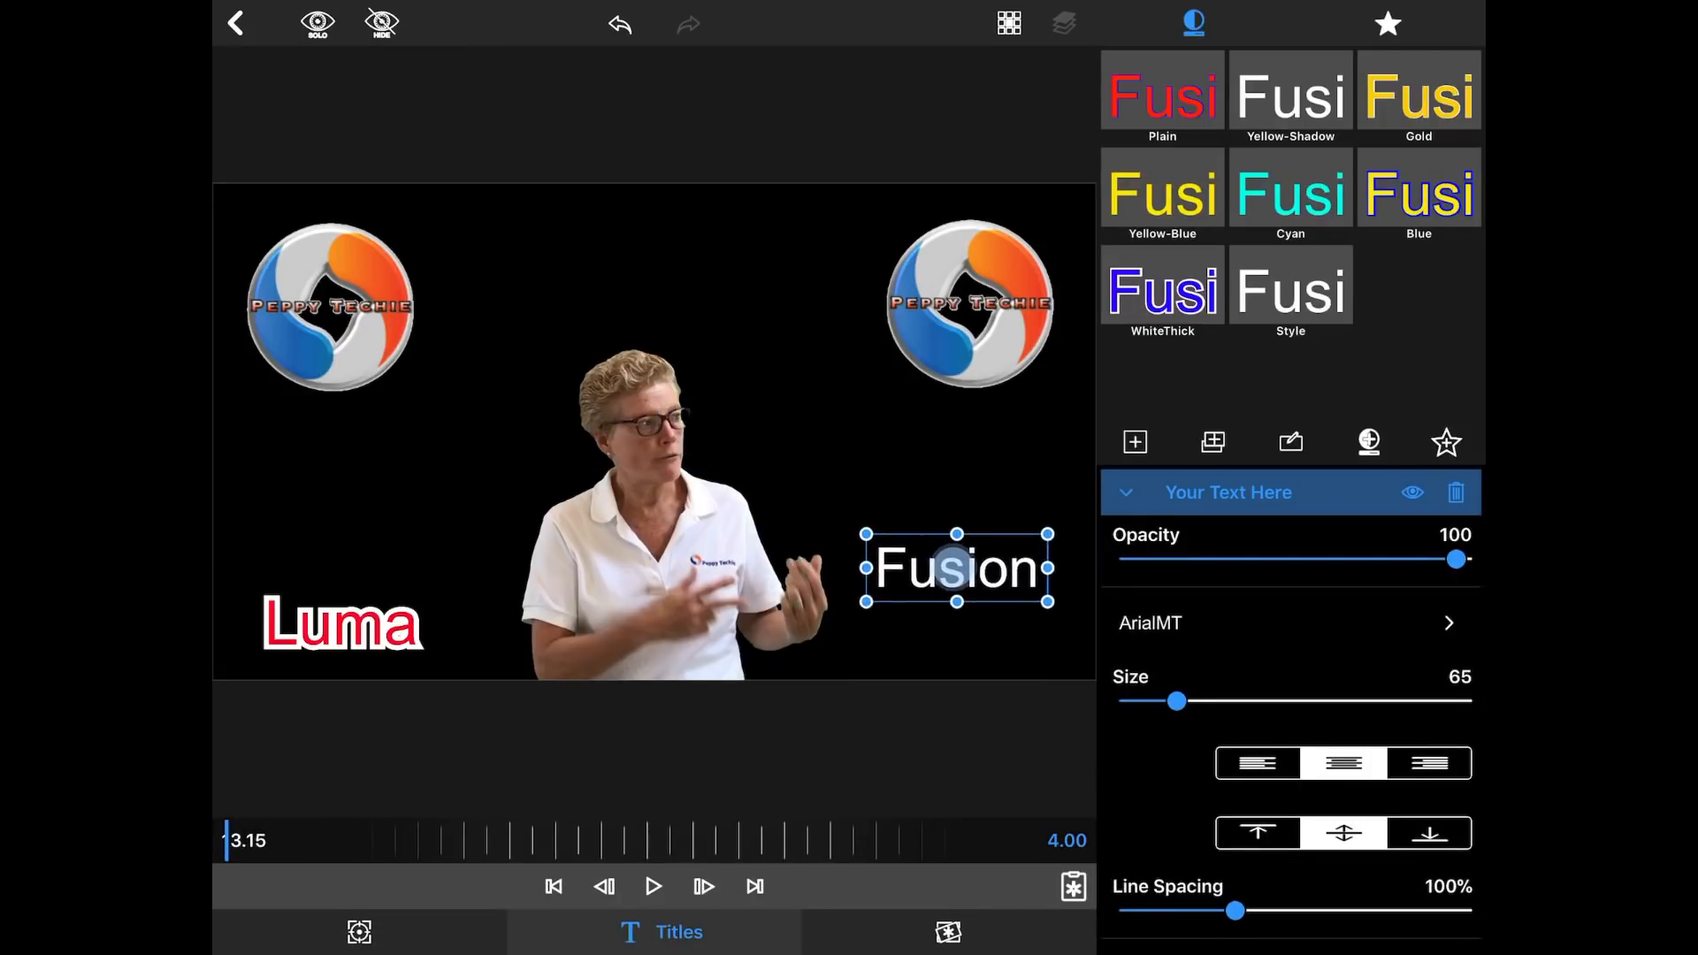
pyautogui.moveTo(957, 566); pyautogui.dragTo(945, 610)
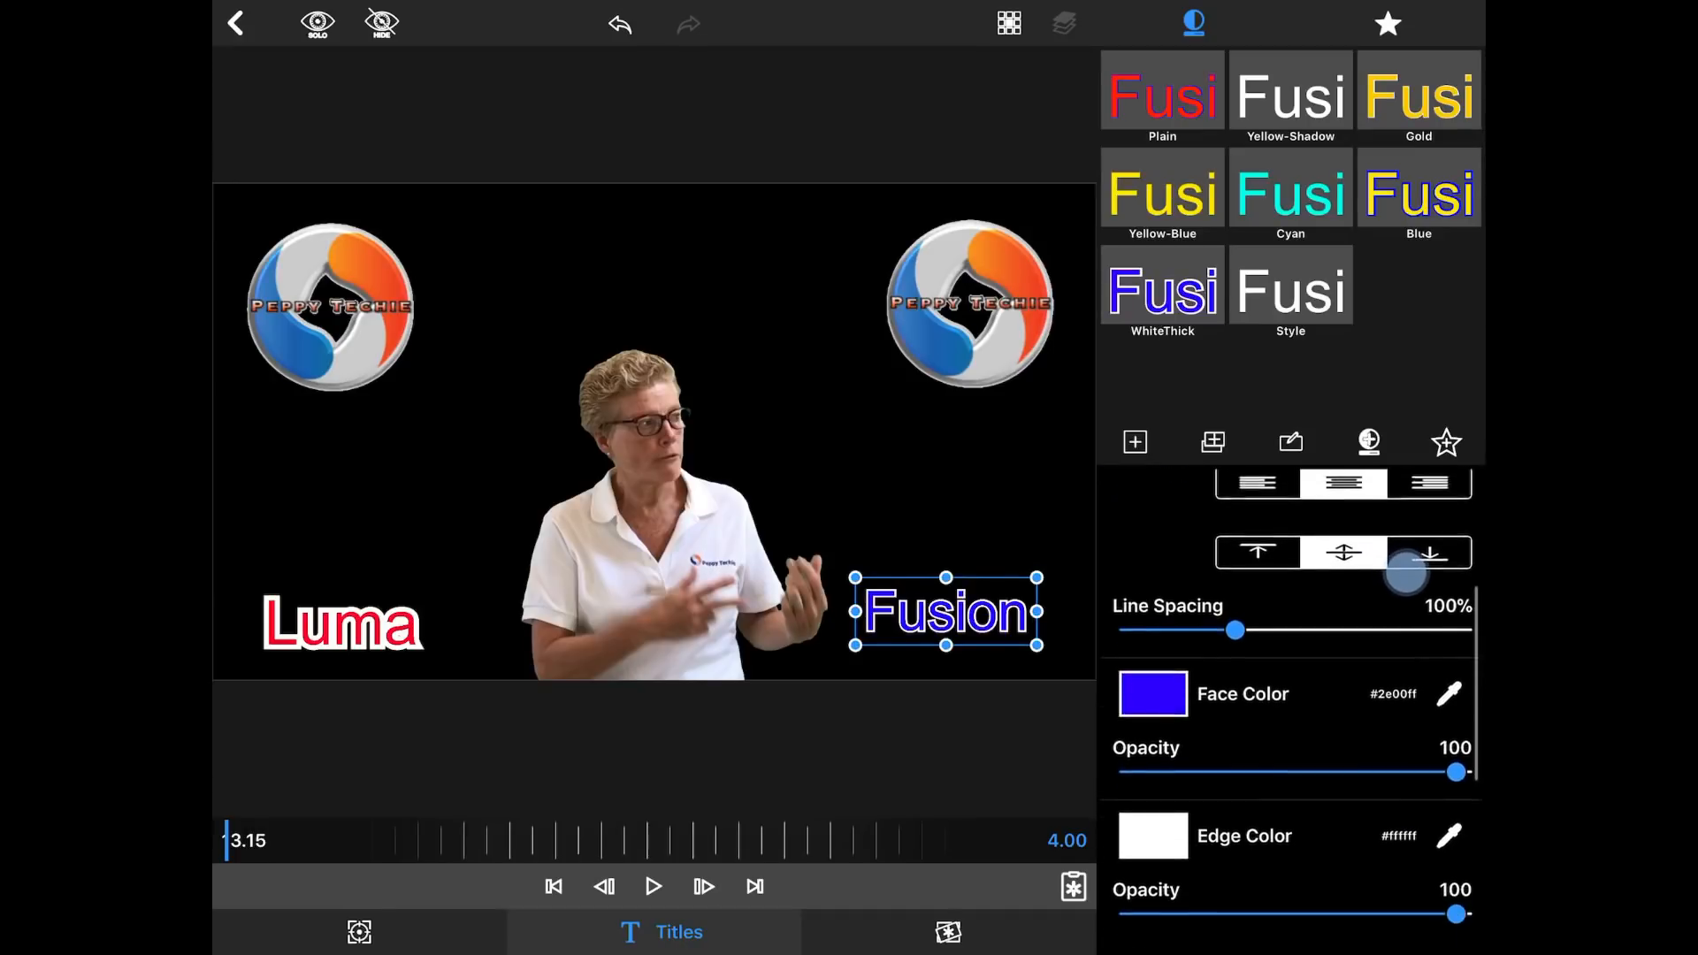
pyautogui.scroll(-3)
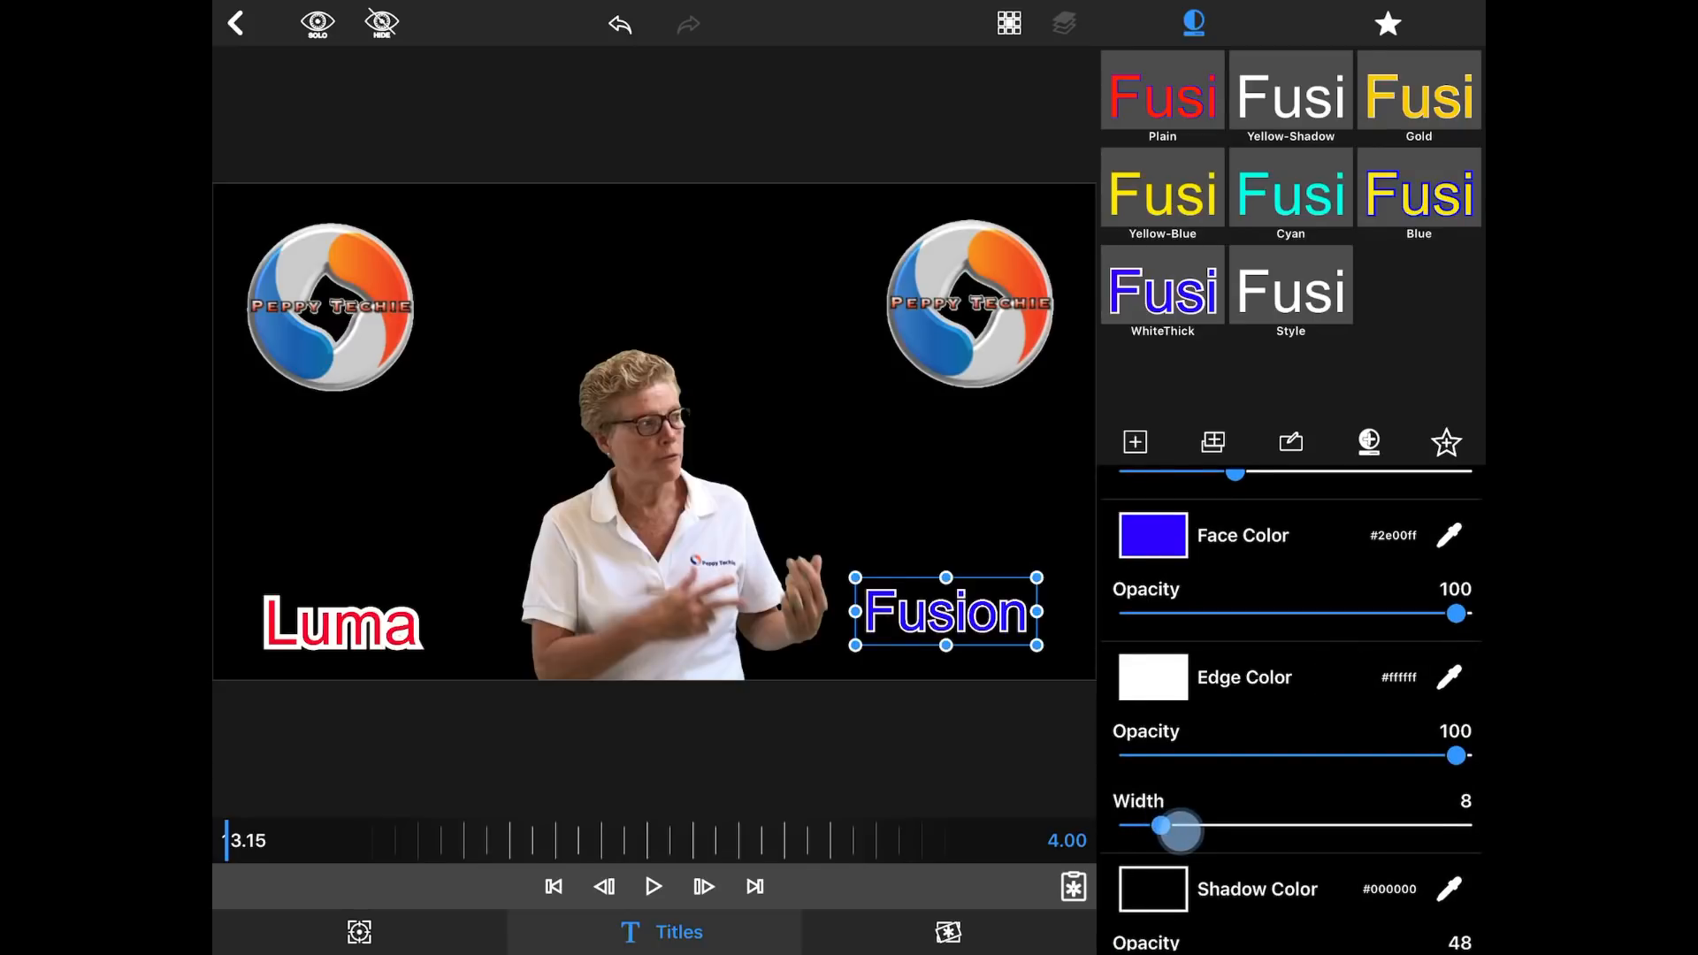
pyautogui.moveTo(1164, 826); pyautogui.dragTo(1180, 826)
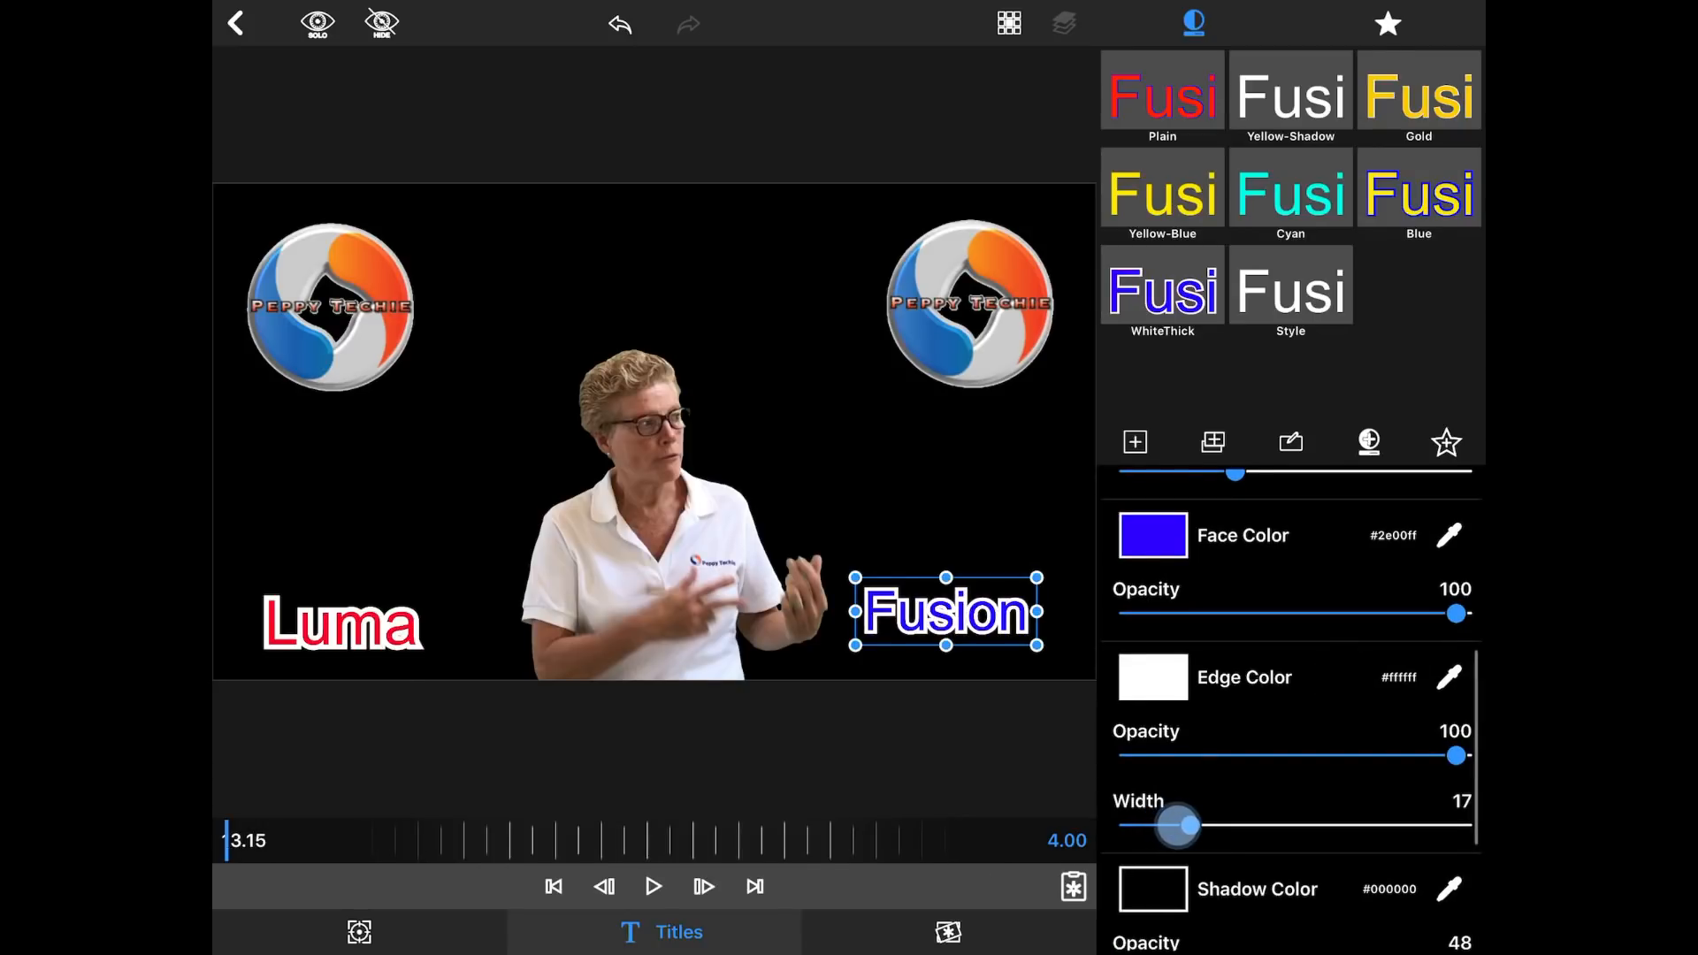
pyautogui.moveTo(1189, 826); pyautogui.dragTo(1188, 826)
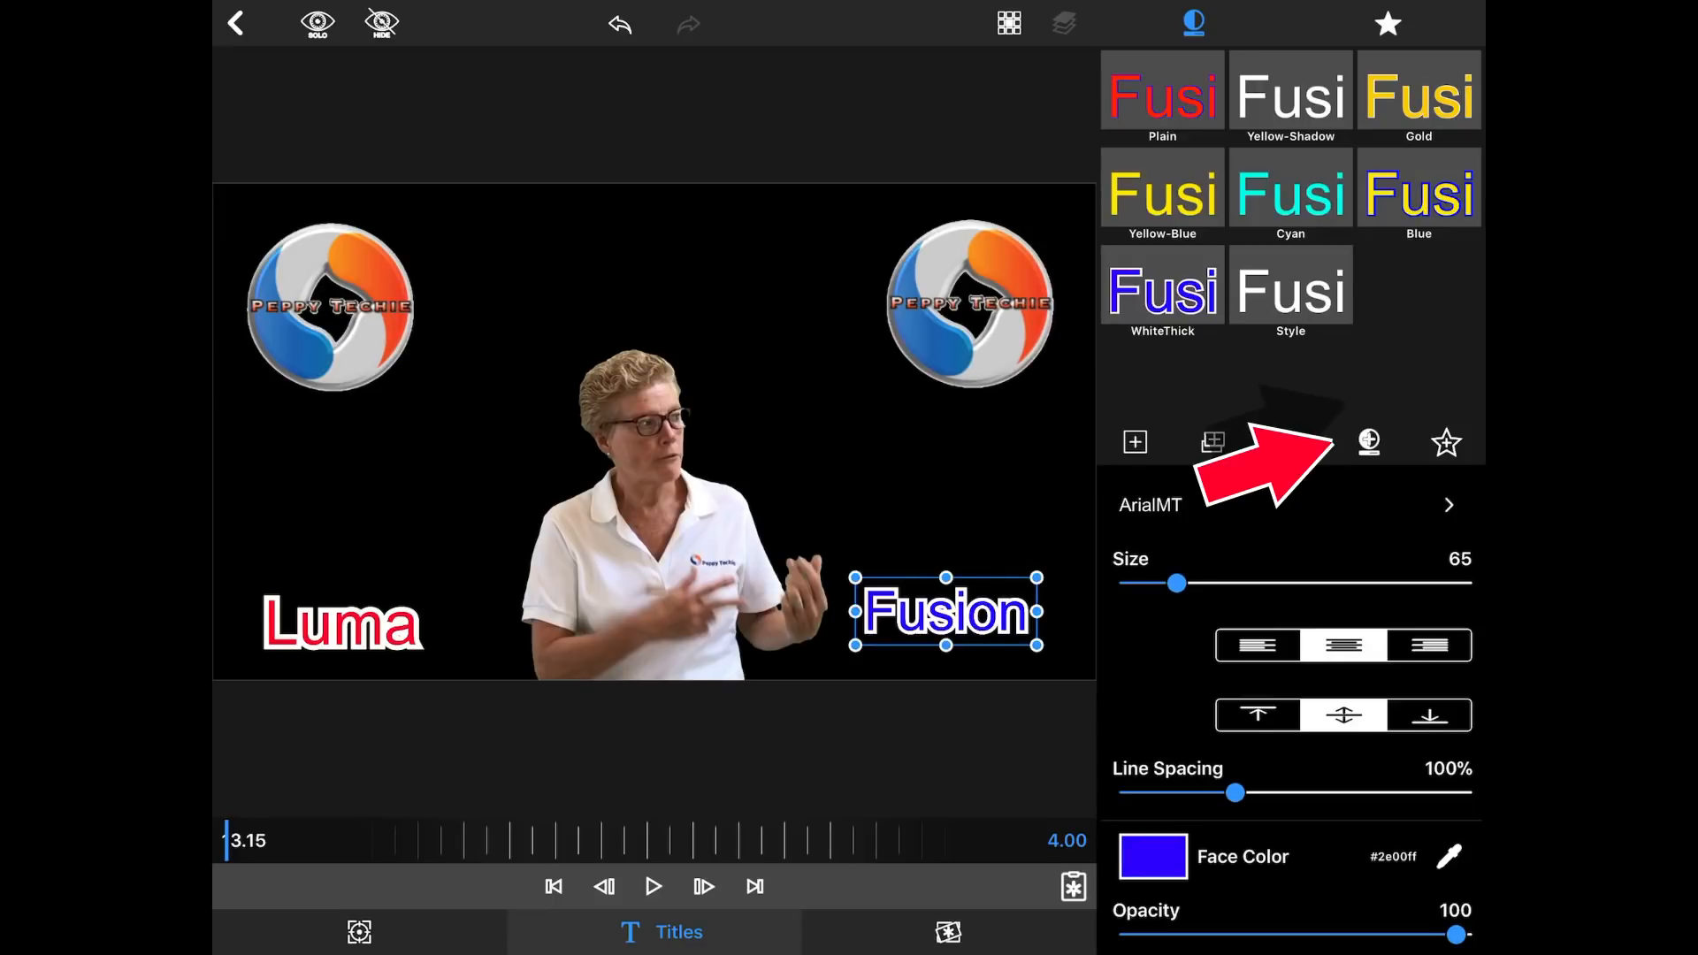
# Step: Save Fusion's blue, white-edged look as a favourite style preset named 'Blue White Thick'
pyautogui.click(1367, 442)
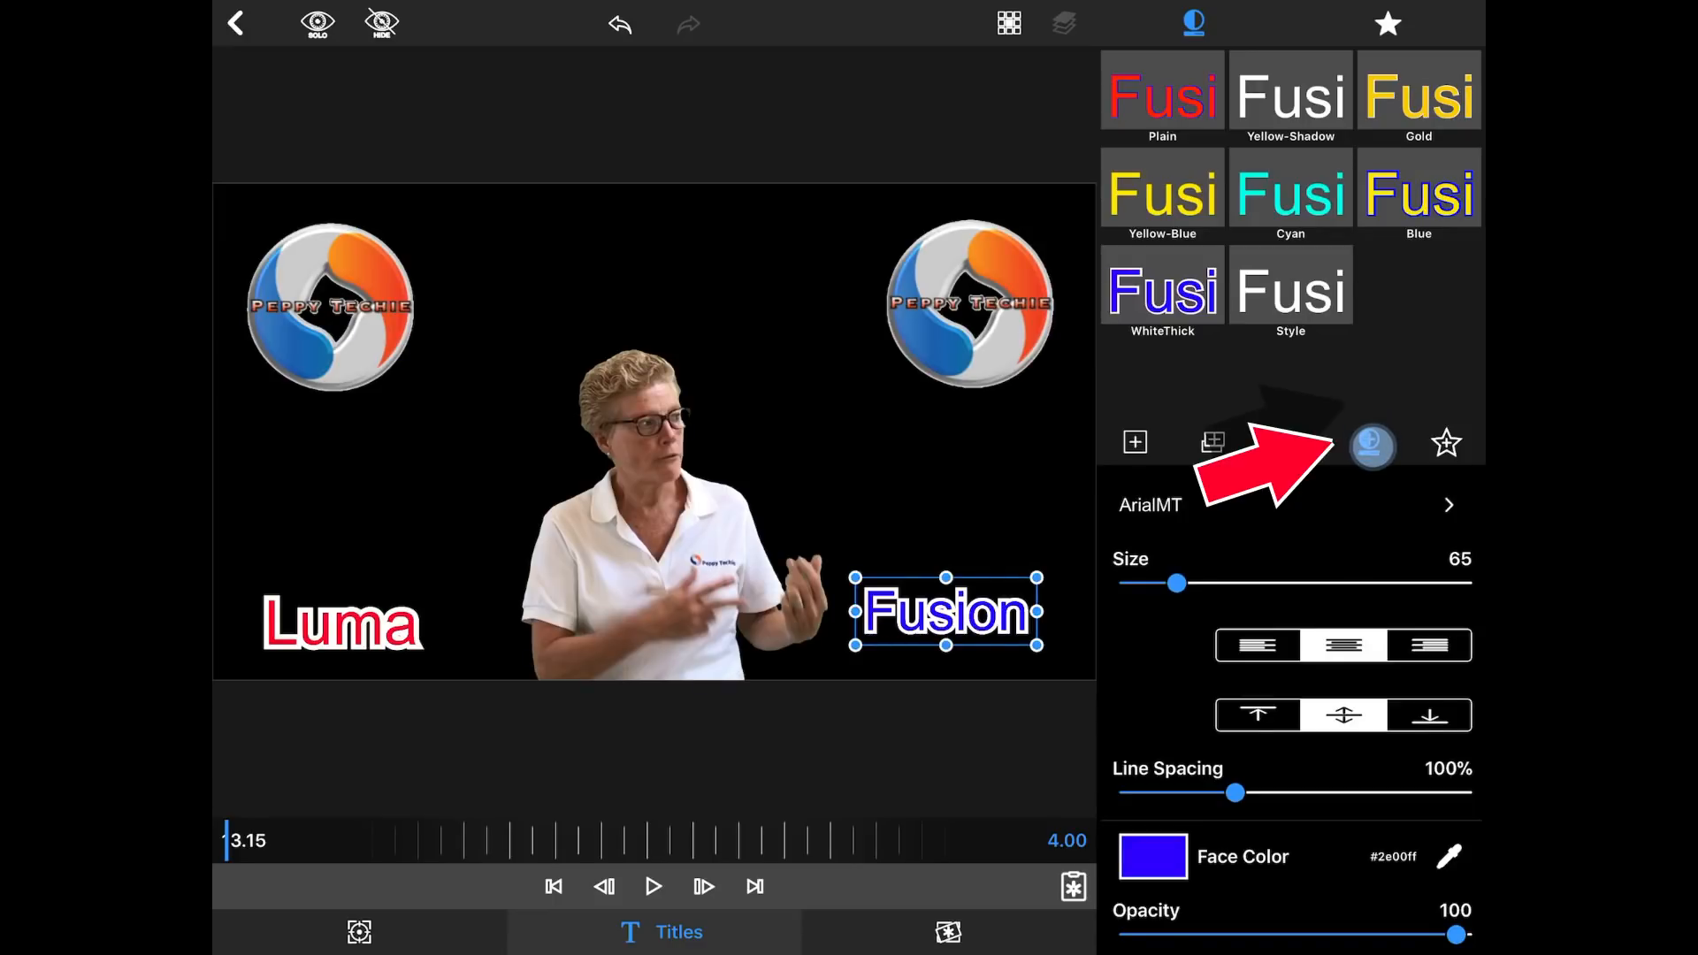
pyautogui.click(1444, 442)
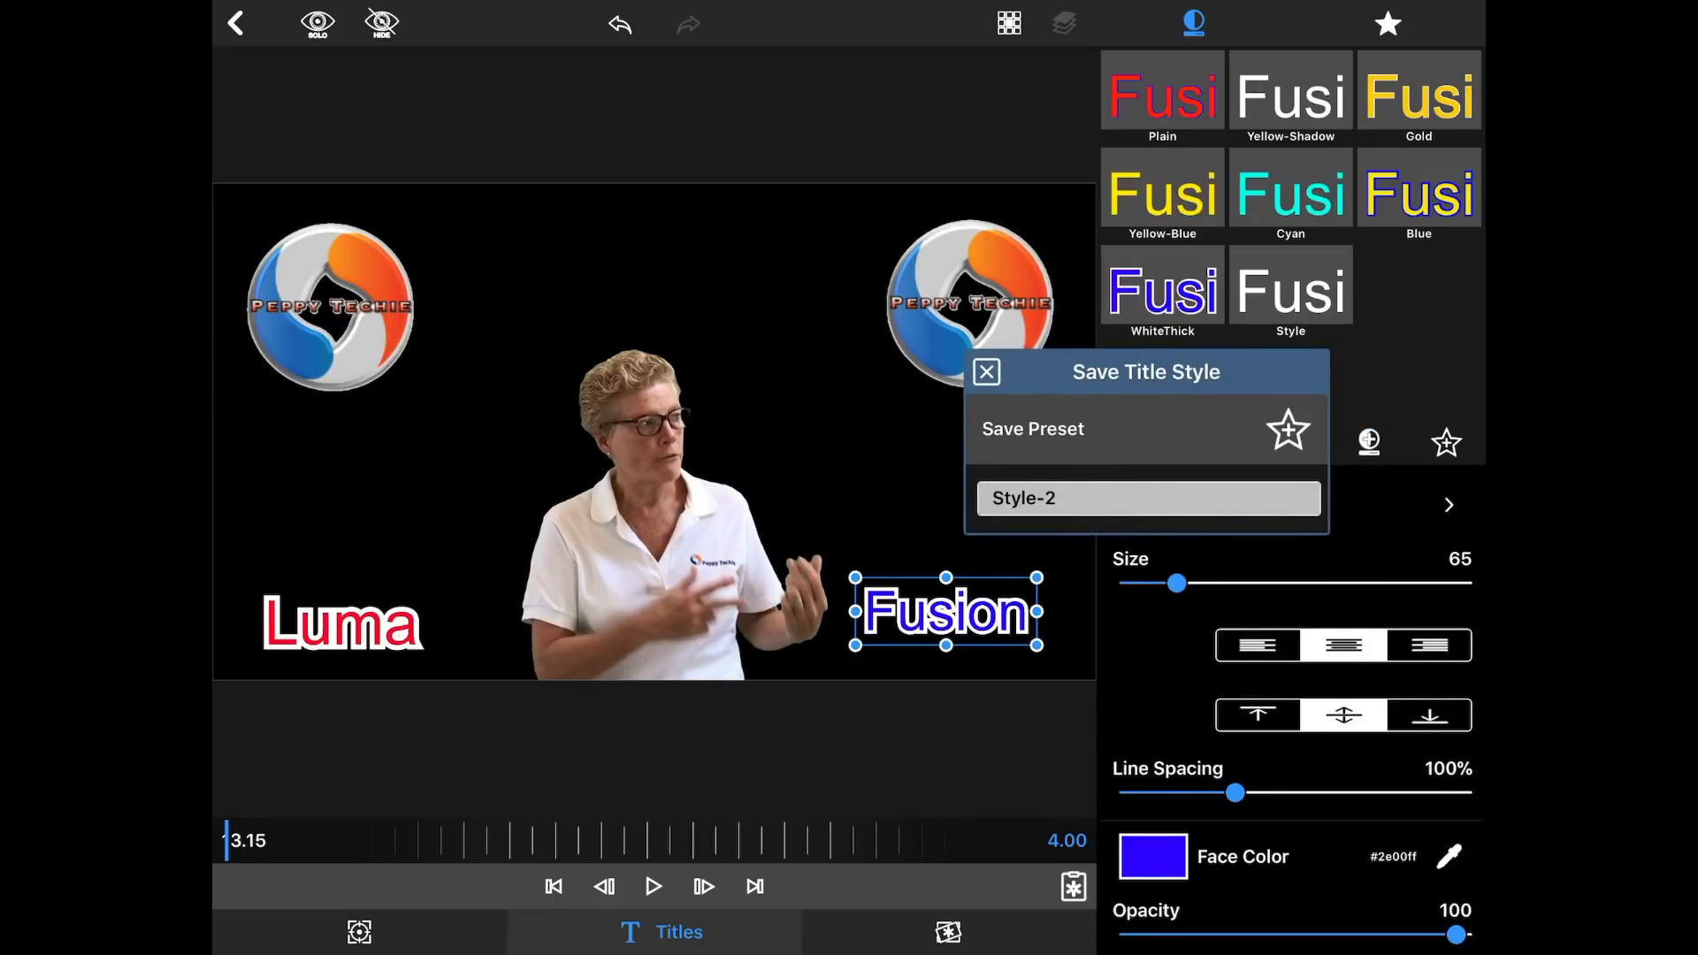
pyautogui.write('Blue White Thick')
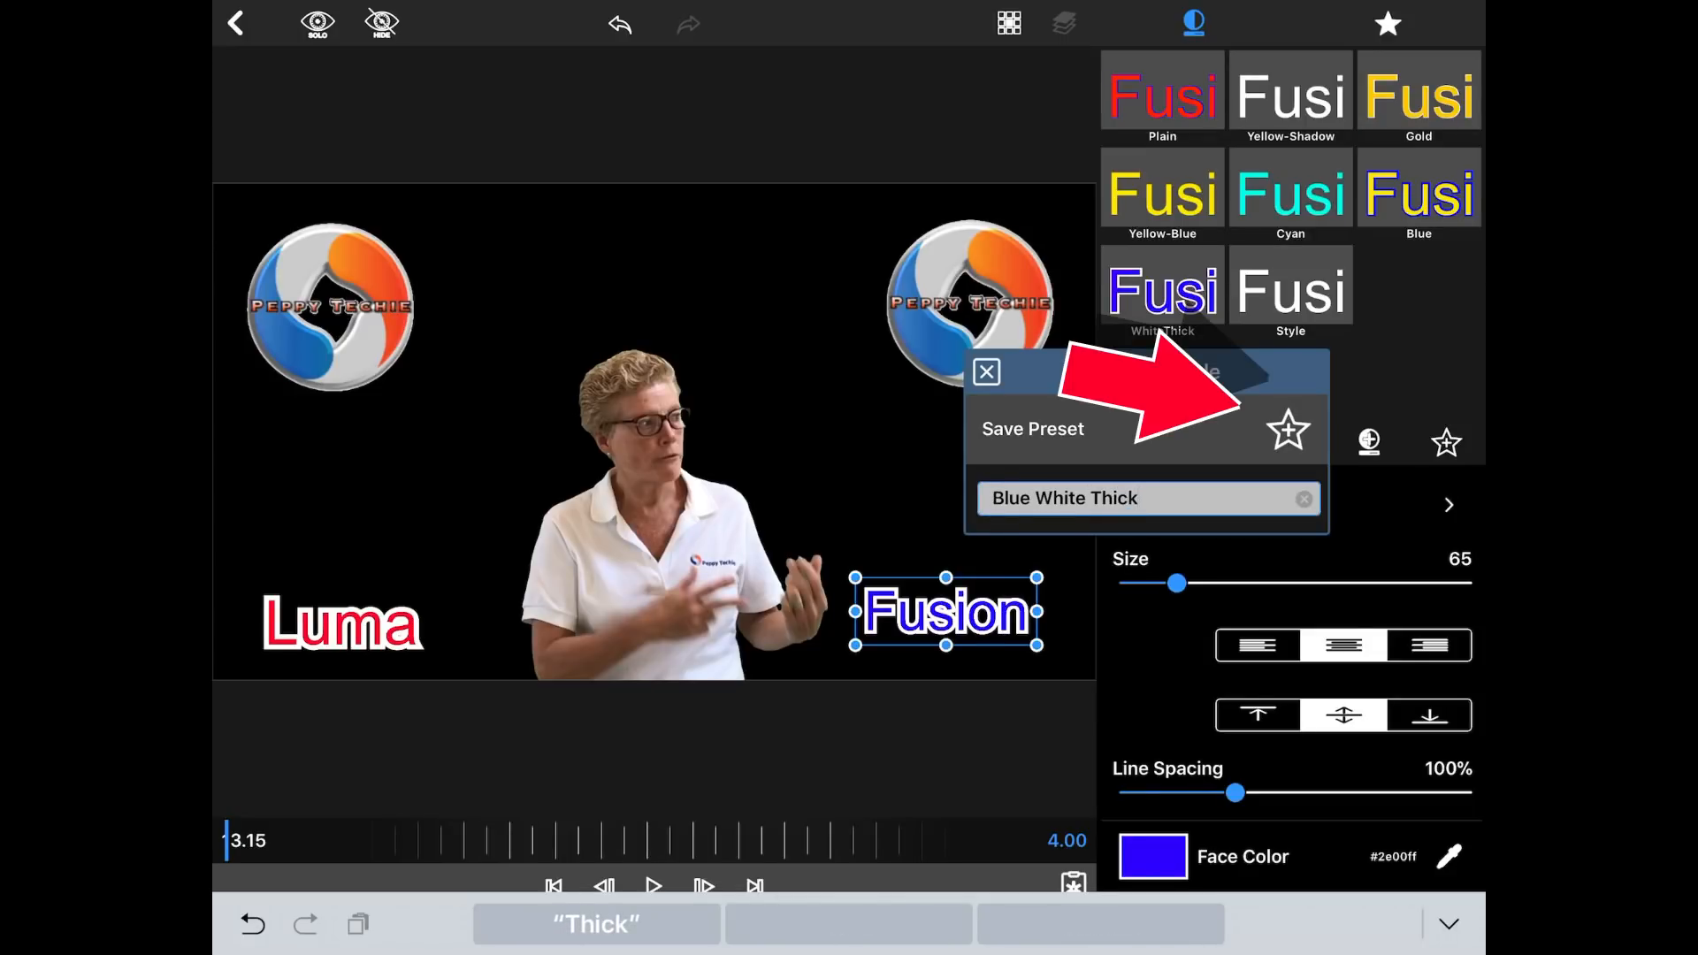
pyautogui.click(1387, 23)
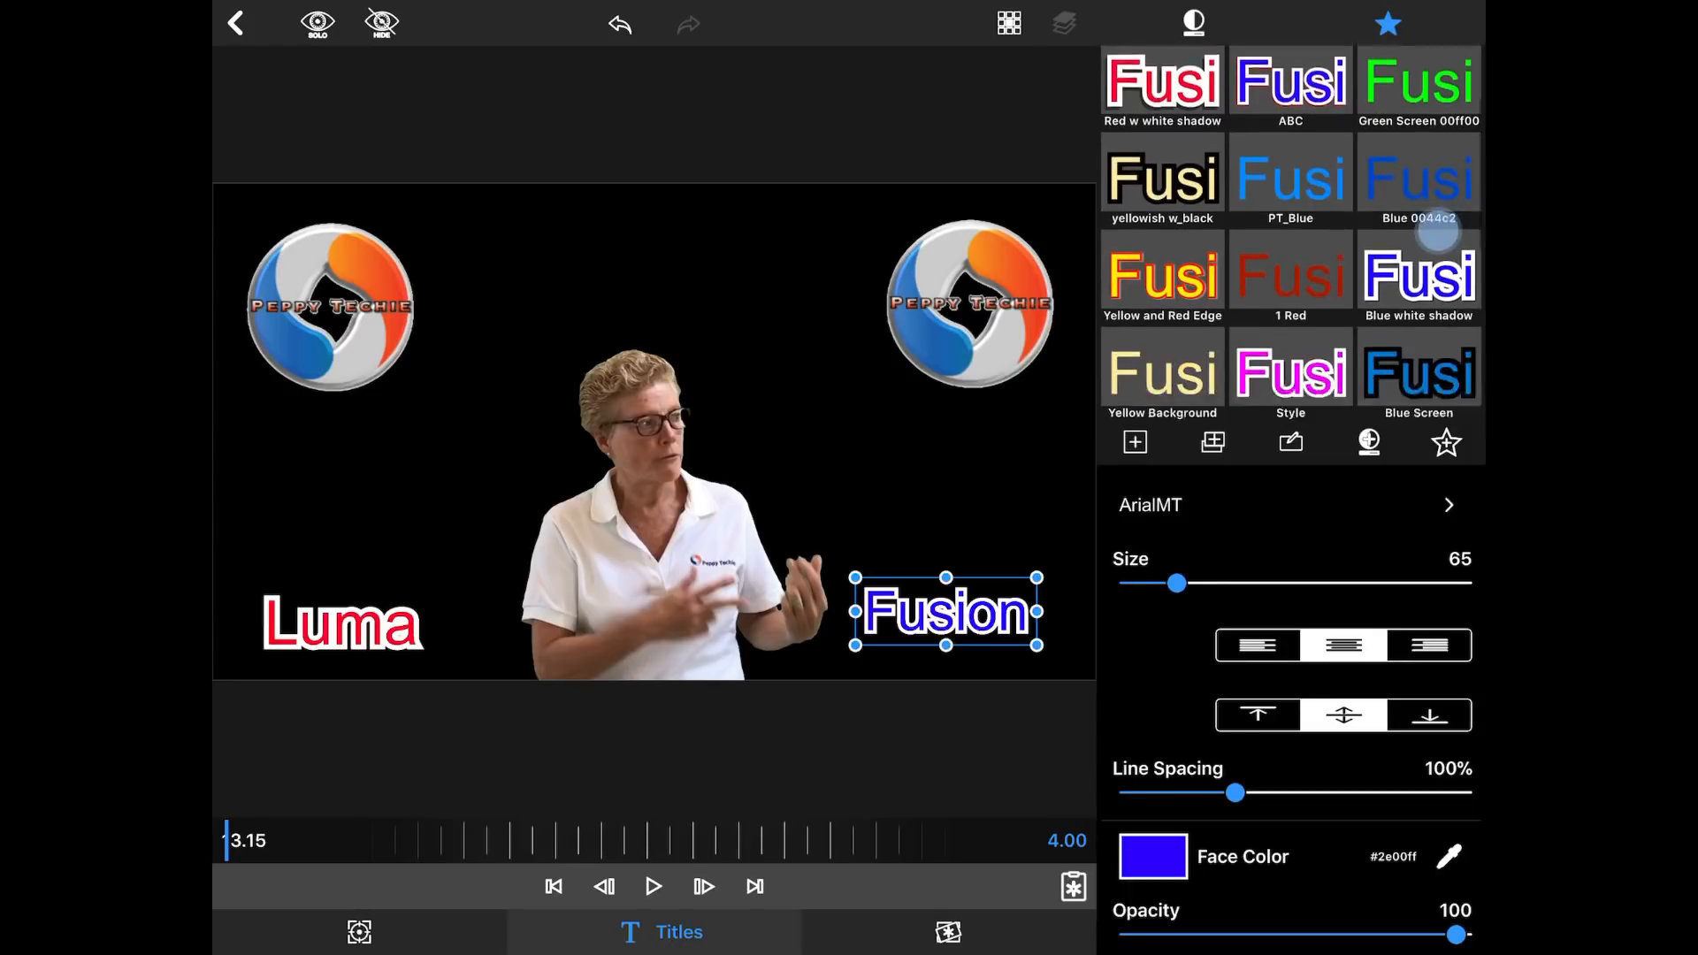
pyautogui.scroll(-3)
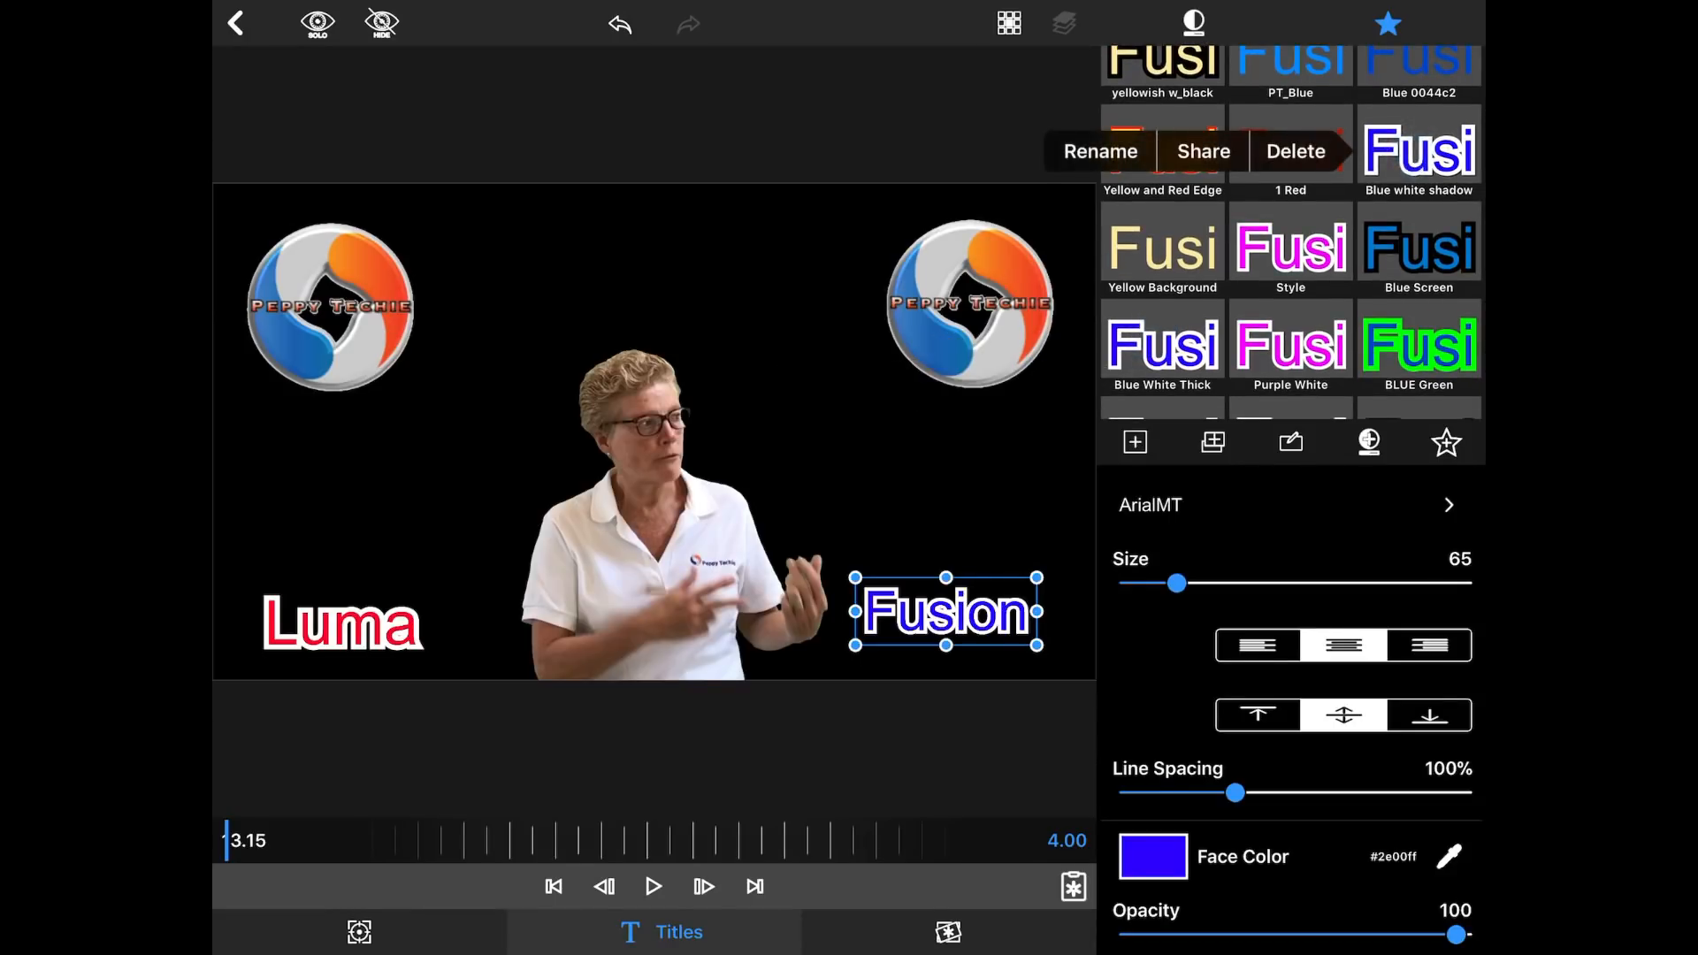
pyautogui.click(1192, 23)
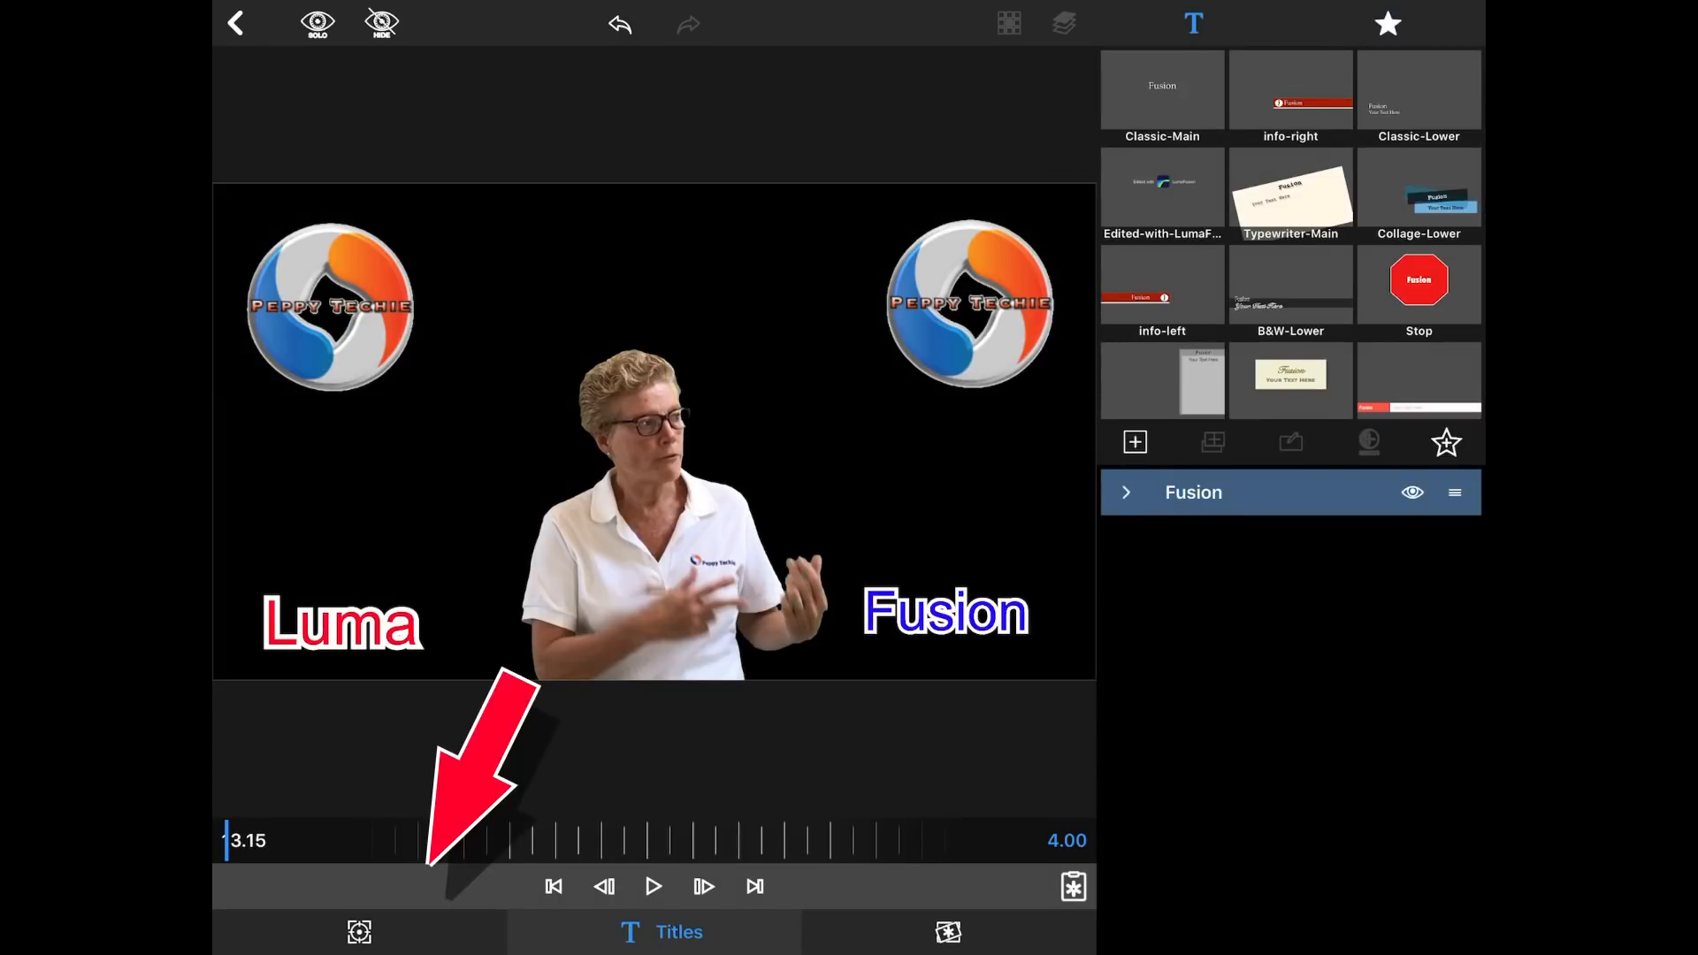
# Step: In Frame & Fit, shrink Fusion's Size down to 0.001 so it becomes invisible
pyautogui.click(359, 932)
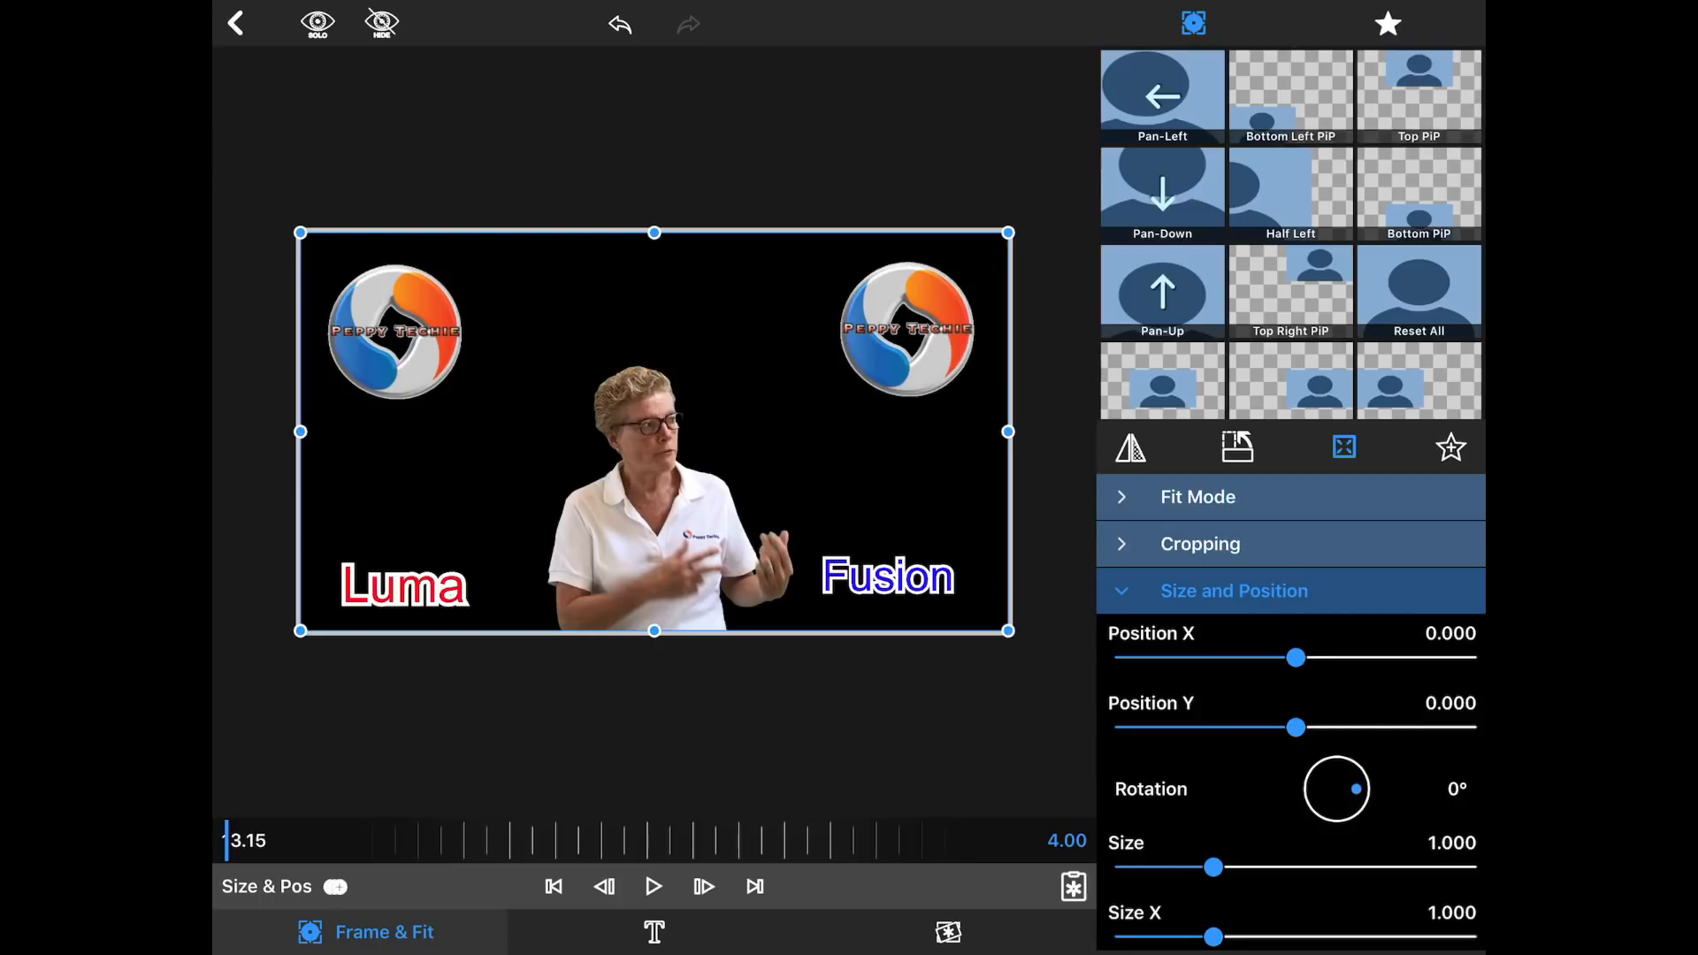
pyautogui.moveTo(655, 432); pyautogui.dragTo(659, 423)
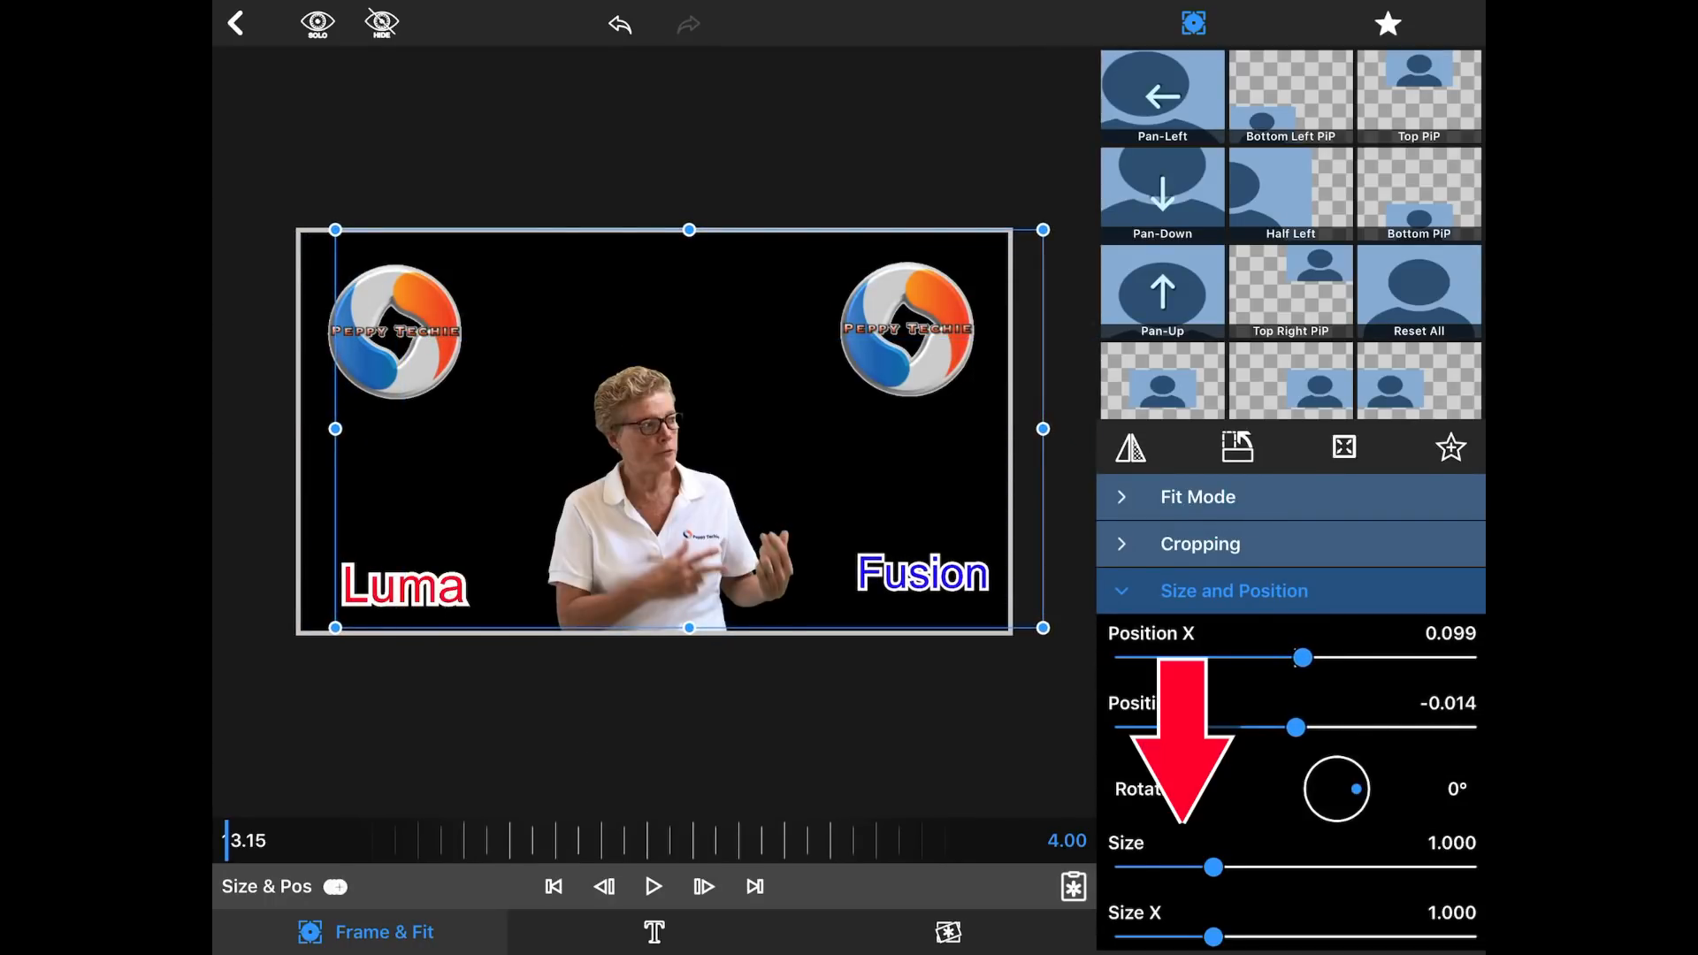
pyautogui.moveTo(1211, 867); pyautogui.dragTo(1158, 866)
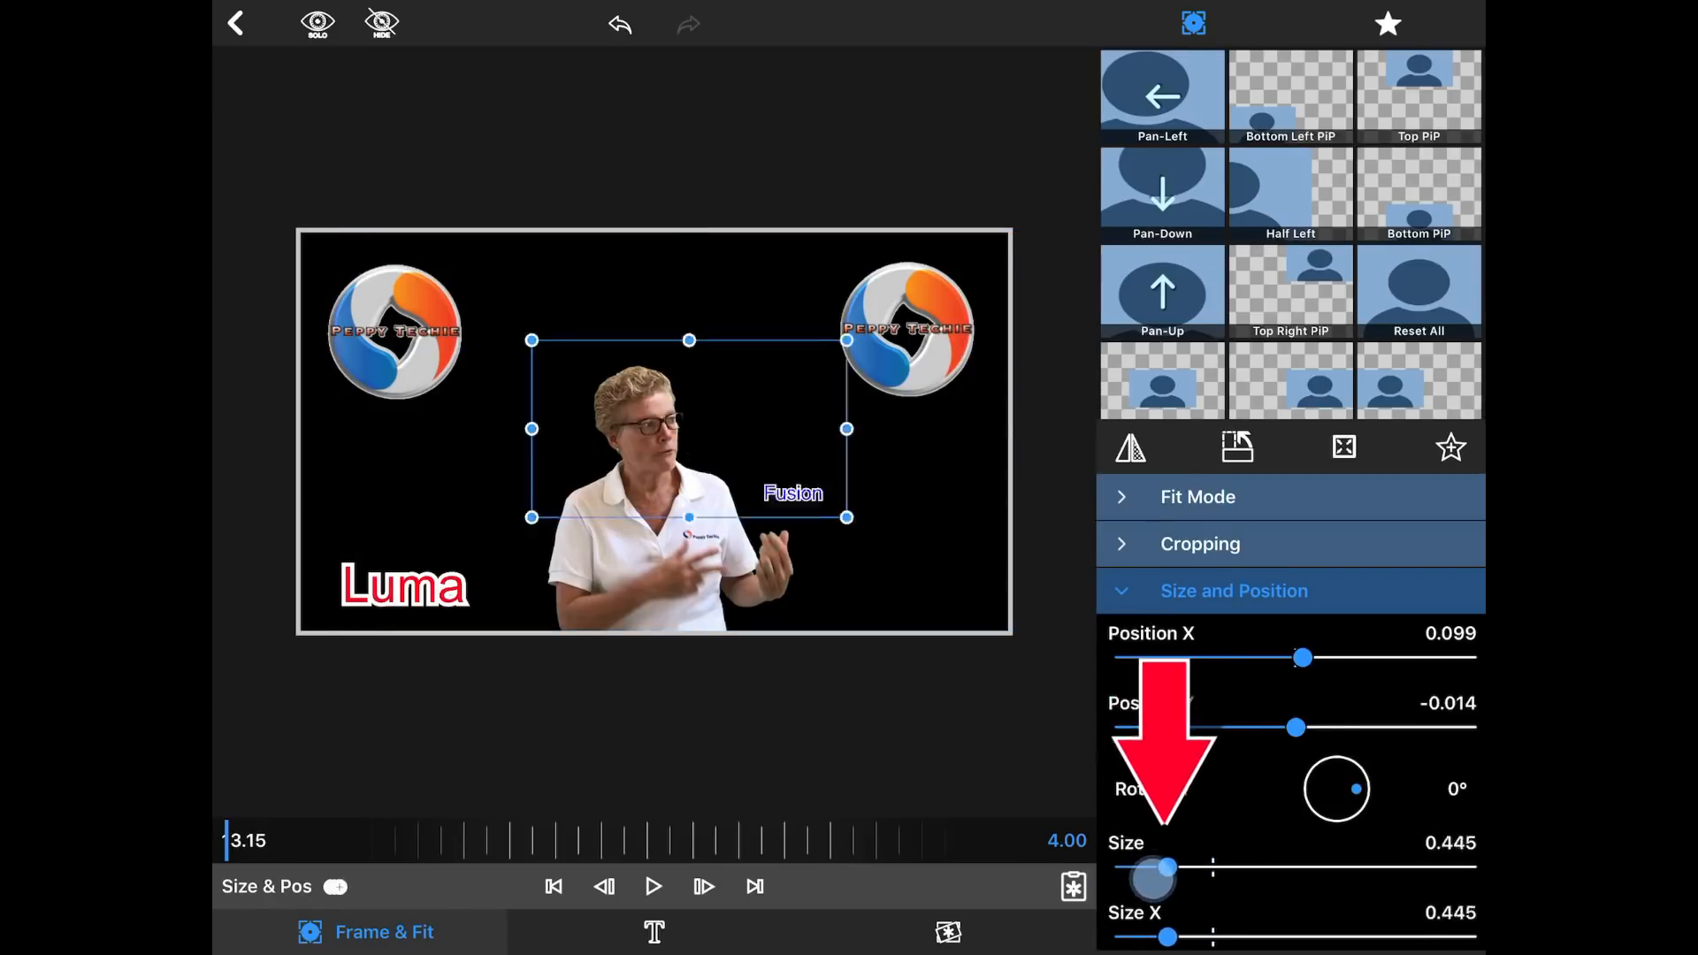
pyautogui.moveTo(1161, 866); pyautogui.dragTo(1214, 867)
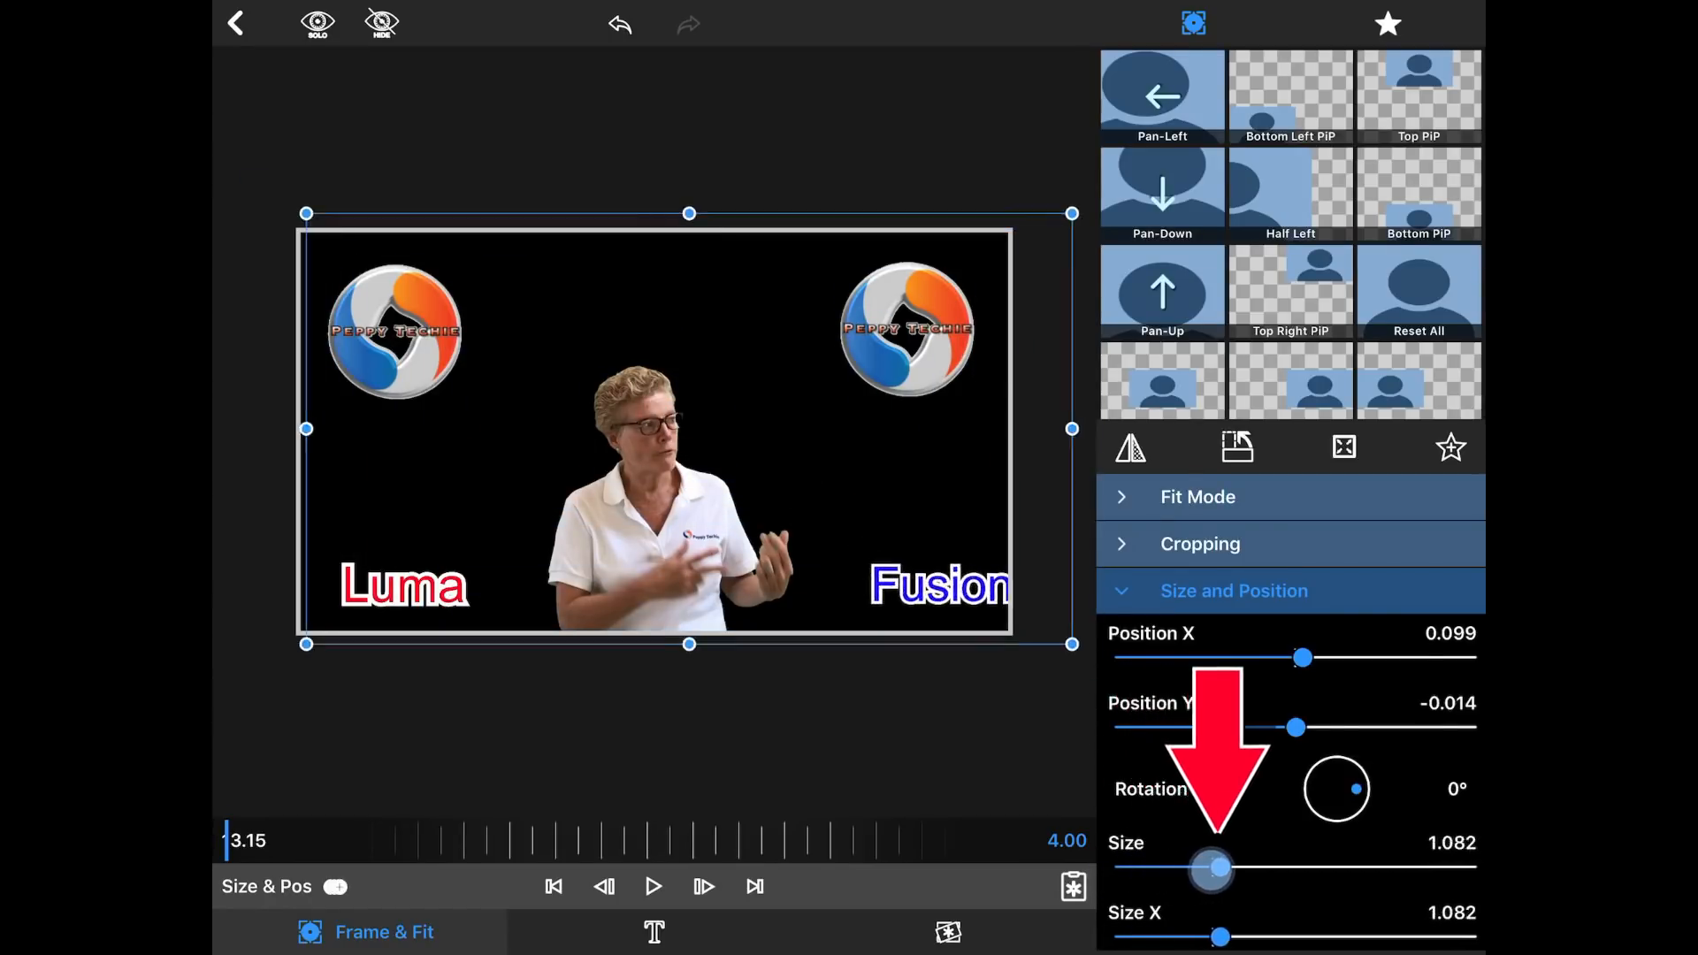
pyautogui.moveTo(1213, 867); pyautogui.dragTo(1132, 866)
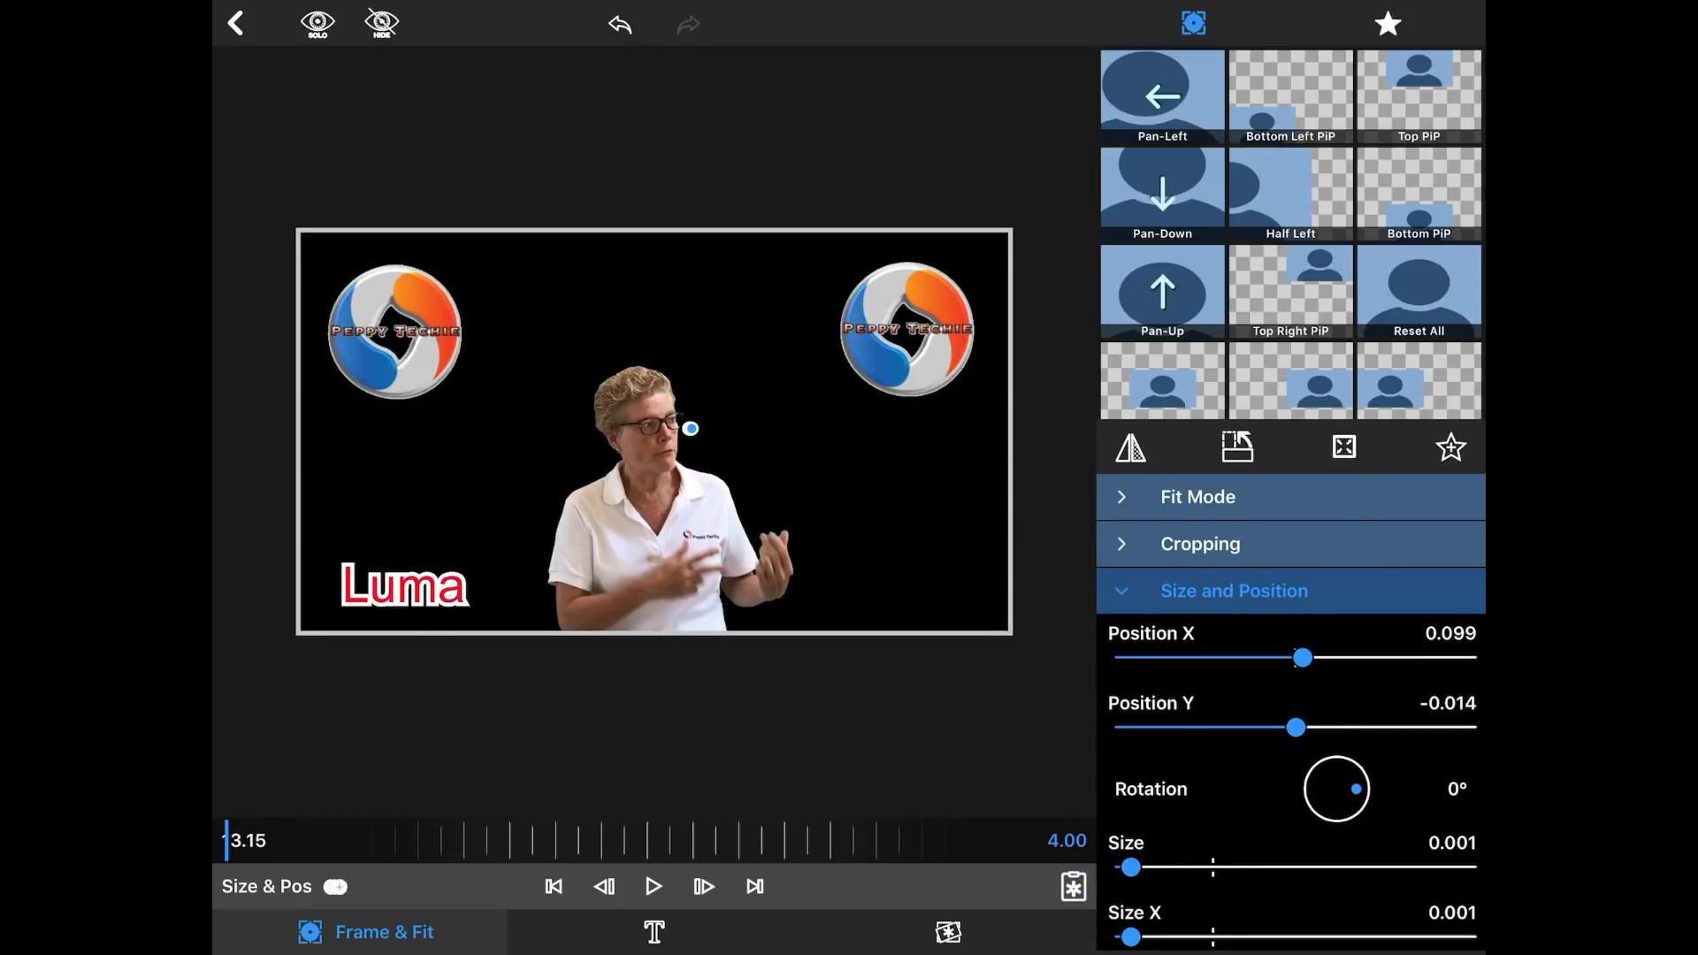
pyautogui.moveTo(1304, 658); pyautogui.dragTo(1341, 658)
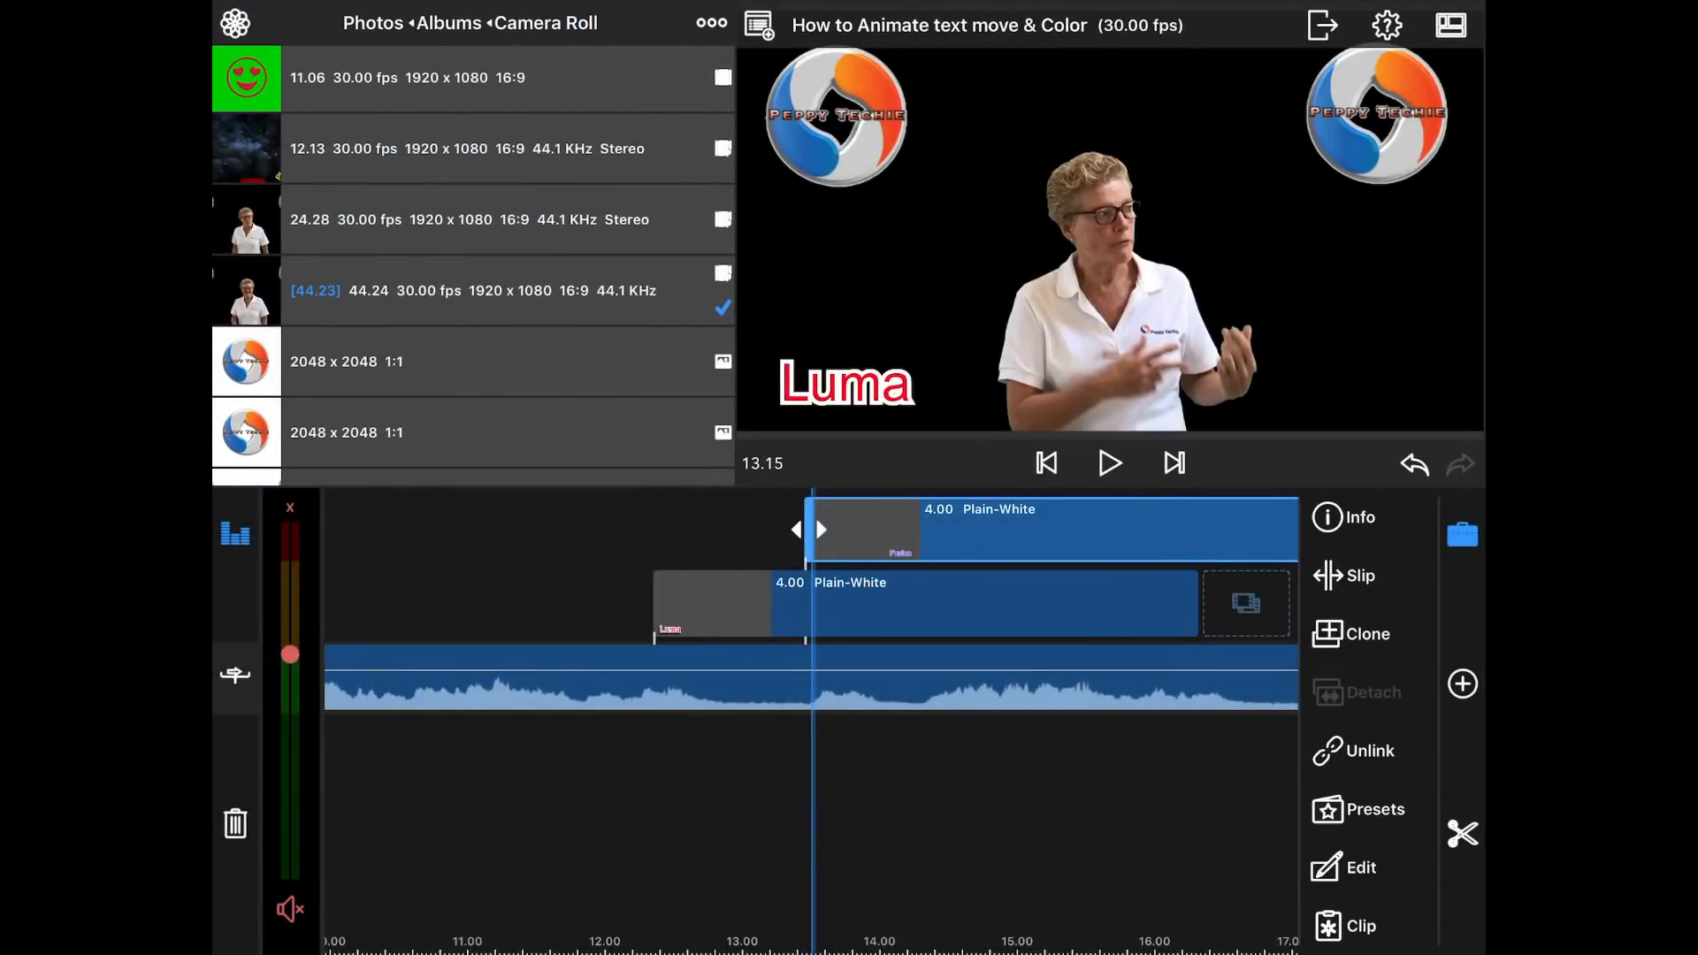
# Step: Edit the Luma title clip and show its Frame & Fit size and position settings
pyautogui.click(920, 603)
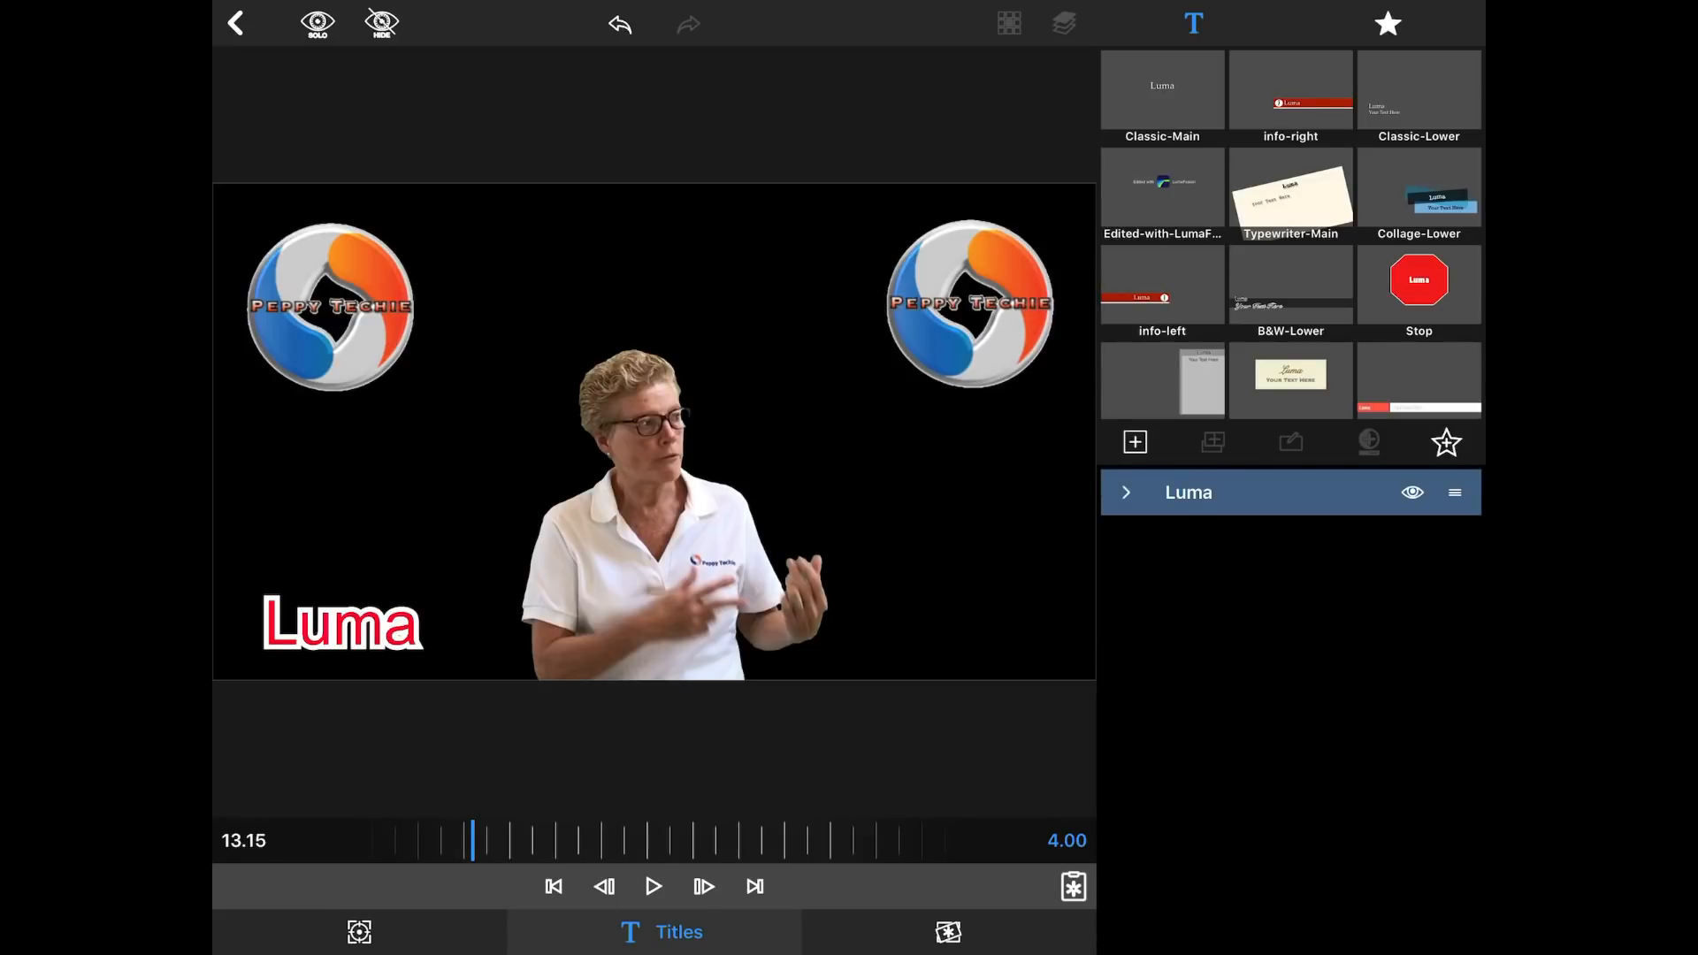
pyautogui.click(359, 932)
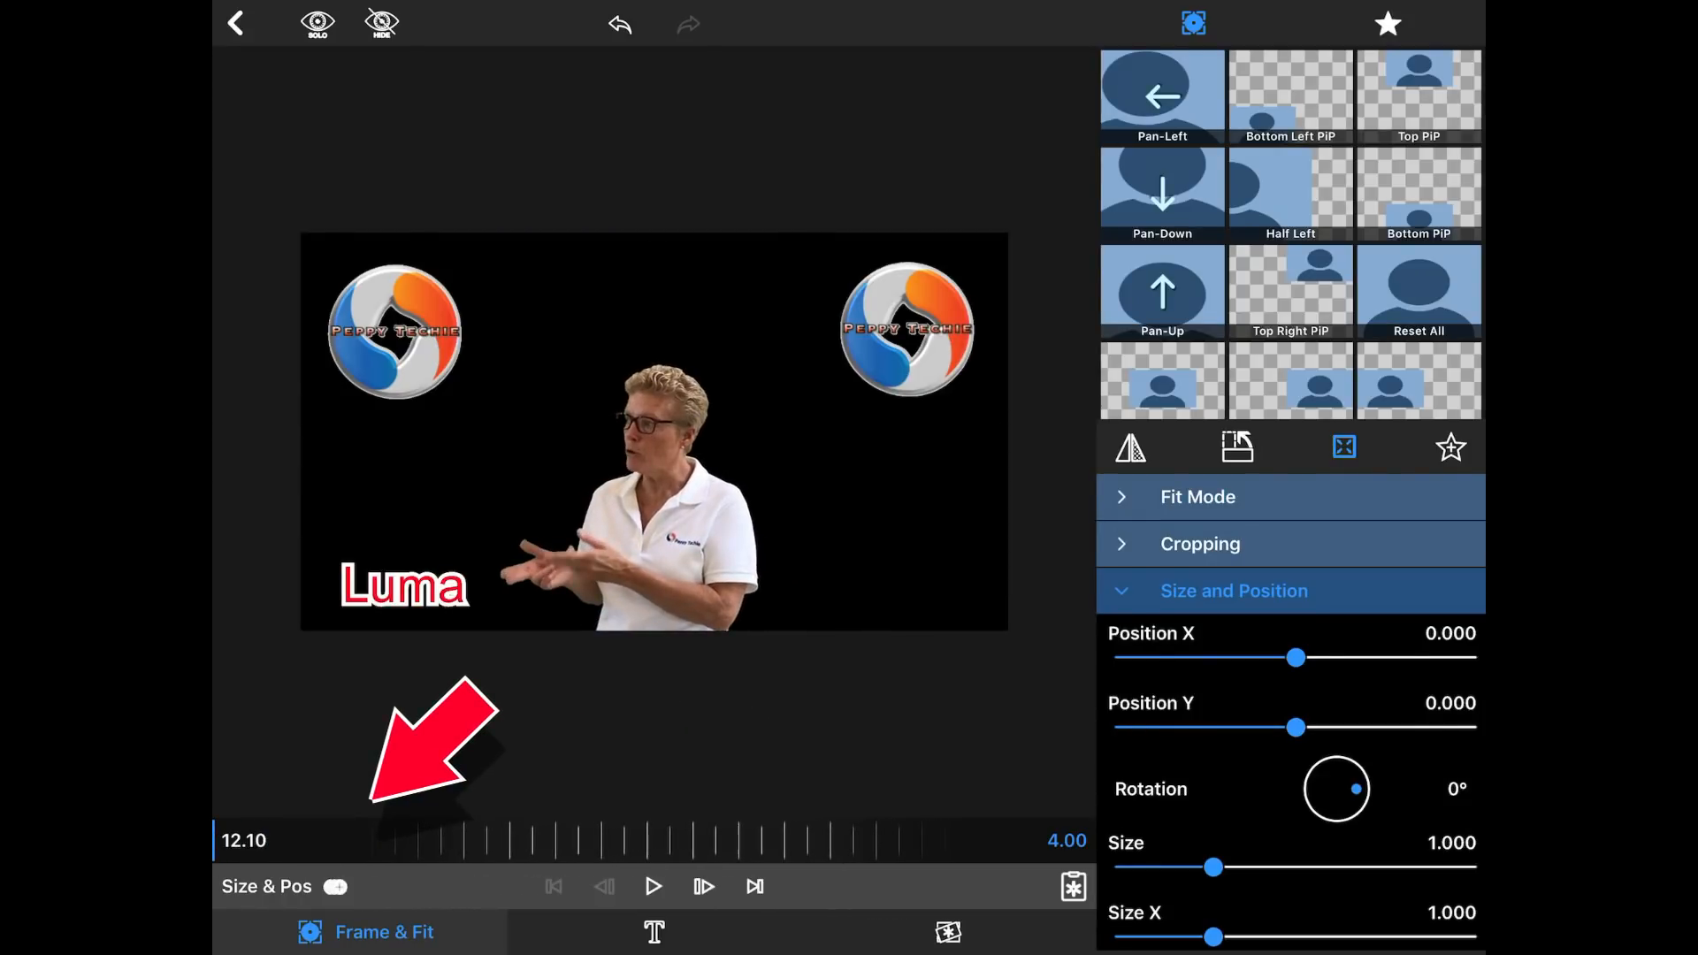
# Step: Enable Size & Pos keyframing and set Luma to a tiny point at the presenter's hand
pyautogui.click(654, 431)
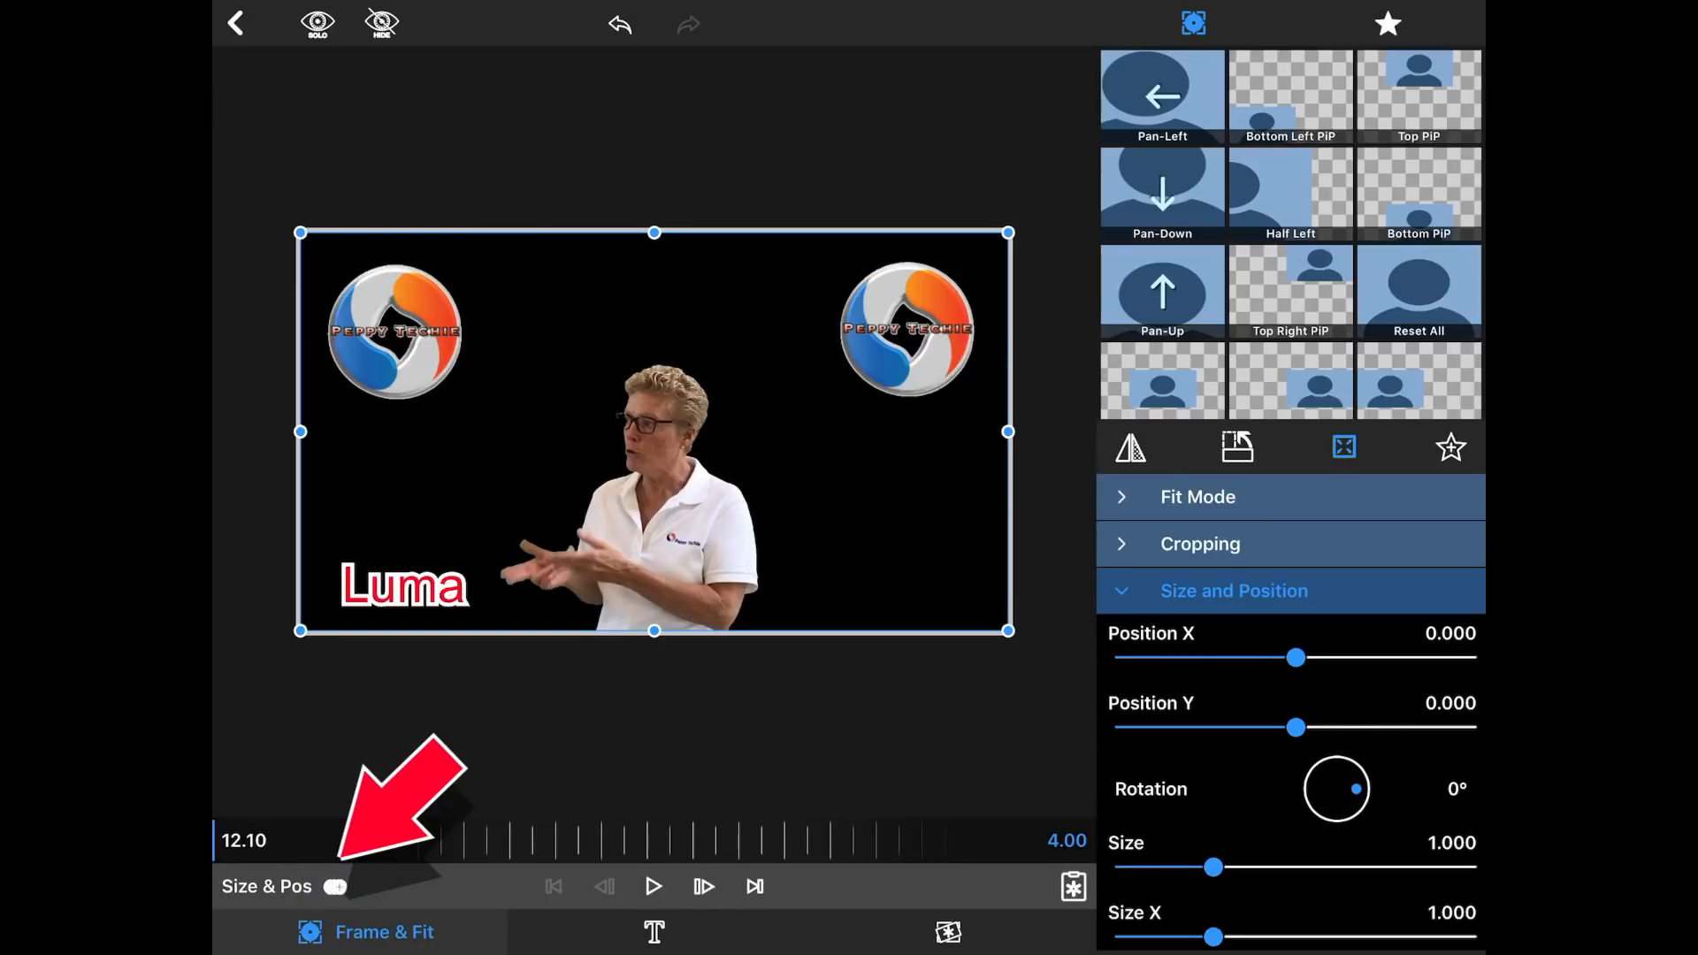
pyautogui.click(336, 886)
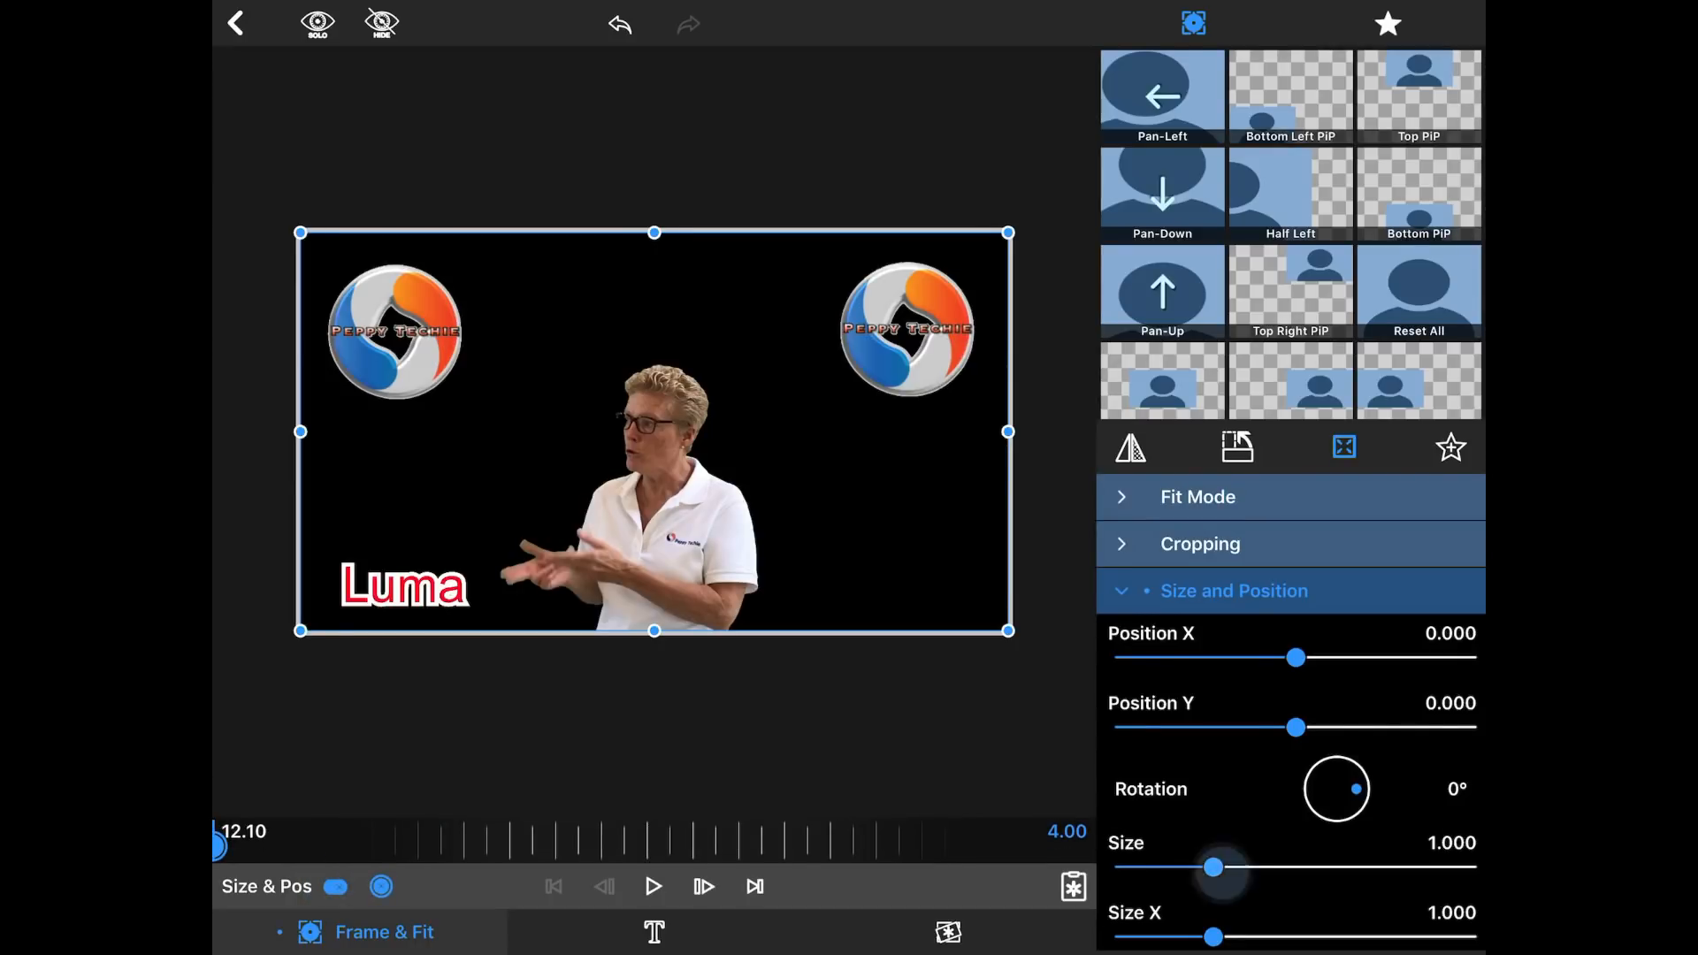
pyautogui.moveTo(1211, 866); pyautogui.dragTo(1127, 867)
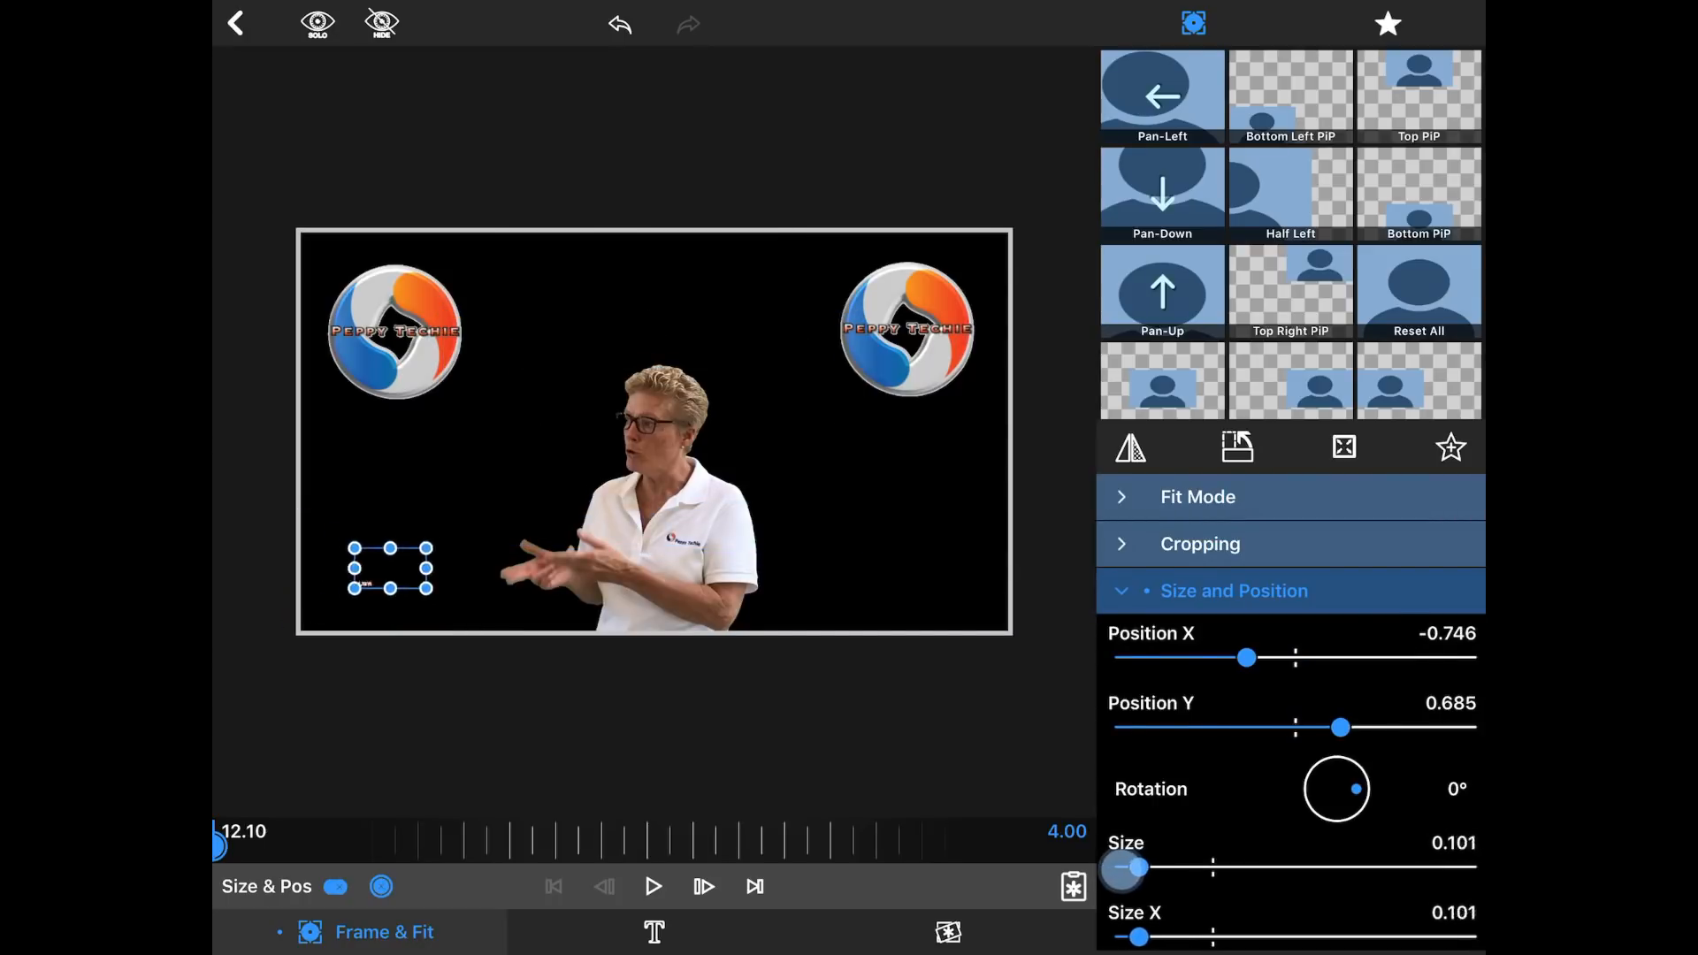
pyautogui.moveTo(1131, 866); pyautogui.dragTo(1130, 867)
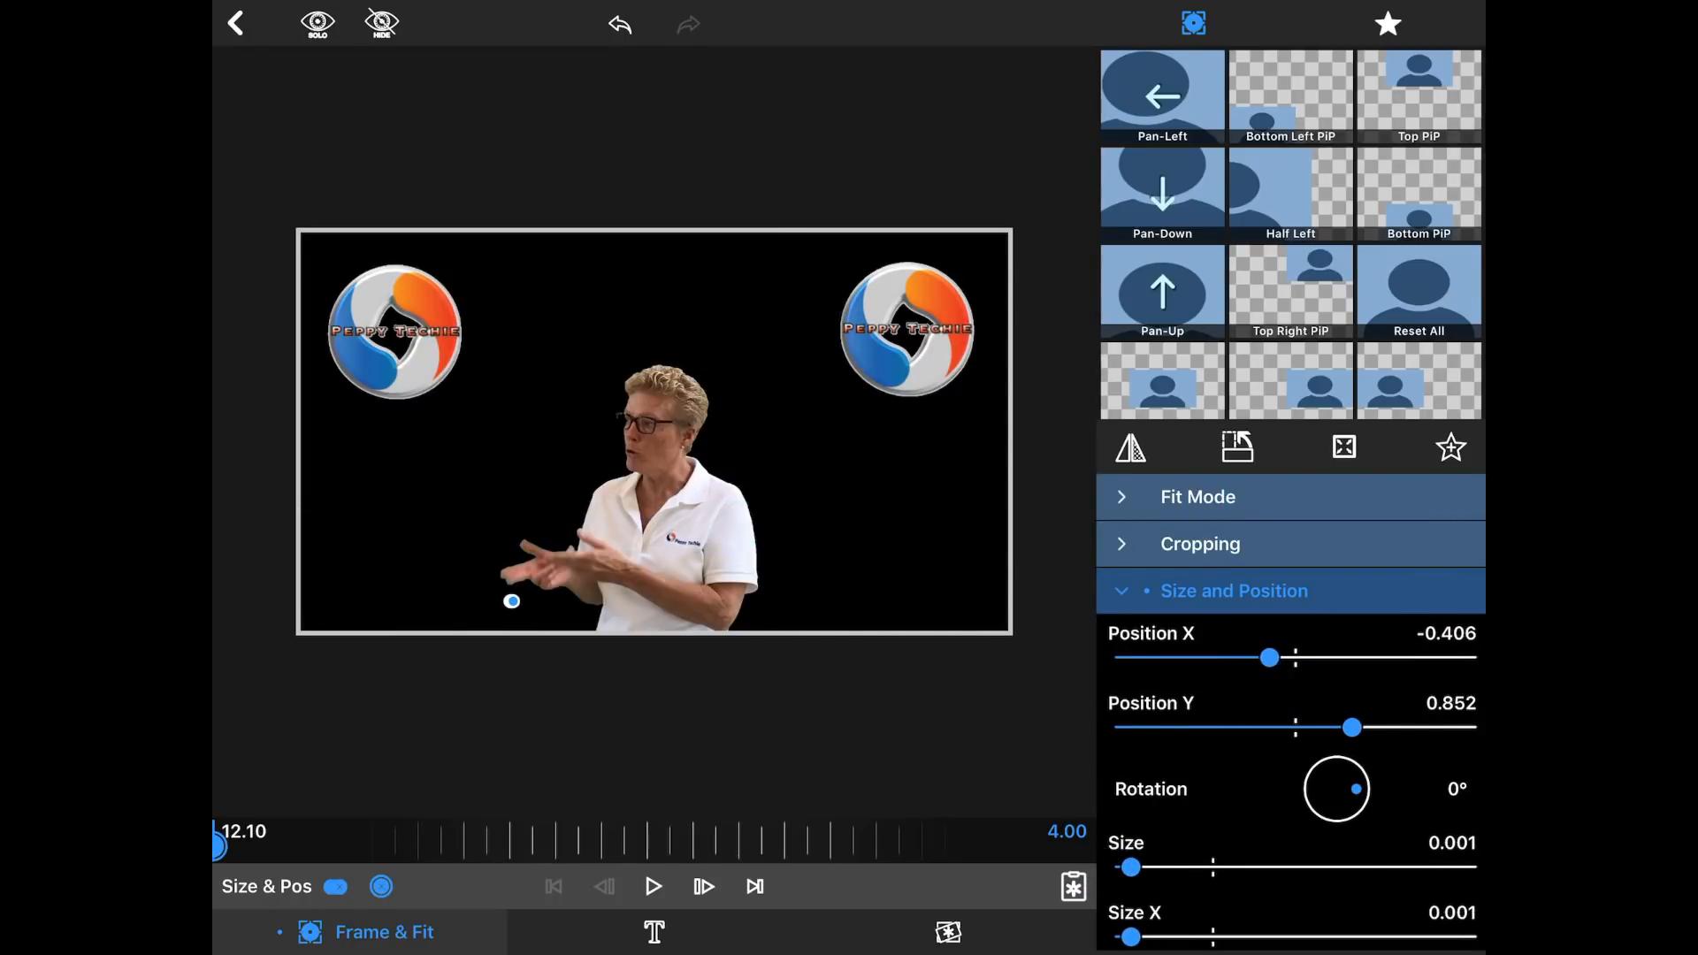
pyautogui.moveTo(1352, 727); pyautogui.dragTo(1340, 727)
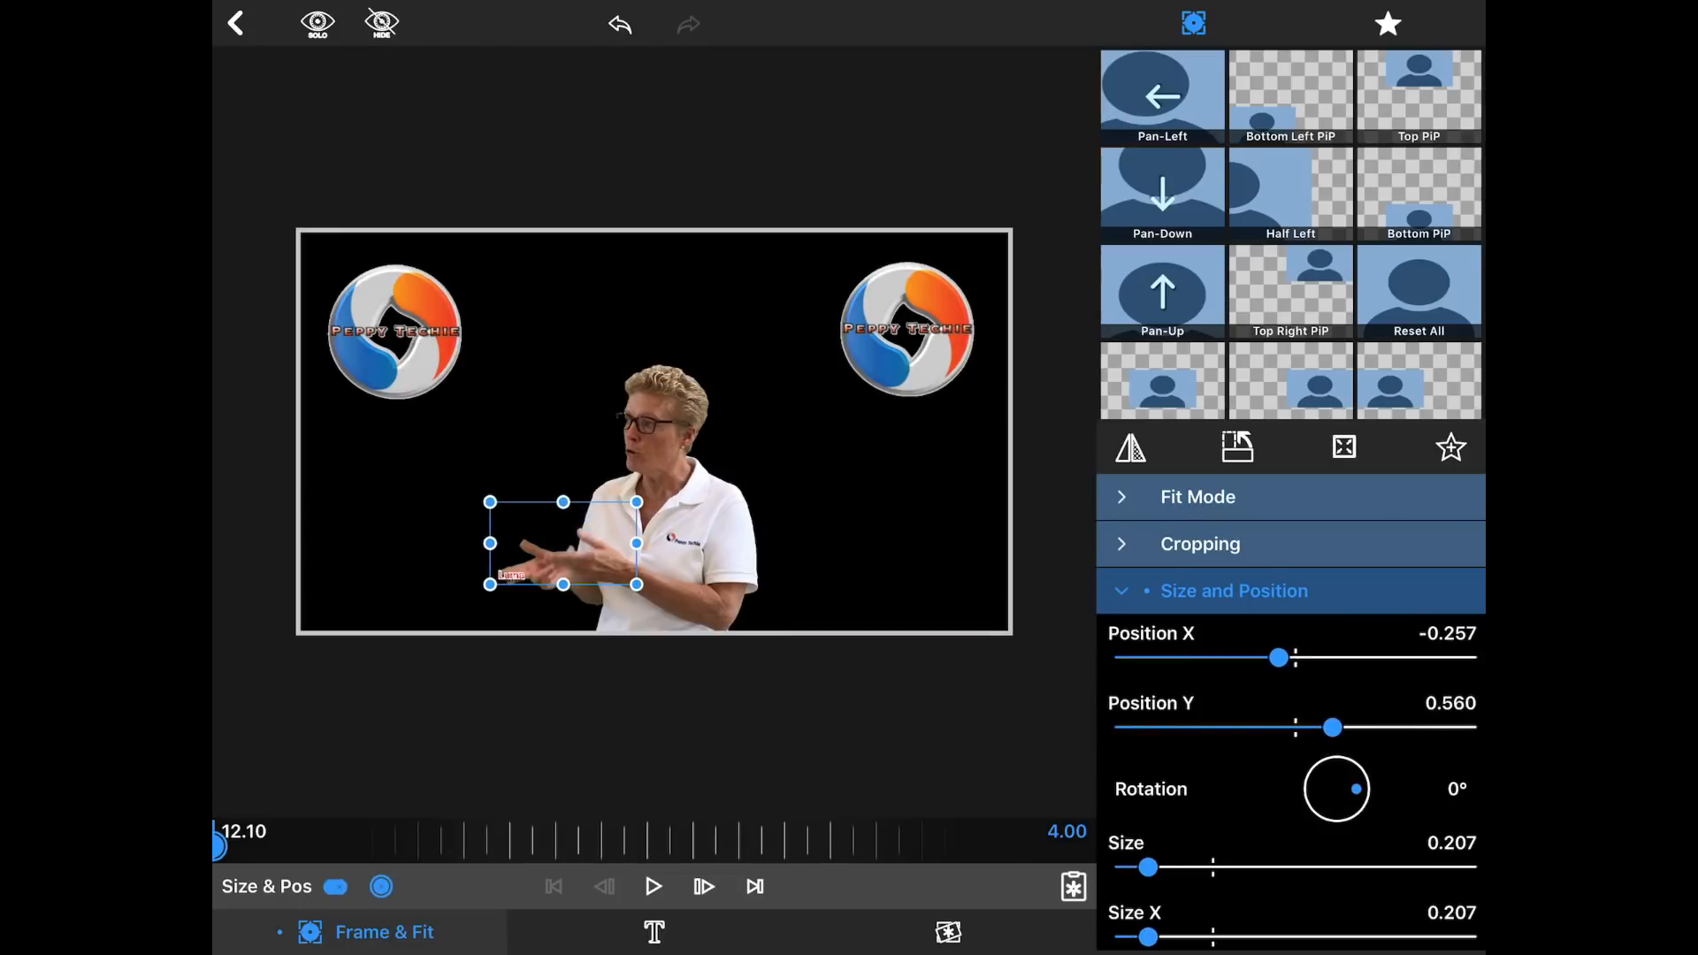
pyautogui.moveTo(1148, 867); pyautogui.dragTo(1131, 867)
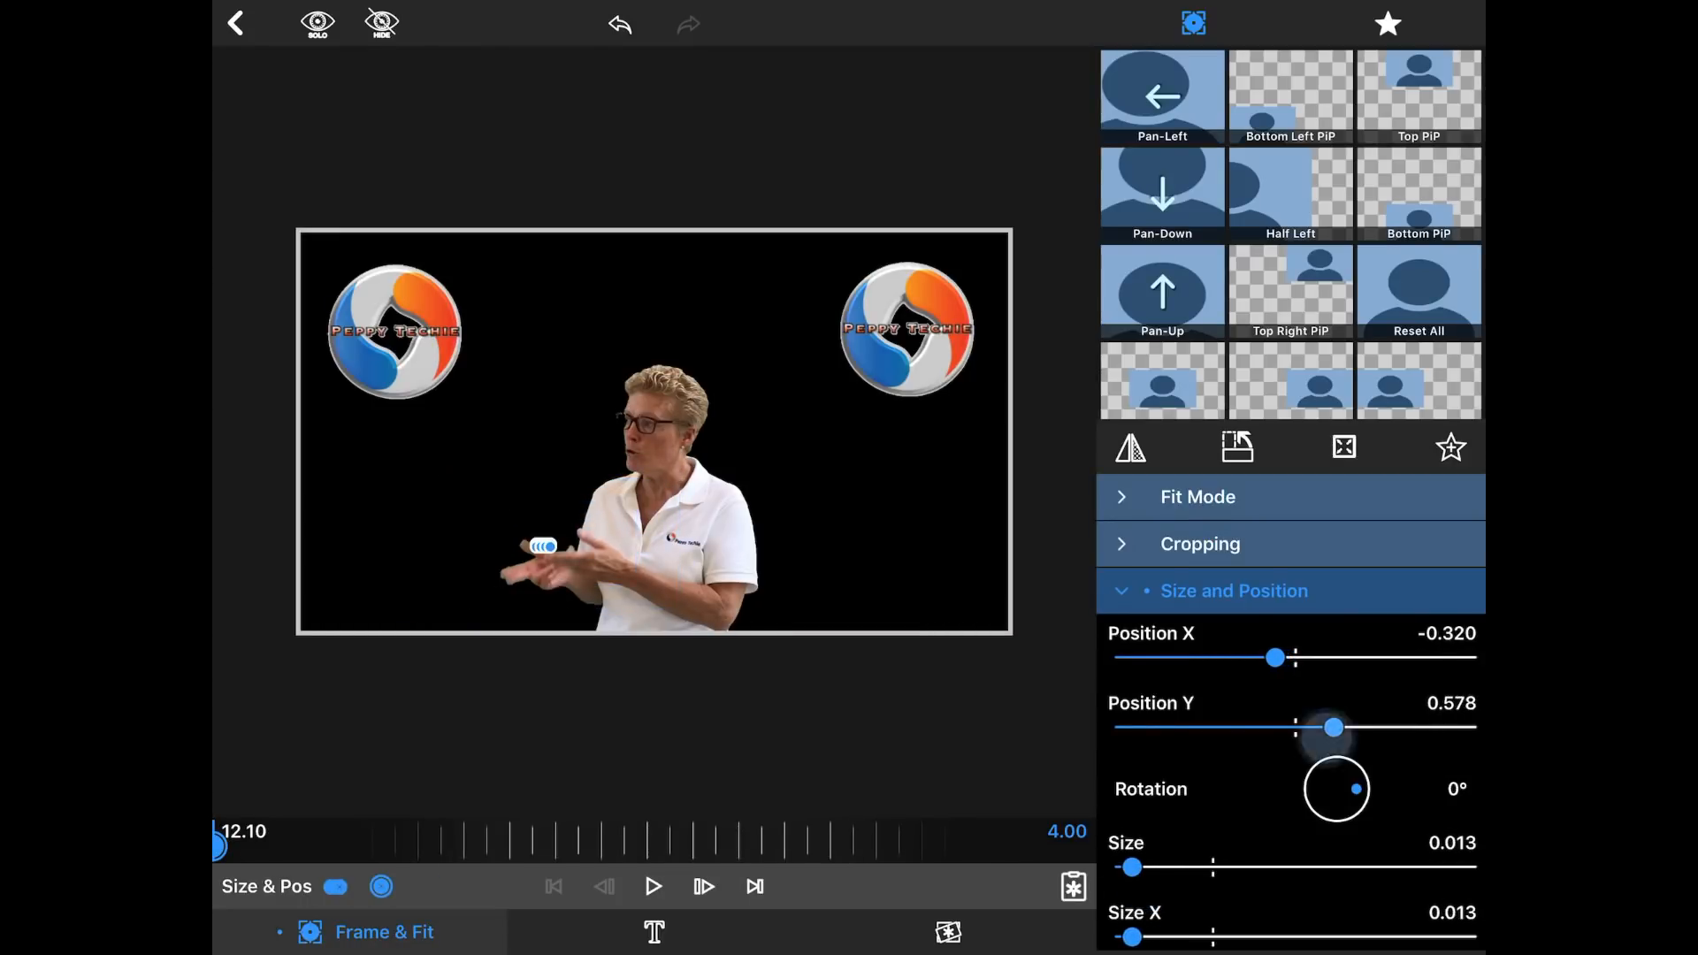
pyautogui.moveTo(1332, 727); pyautogui.dragTo(1339, 727)
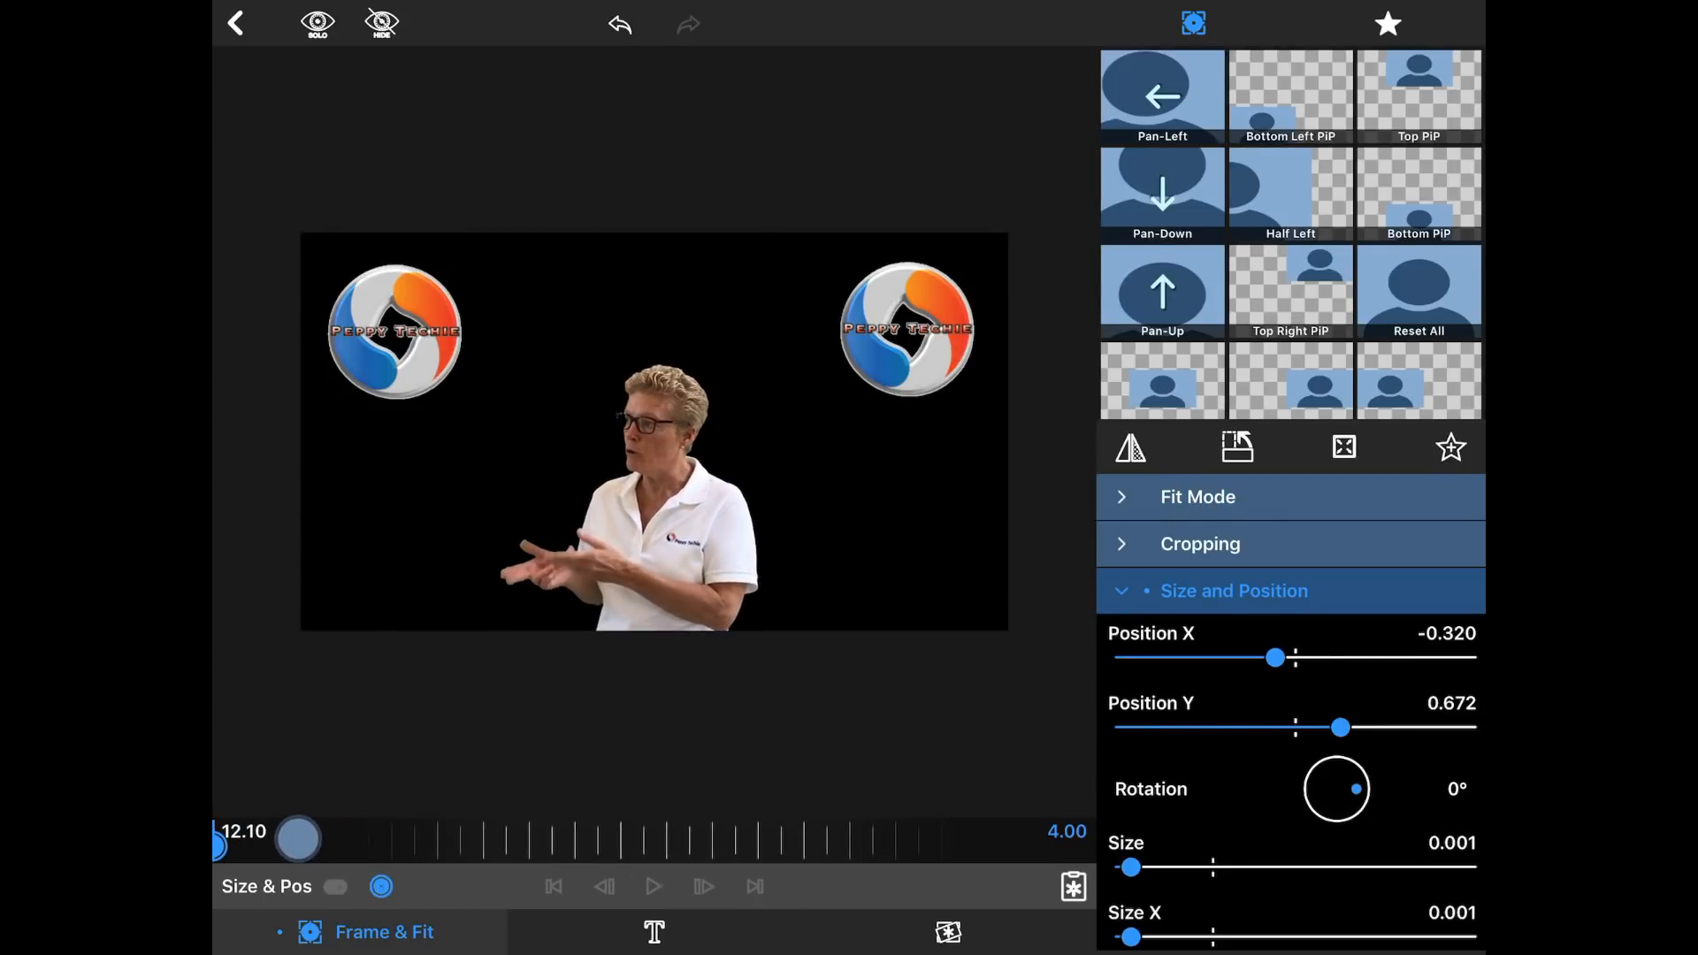
# Step: Slightly later in the clip, grow Luma back to full size (about 1.08)
pyautogui.moveTo(298, 838); pyautogui.dragTo(379, 838)
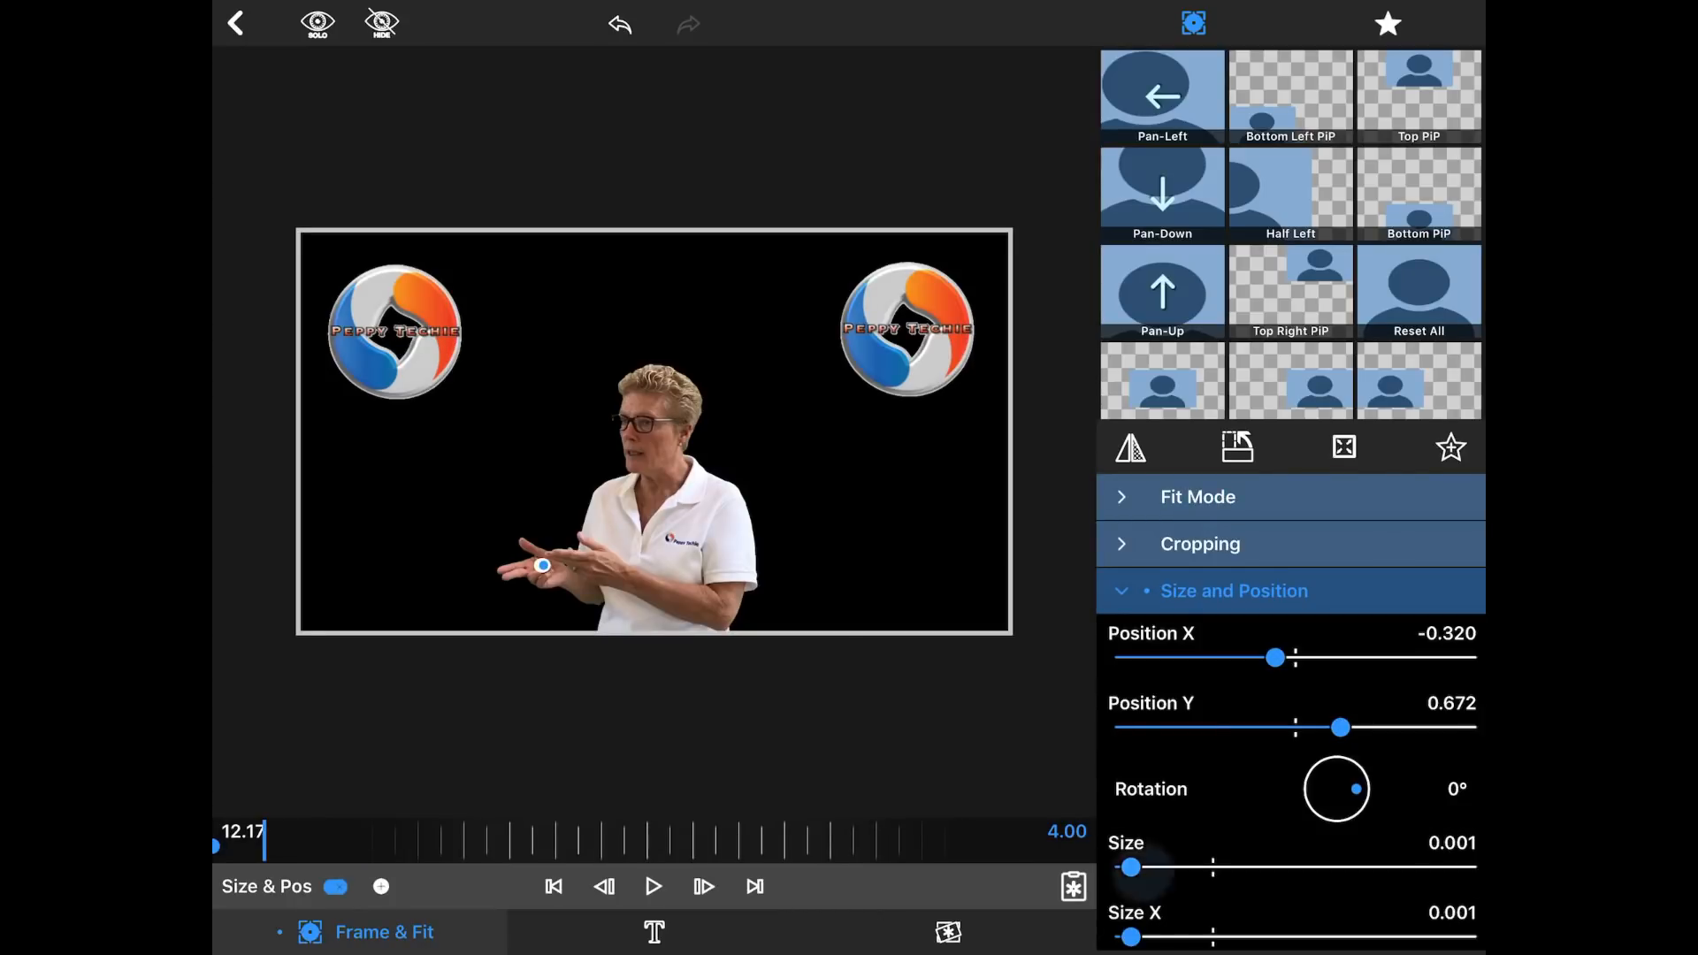
pyautogui.moveTo(1132, 866); pyautogui.dragTo(1214, 867)
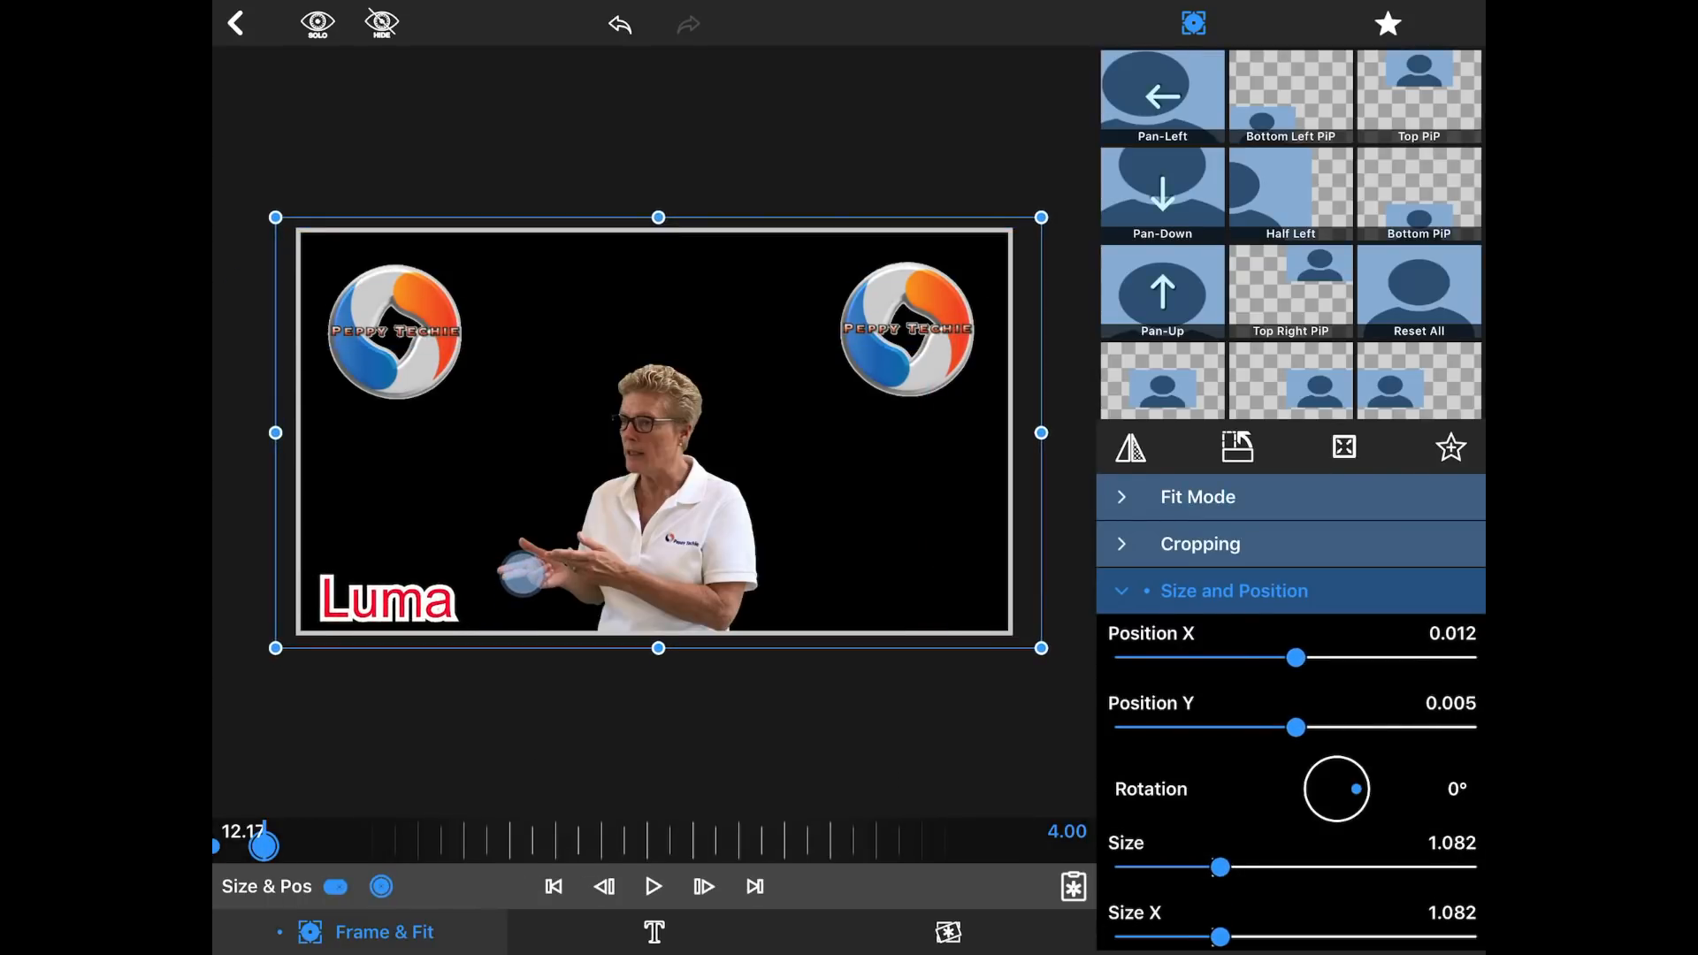
pyautogui.moveTo(658, 433); pyautogui.dragTo(669, 414)
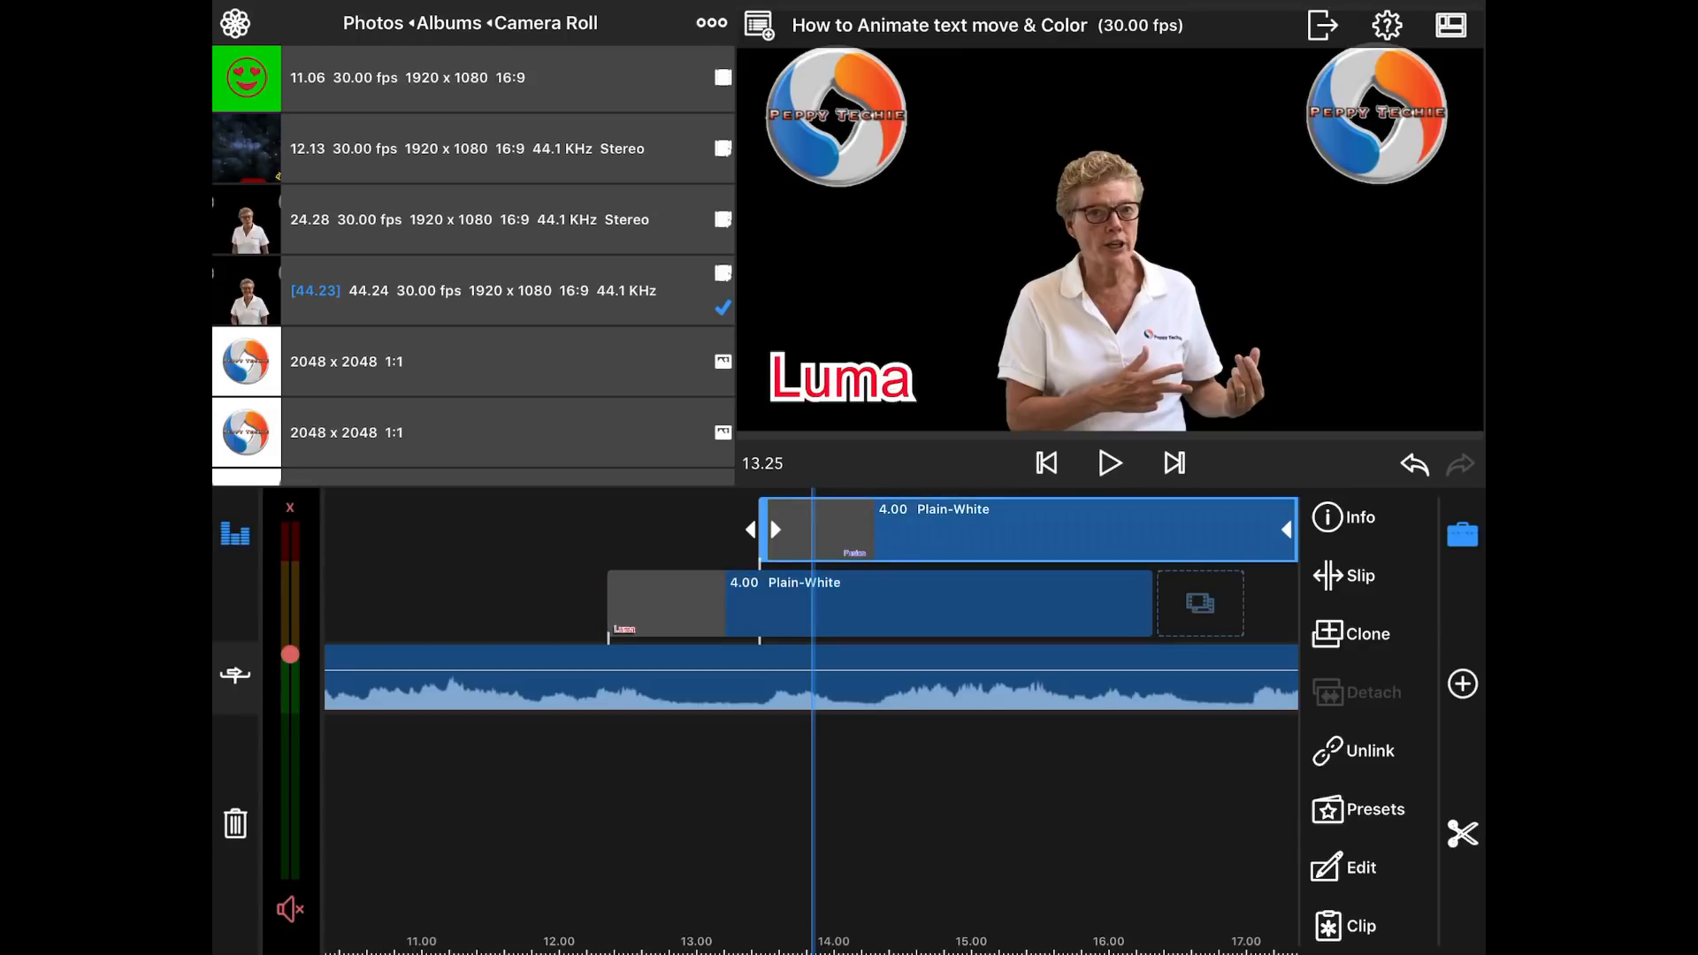
# Step: Edit the Fusion title clip and scrub the playhead to 13.26
pyautogui.click(1362, 867)
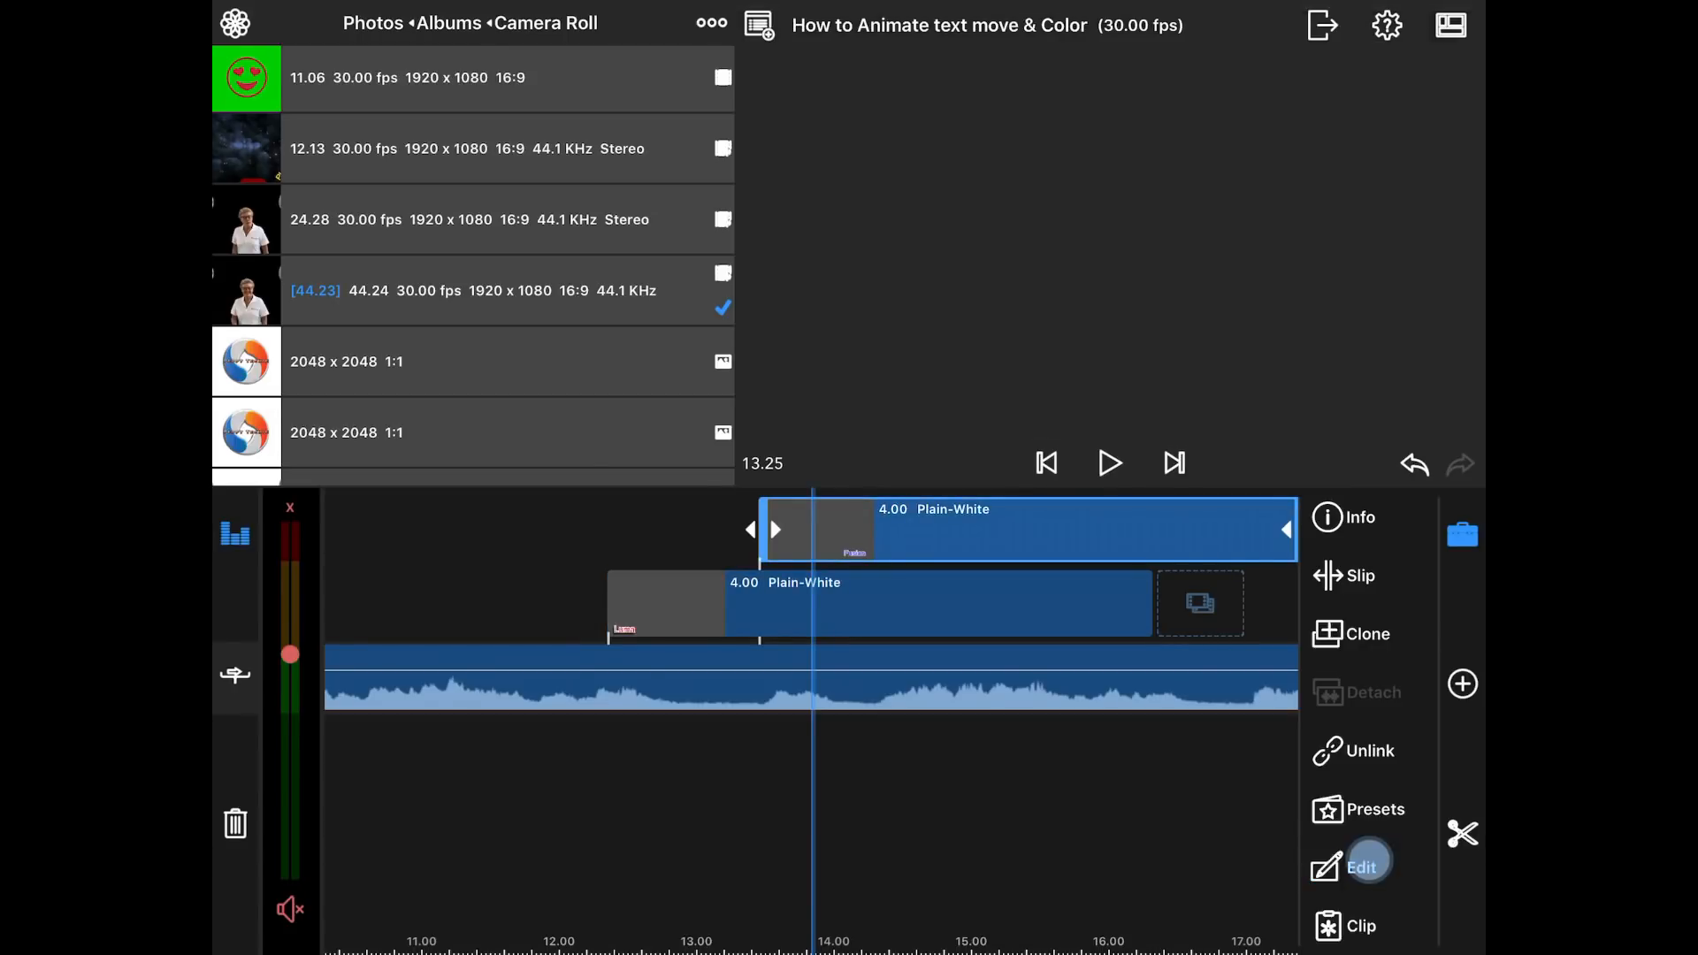
pyautogui.click(1362, 867)
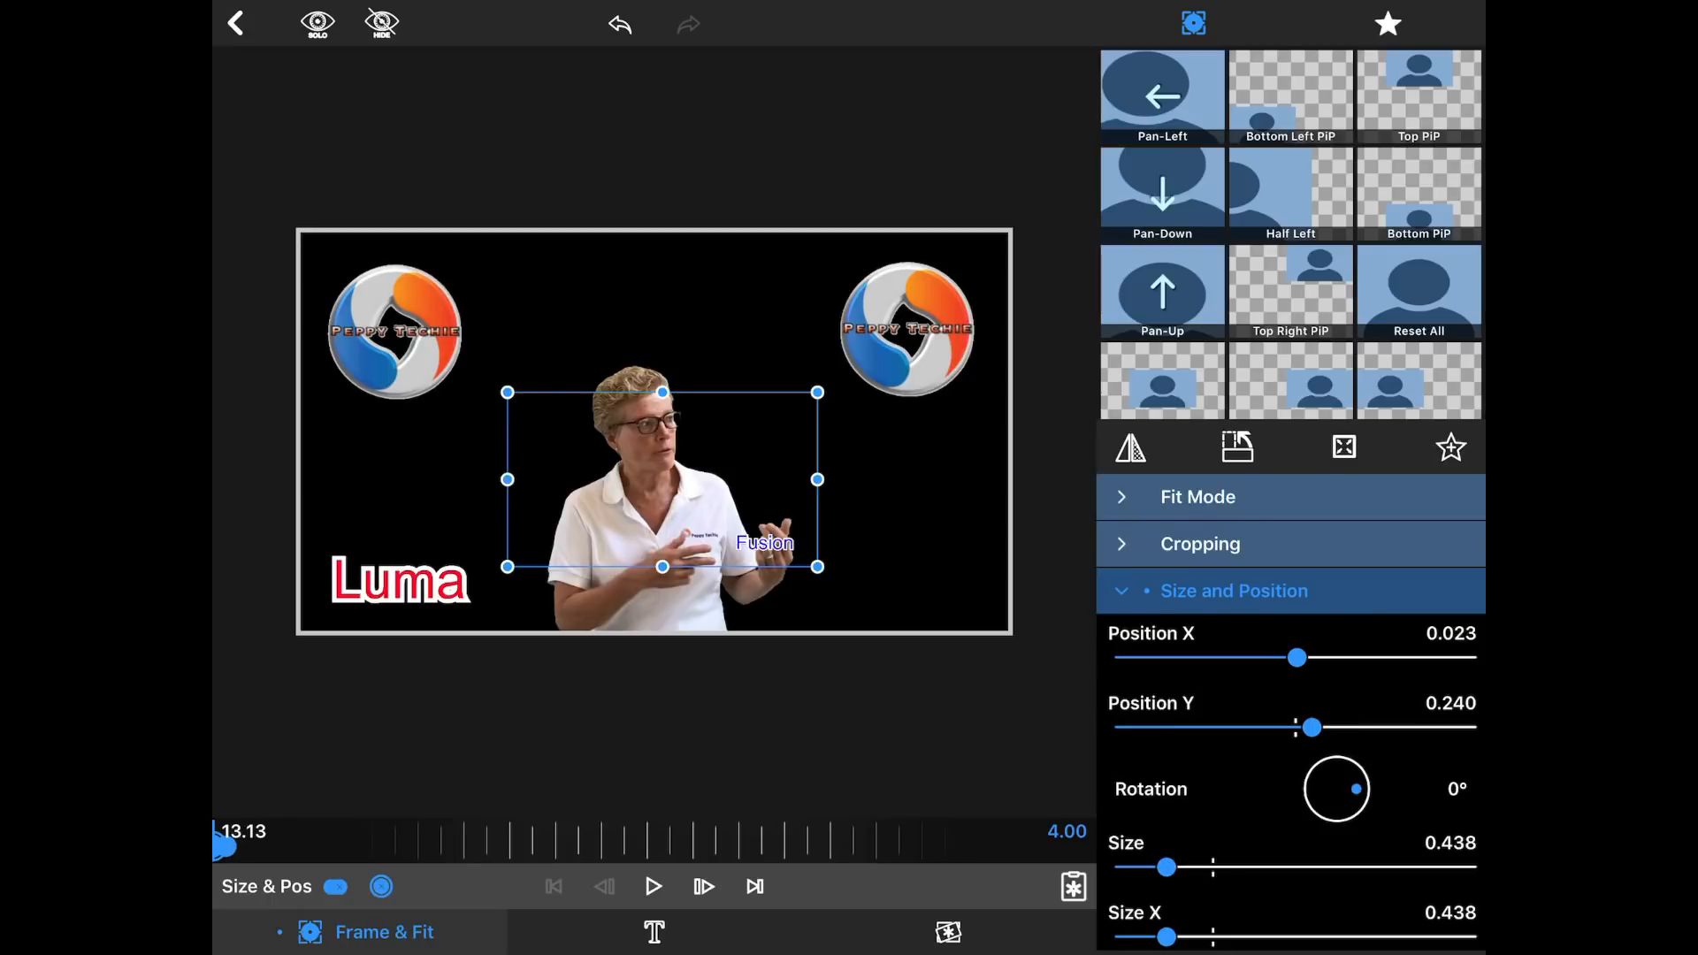
pyautogui.moveTo(660, 479); pyautogui.dragTo(688, 486)
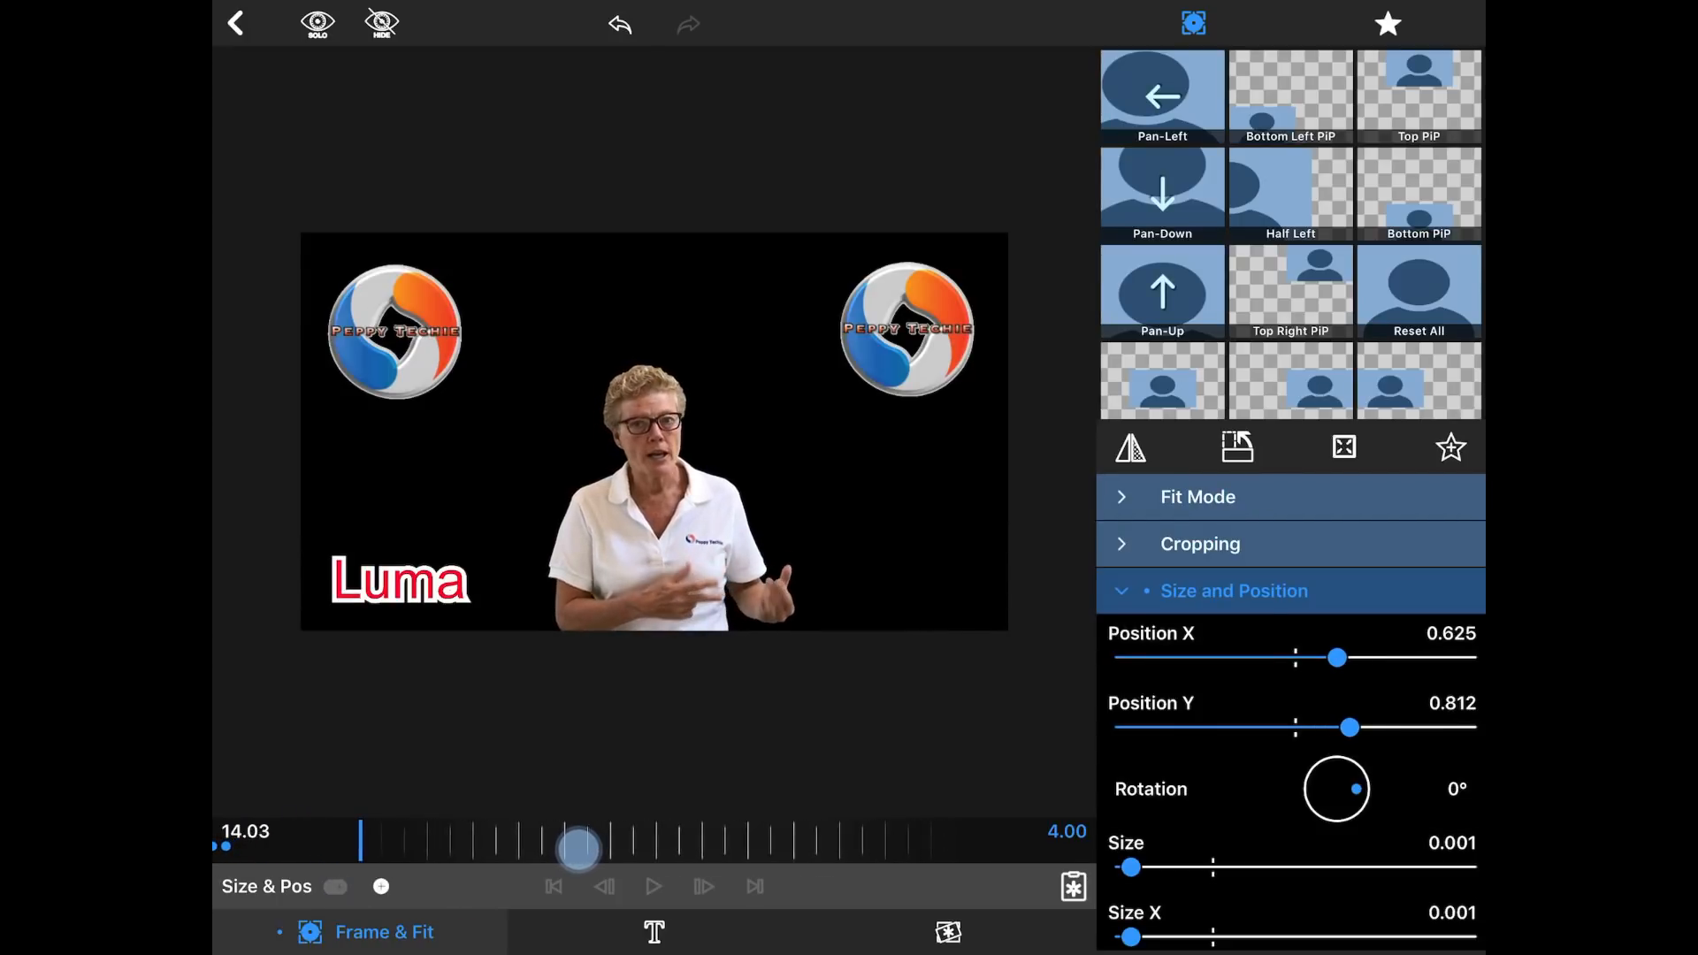
pyautogui.moveTo(577, 849); pyautogui.dragTo(529, 852)
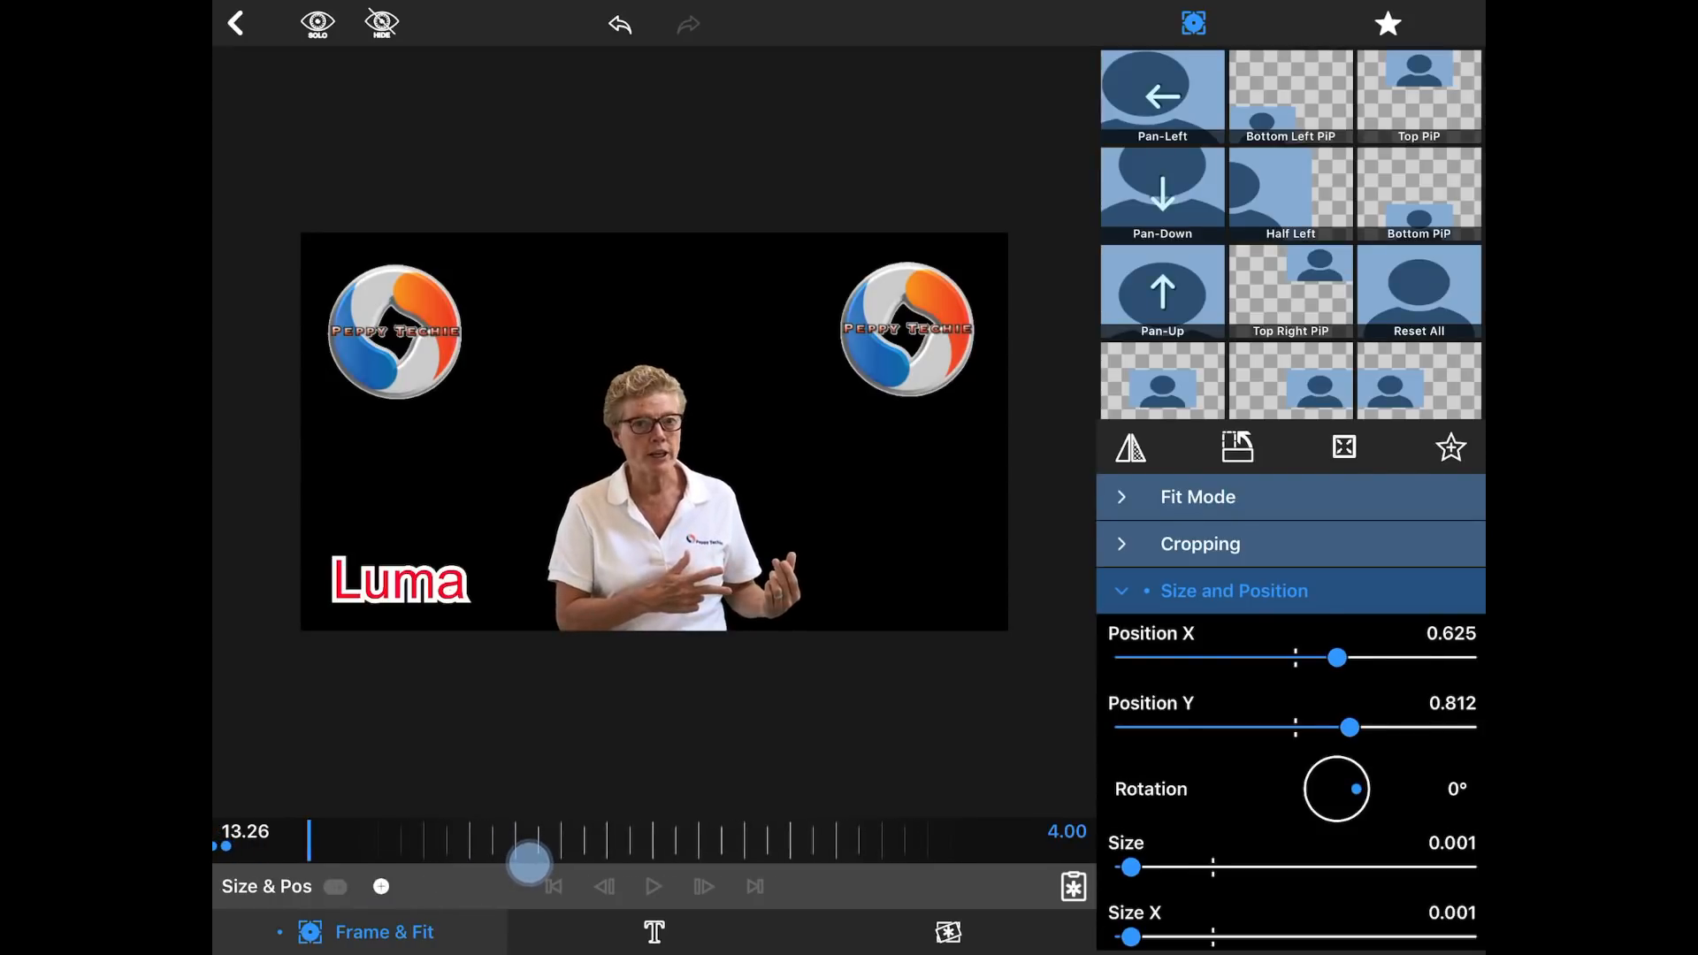
# Step: Add a Size & Pos keyframe at 13.26 with Size 0.776, then return to the timeline
pyautogui.click(336, 886)
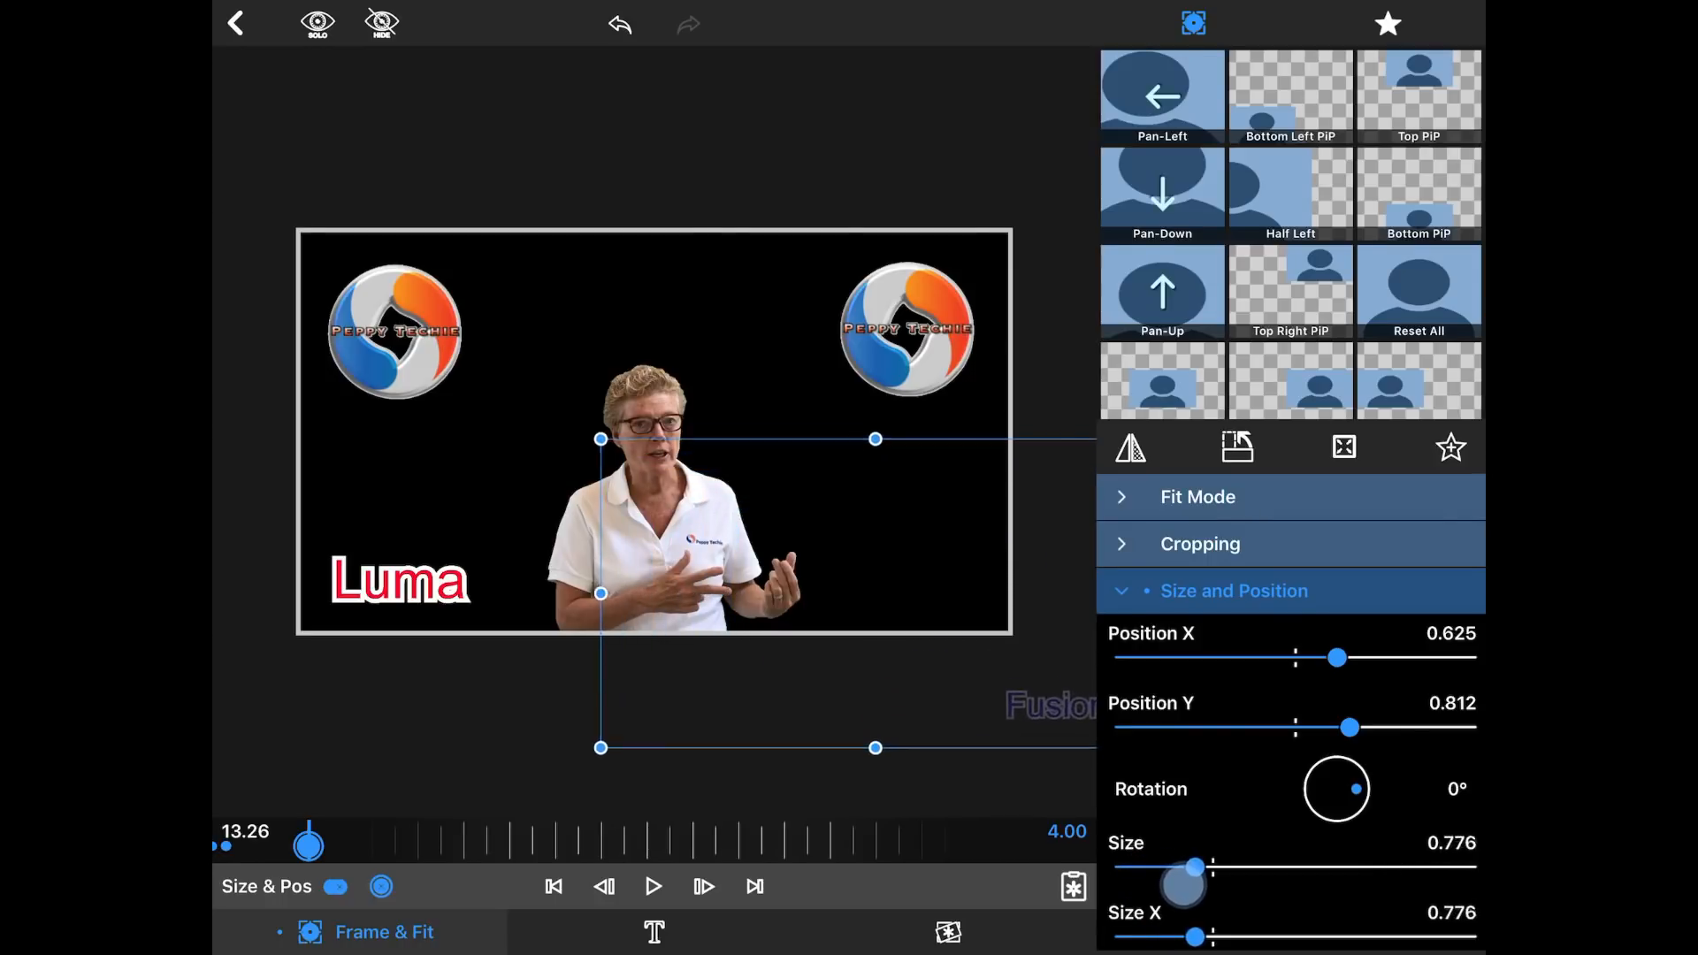
pyautogui.moveTo(1192, 867); pyautogui.dragTo(1210, 866)
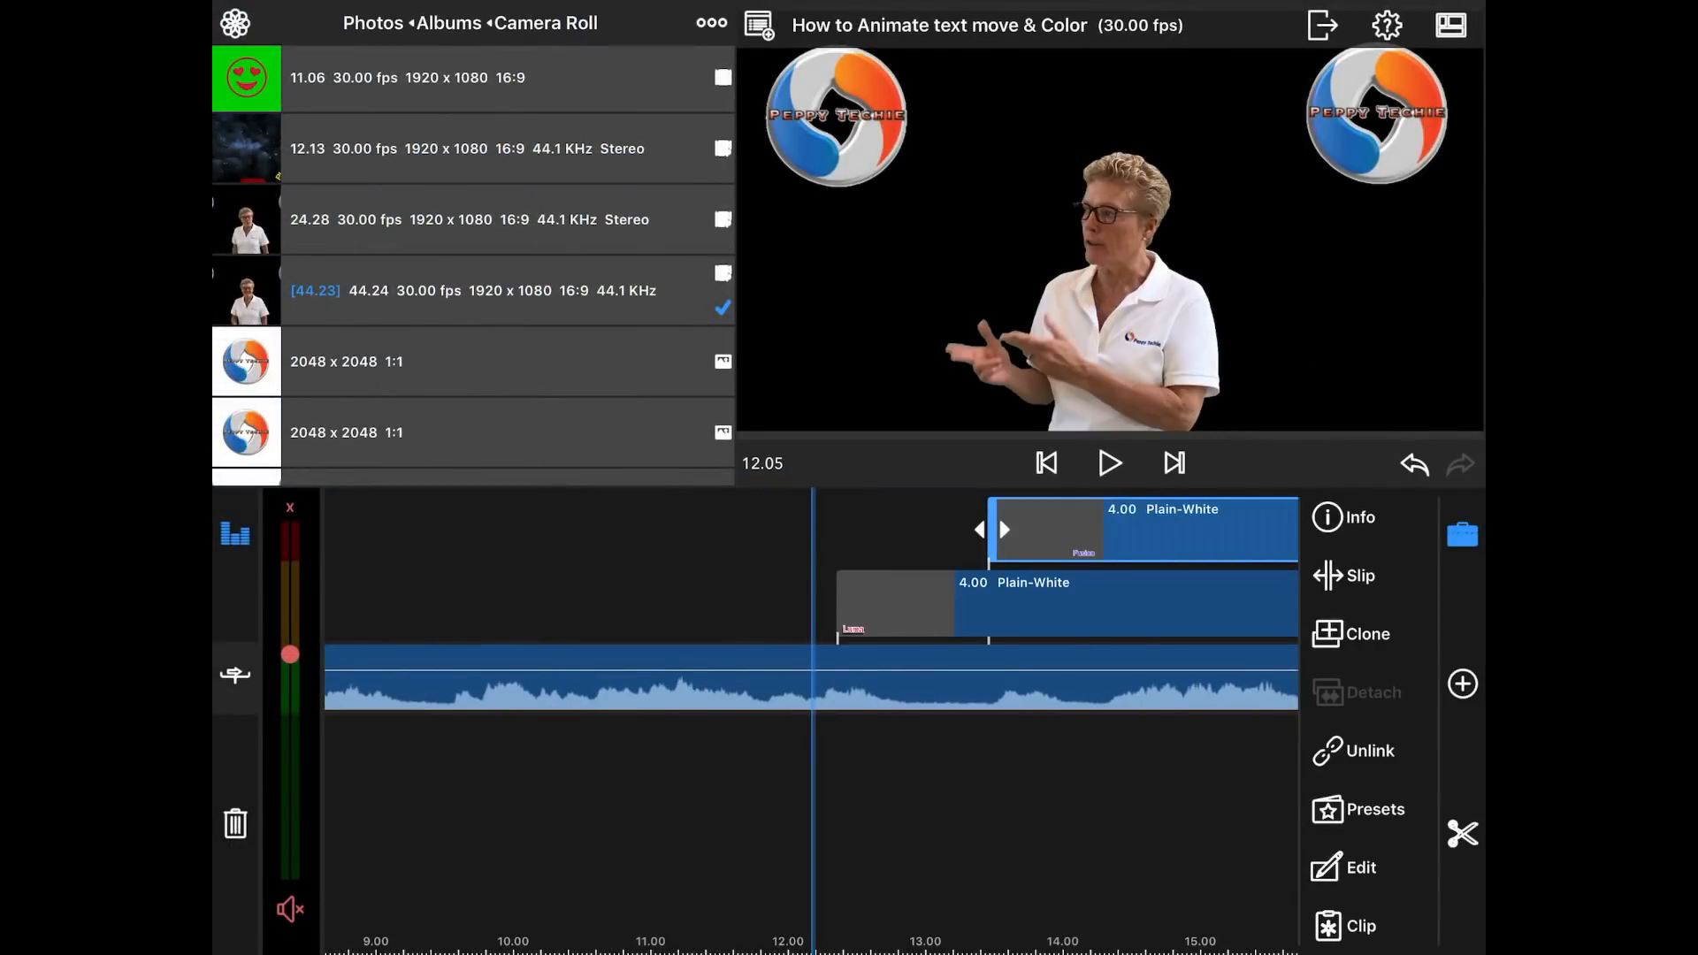
pyautogui.click(1109, 461)
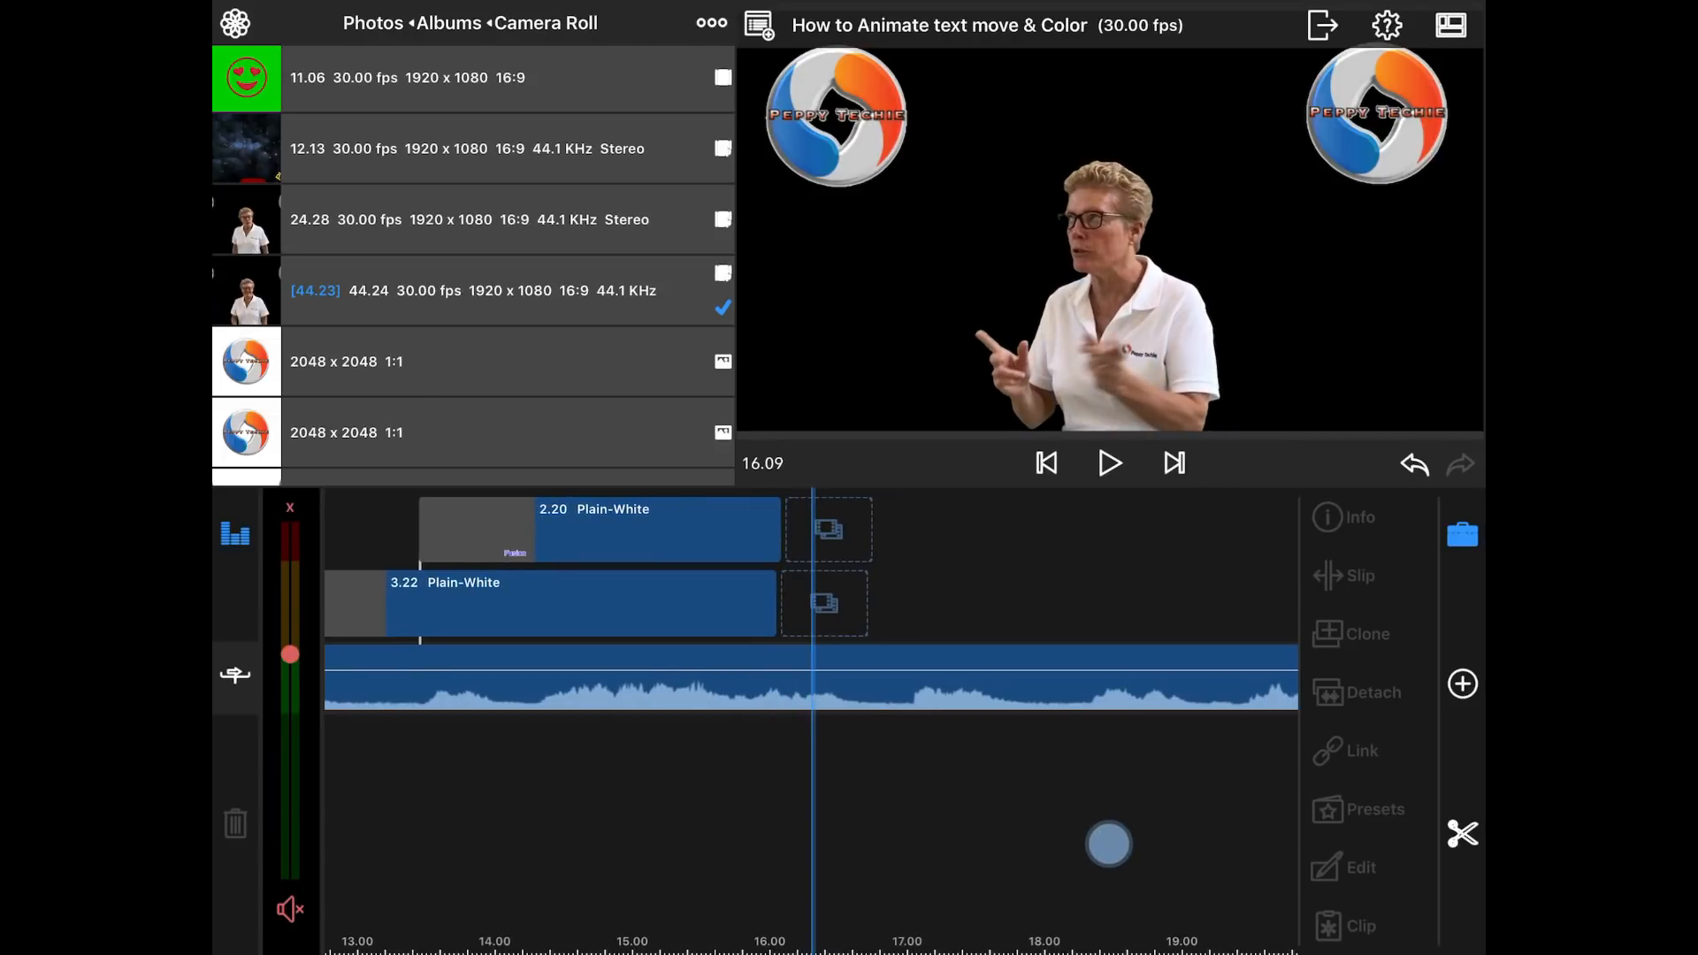
# Step: Add a new Overlay Title with placeholder 'Your Text Here' at 16.09 and edit it
pyautogui.click(1461, 682)
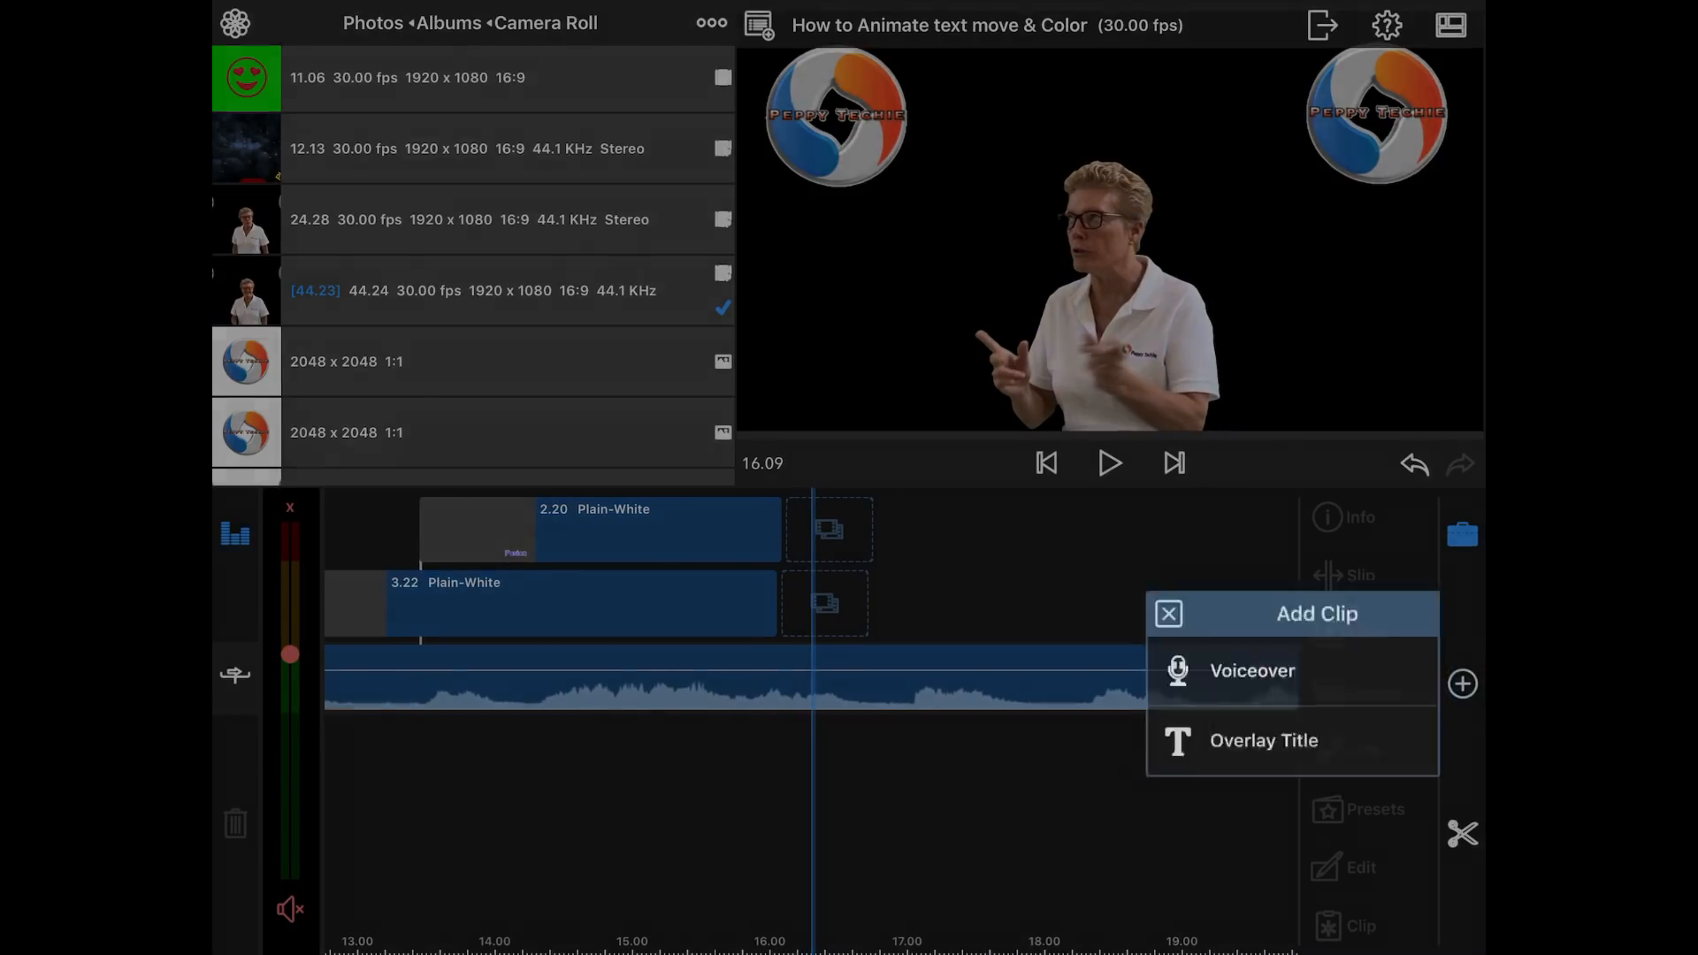
pyautogui.click(1262, 740)
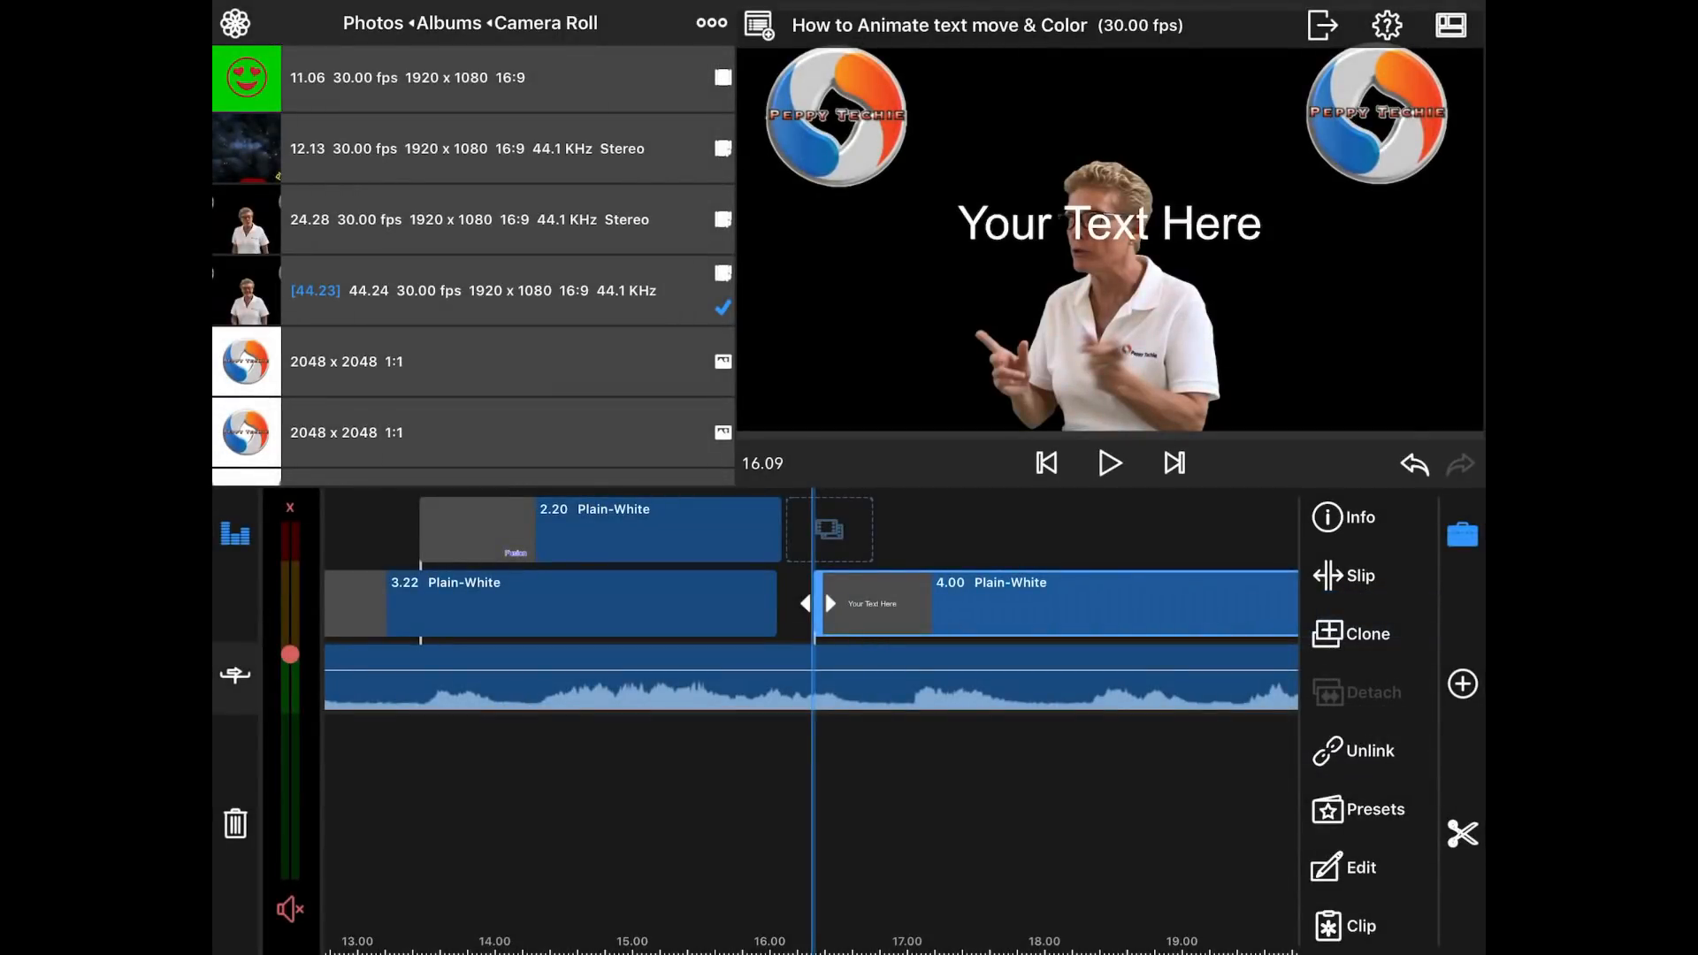
pyautogui.click(1360, 866)
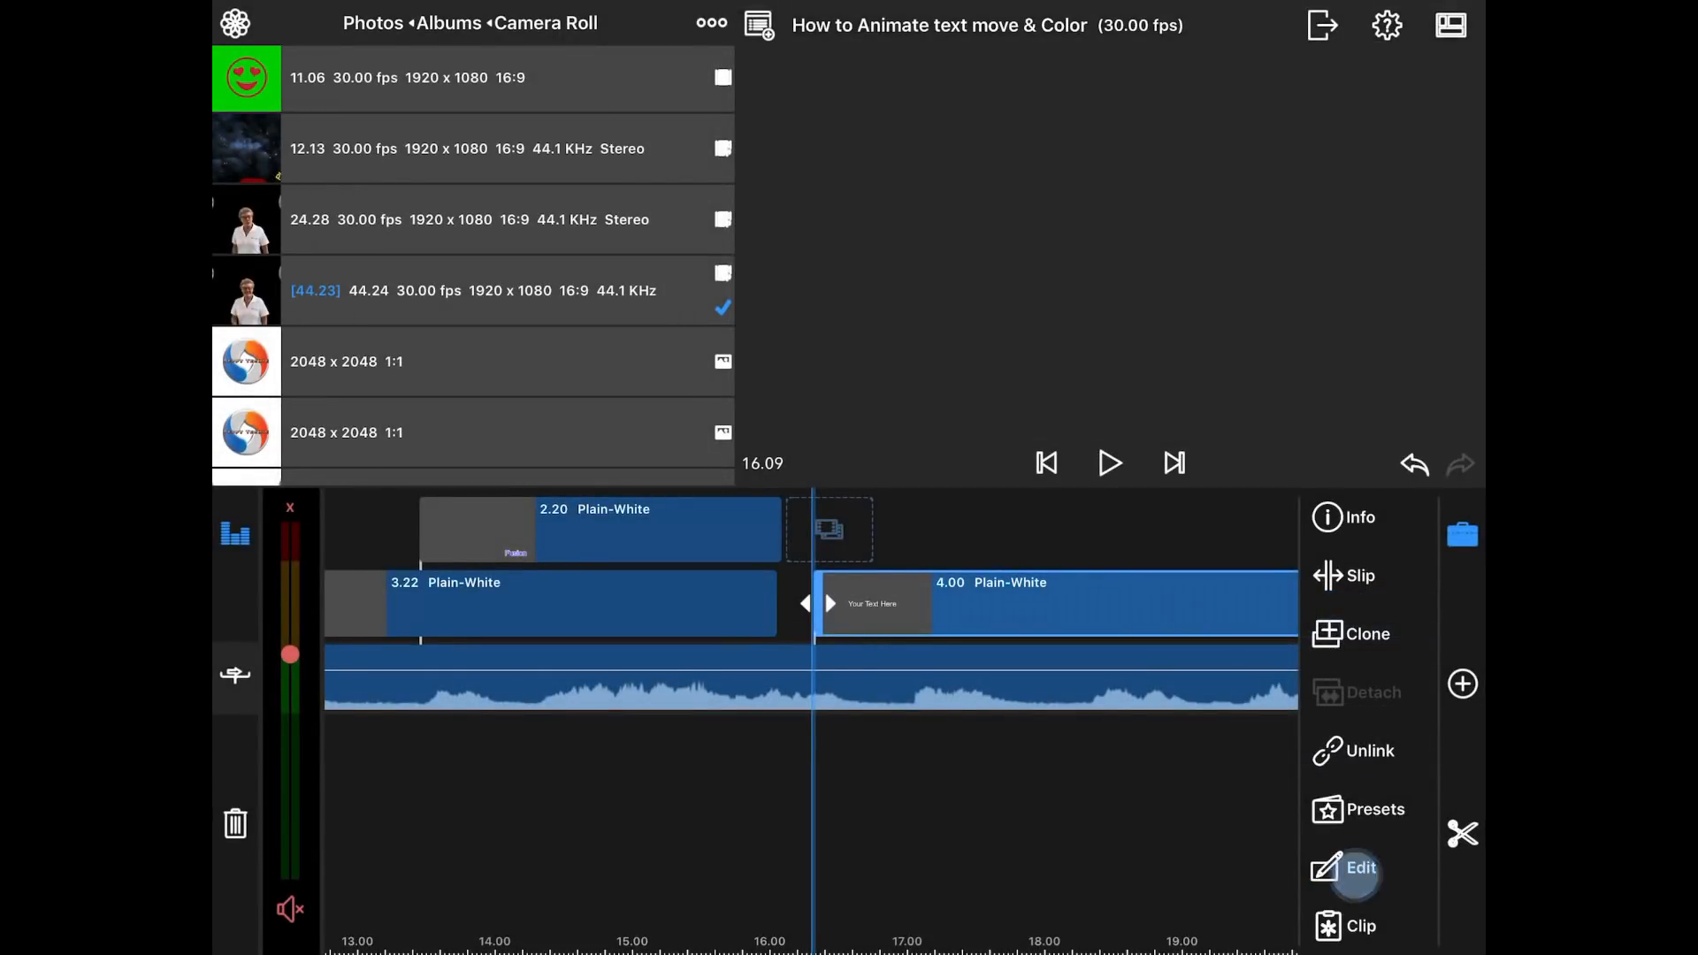
# Step: Lower the third title's Size from 54 to 46 and place it beside the presenter's hand
pyautogui.click(1362, 867)
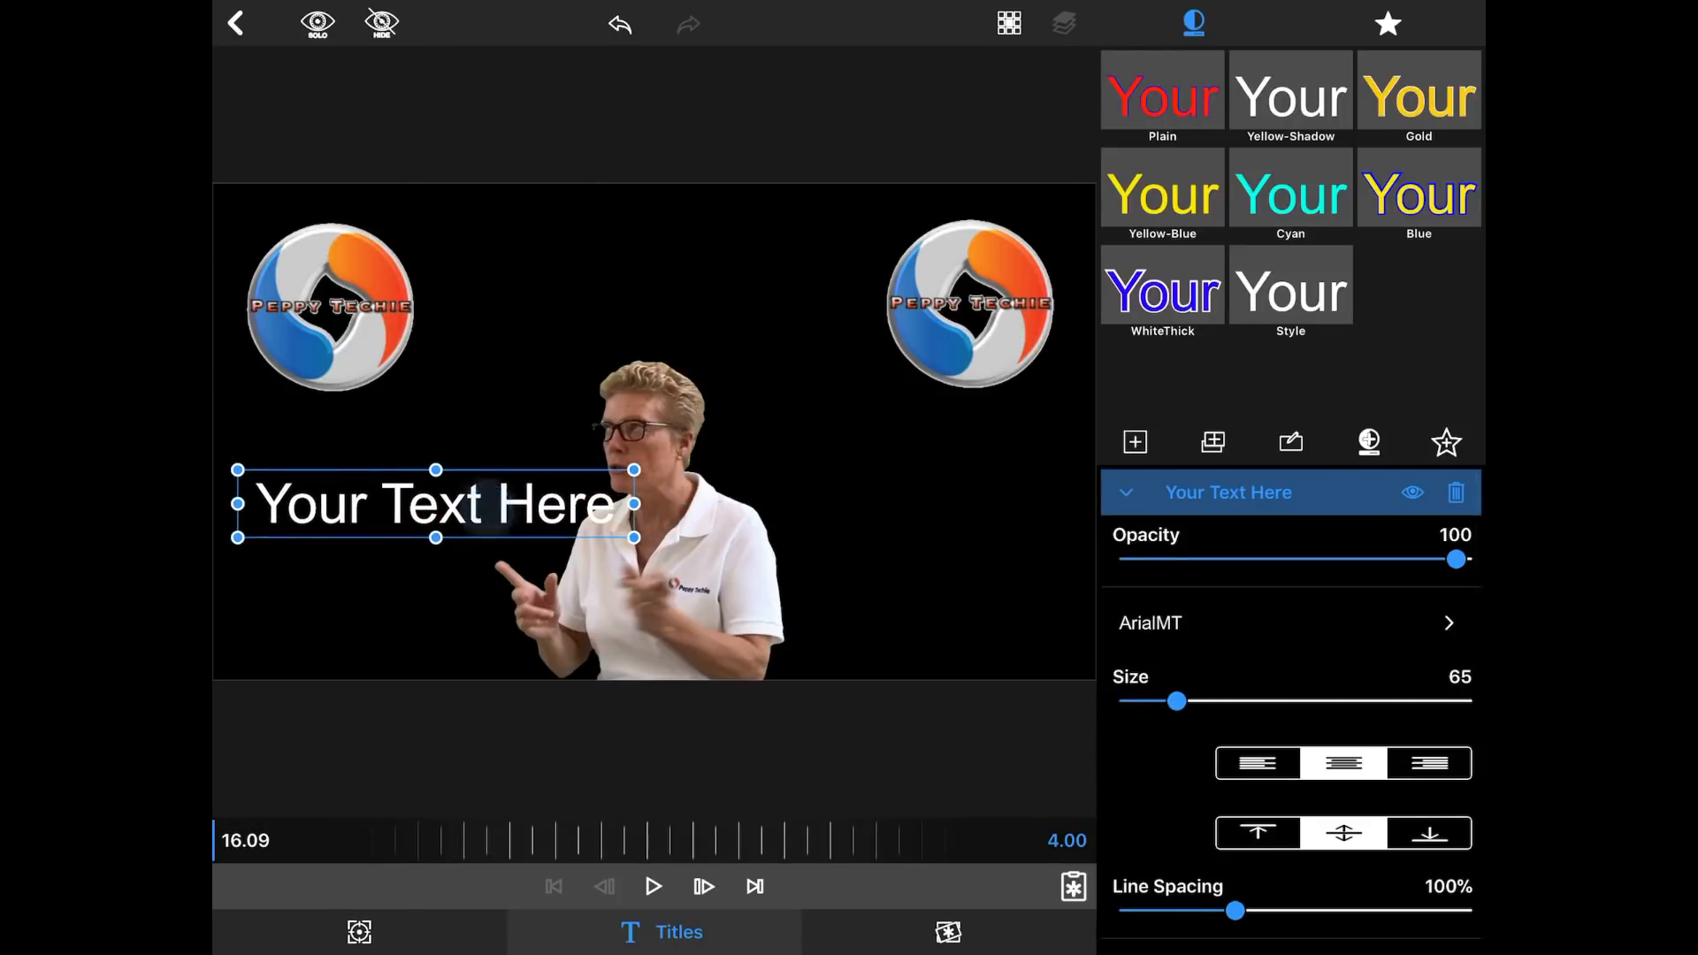
pyautogui.moveTo(1178, 701); pyautogui.dragTo(1152, 700)
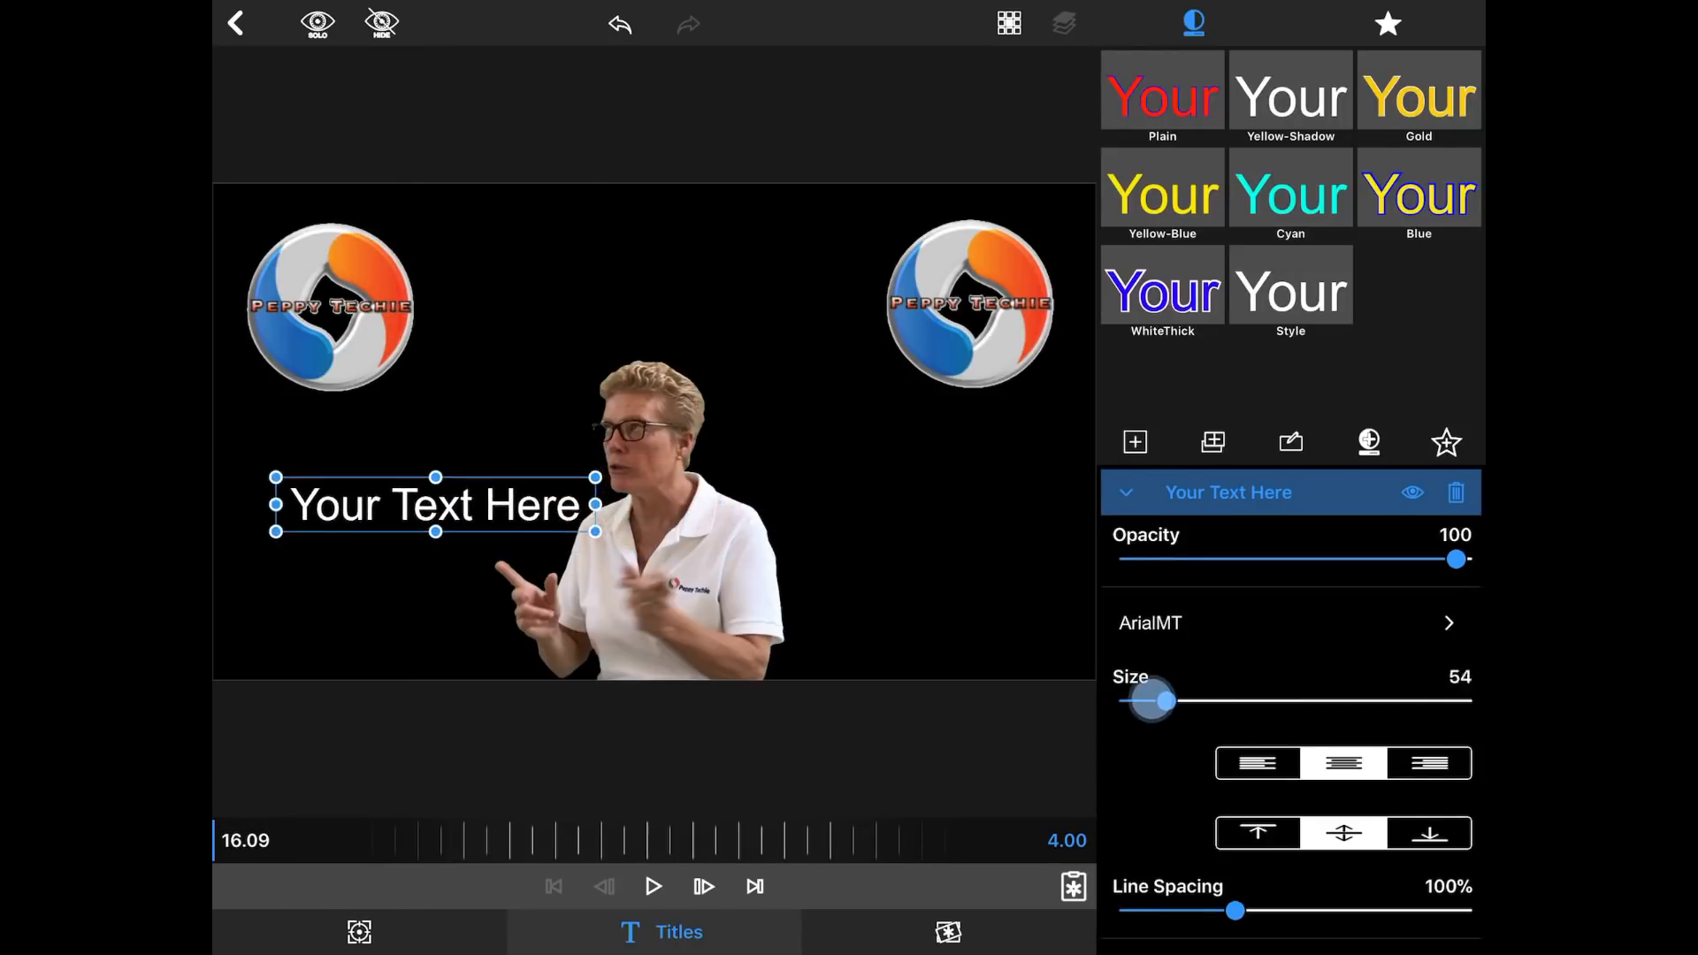
pyautogui.moveTo(1161, 700); pyautogui.dragTo(1146, 701)
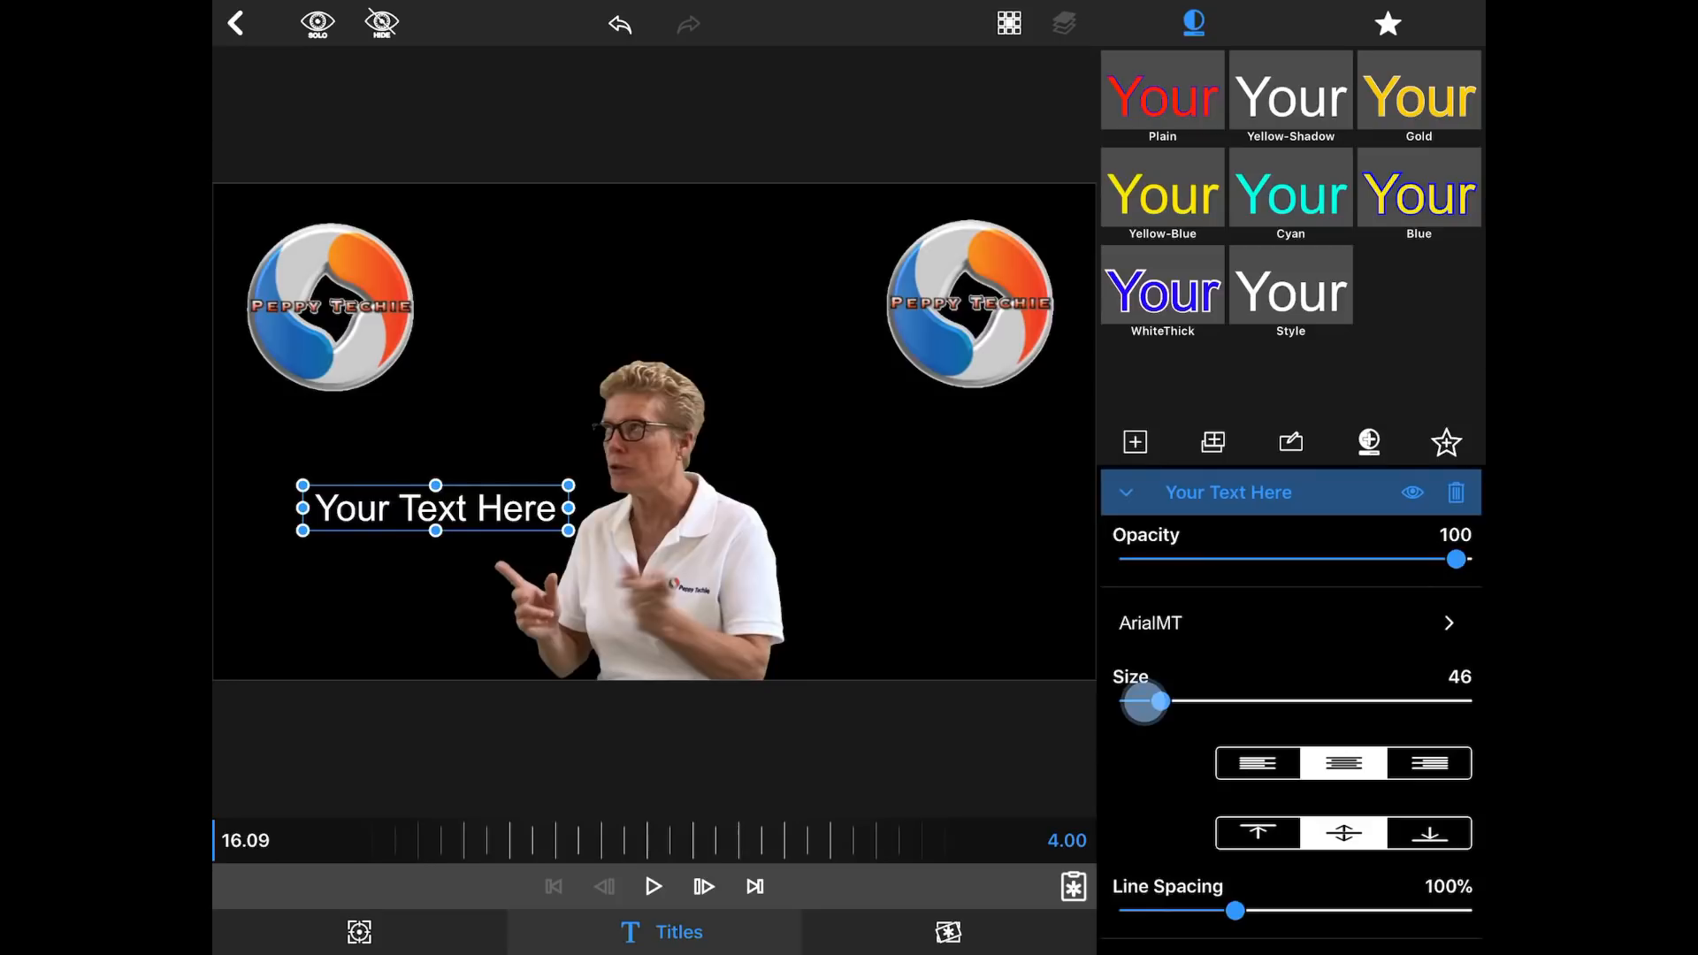
pyautogui.moveTo(433, 508); pyautogui.dragTo(471, 538)
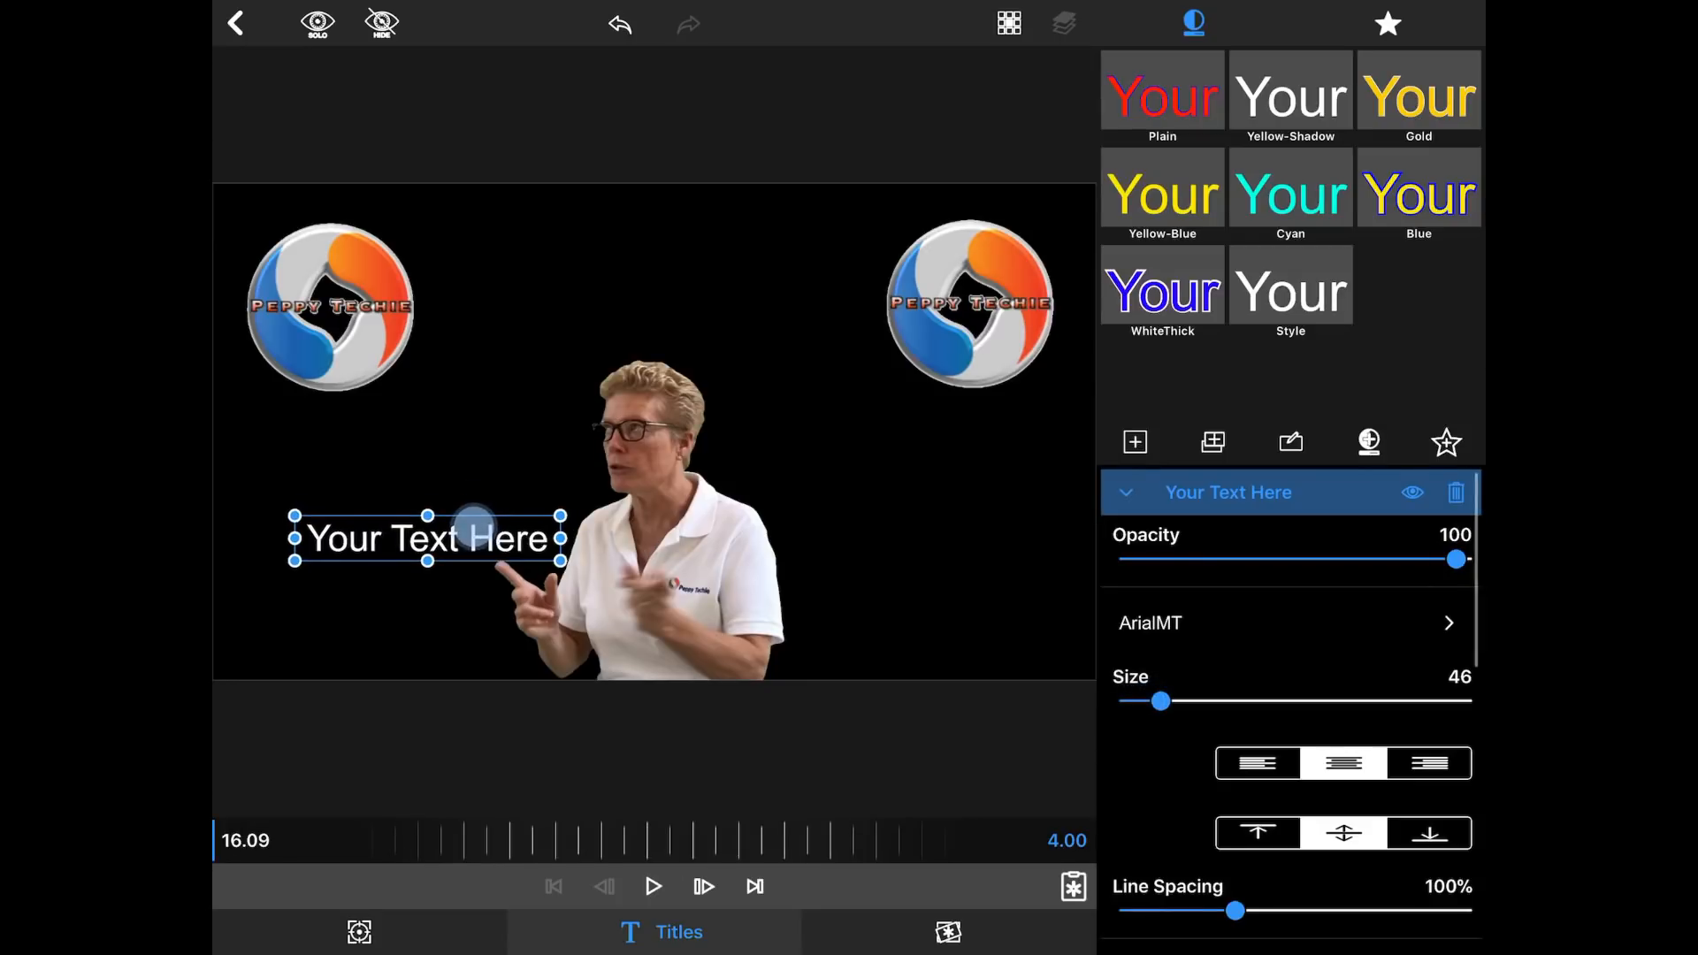
pyautogui.moveTo(426, 538); pyautogui.dragTo(435, 534)
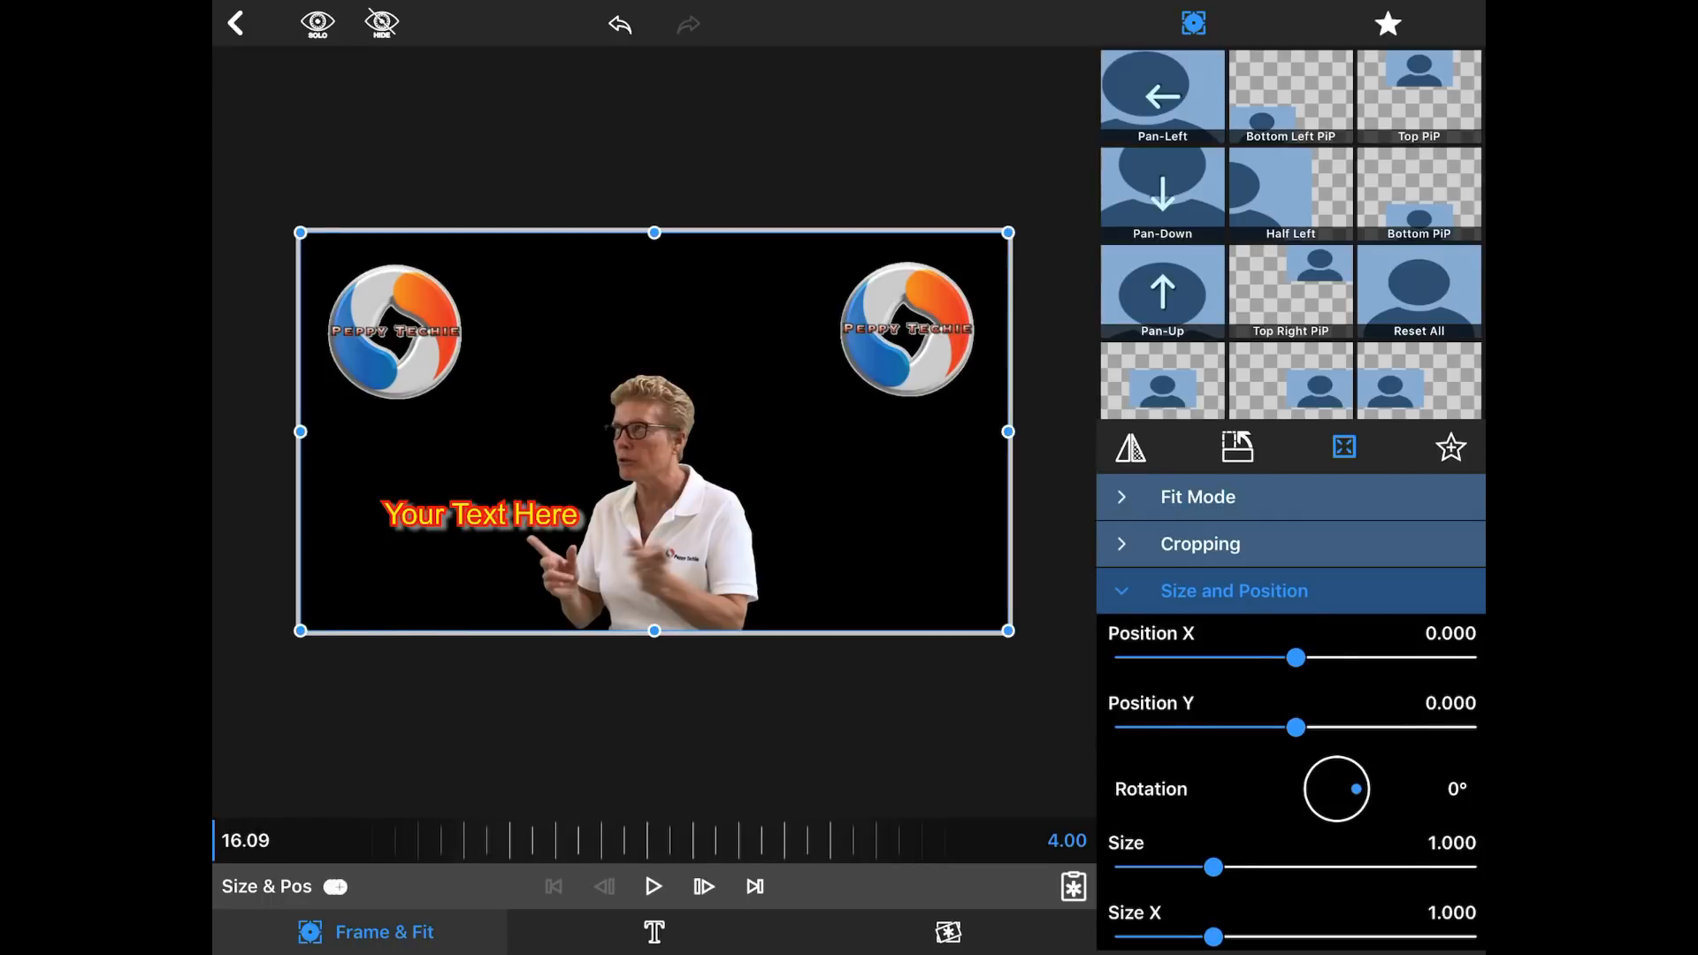
# Step: Keyframe Size & Pos so the title rises to Position Y about -0.49 at 18.11
pyautogui.click(335, 886)
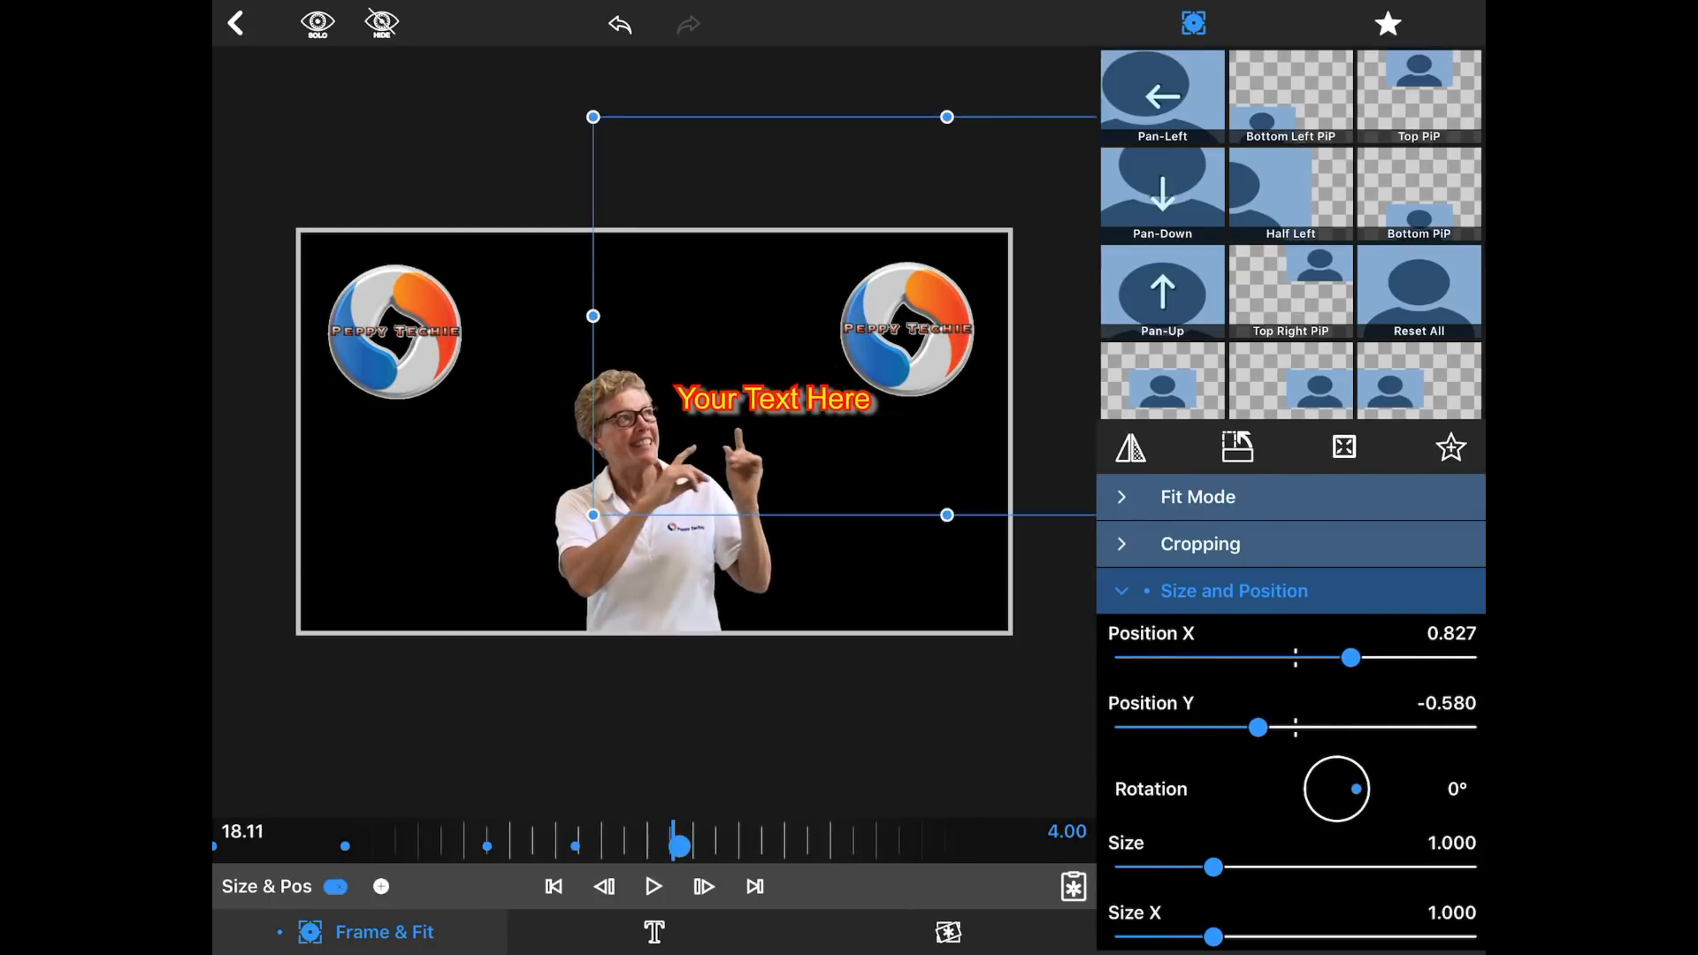
pyautogui.moveTo(1256, 727); pyautogui.dragTo(1263, 727)
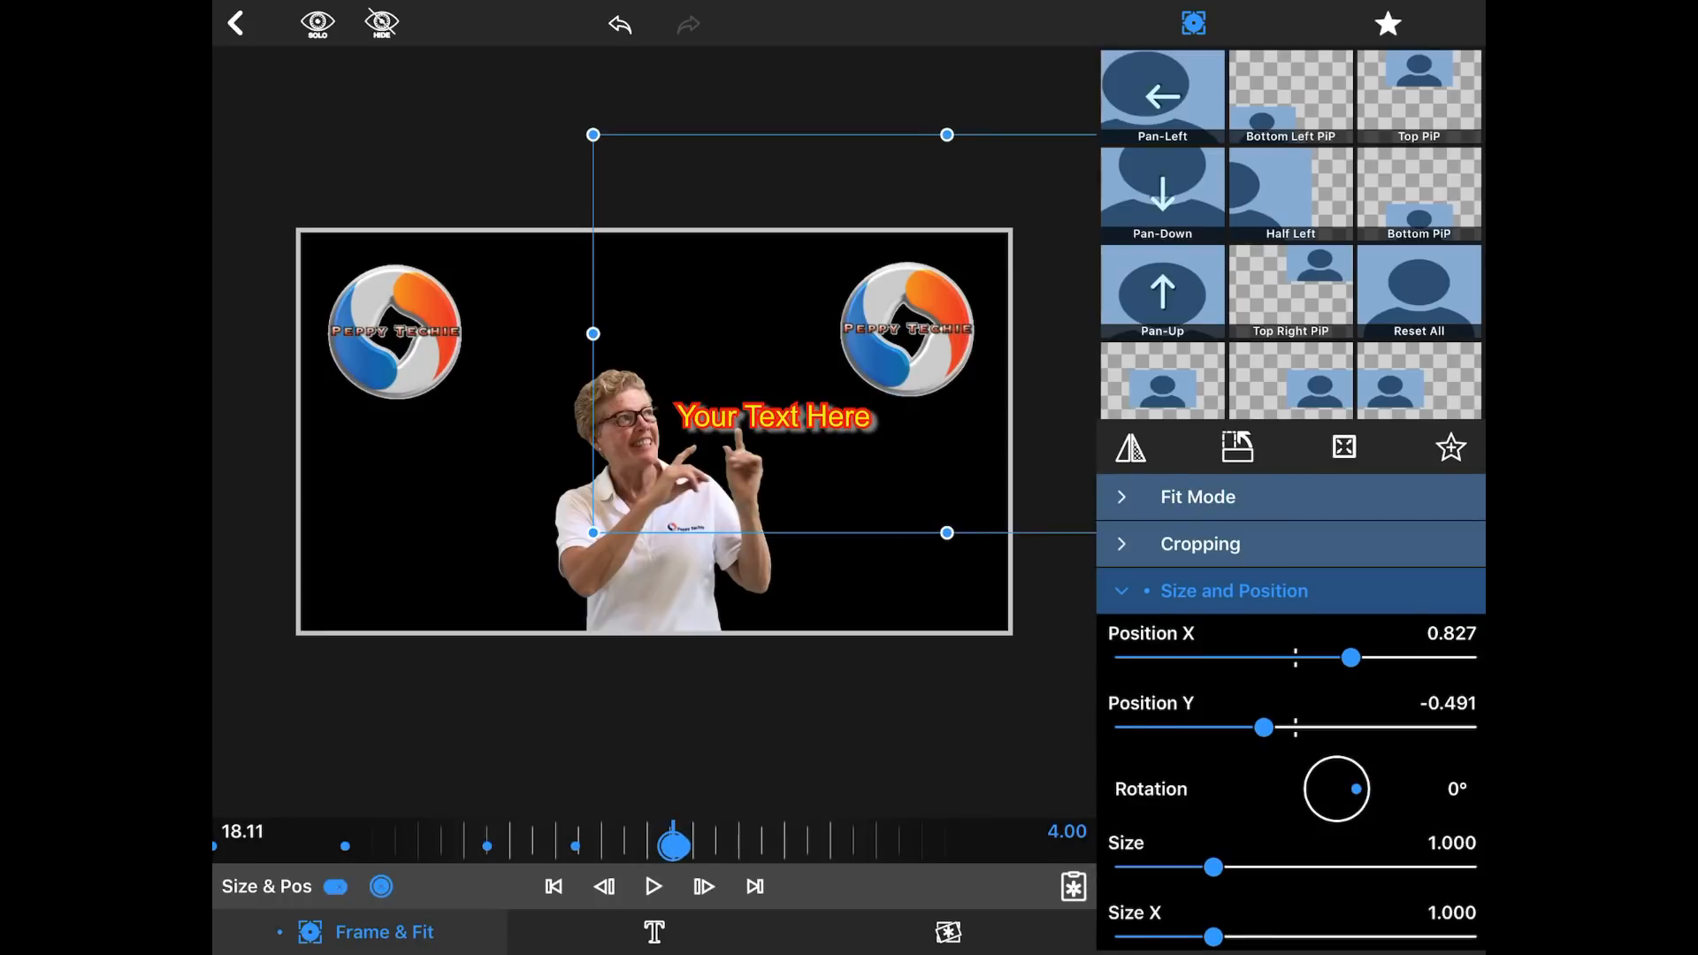
pyautogui.moveTo(672, 837); pyautogui.dragTo(856, 844)
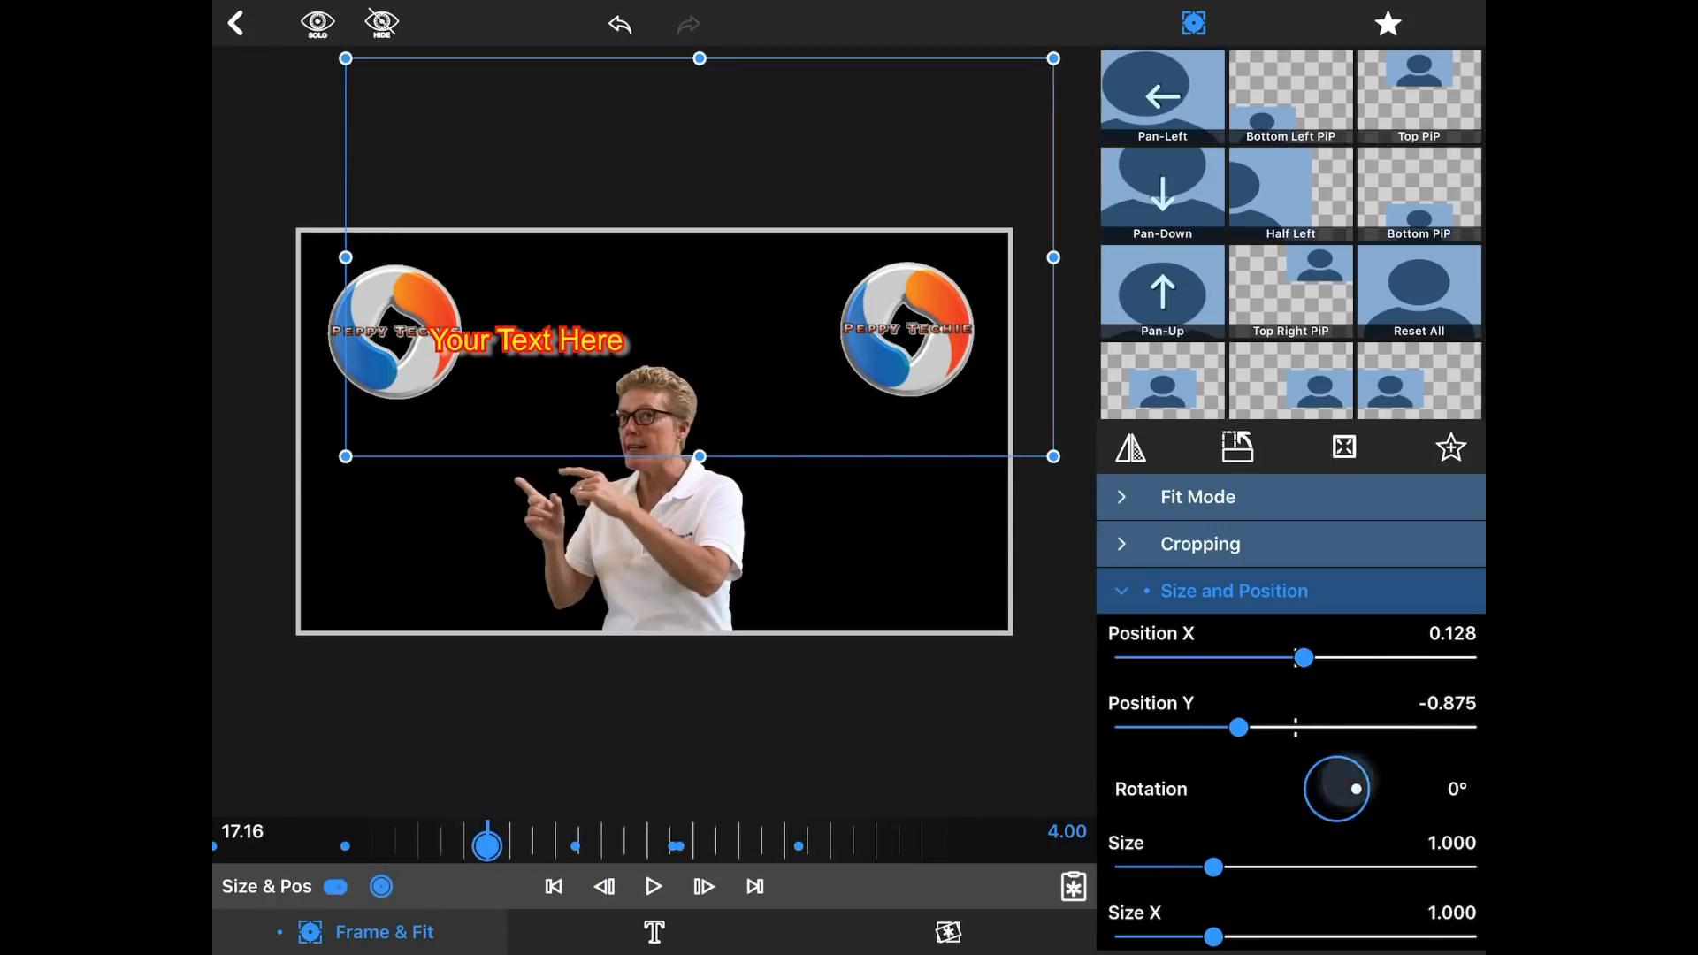
# Step: Rotate the title to about 17° at the 17.16 keyframe
pyautogui.moveTo(1353, 789); pyautogui.dragTo(1397, 807)
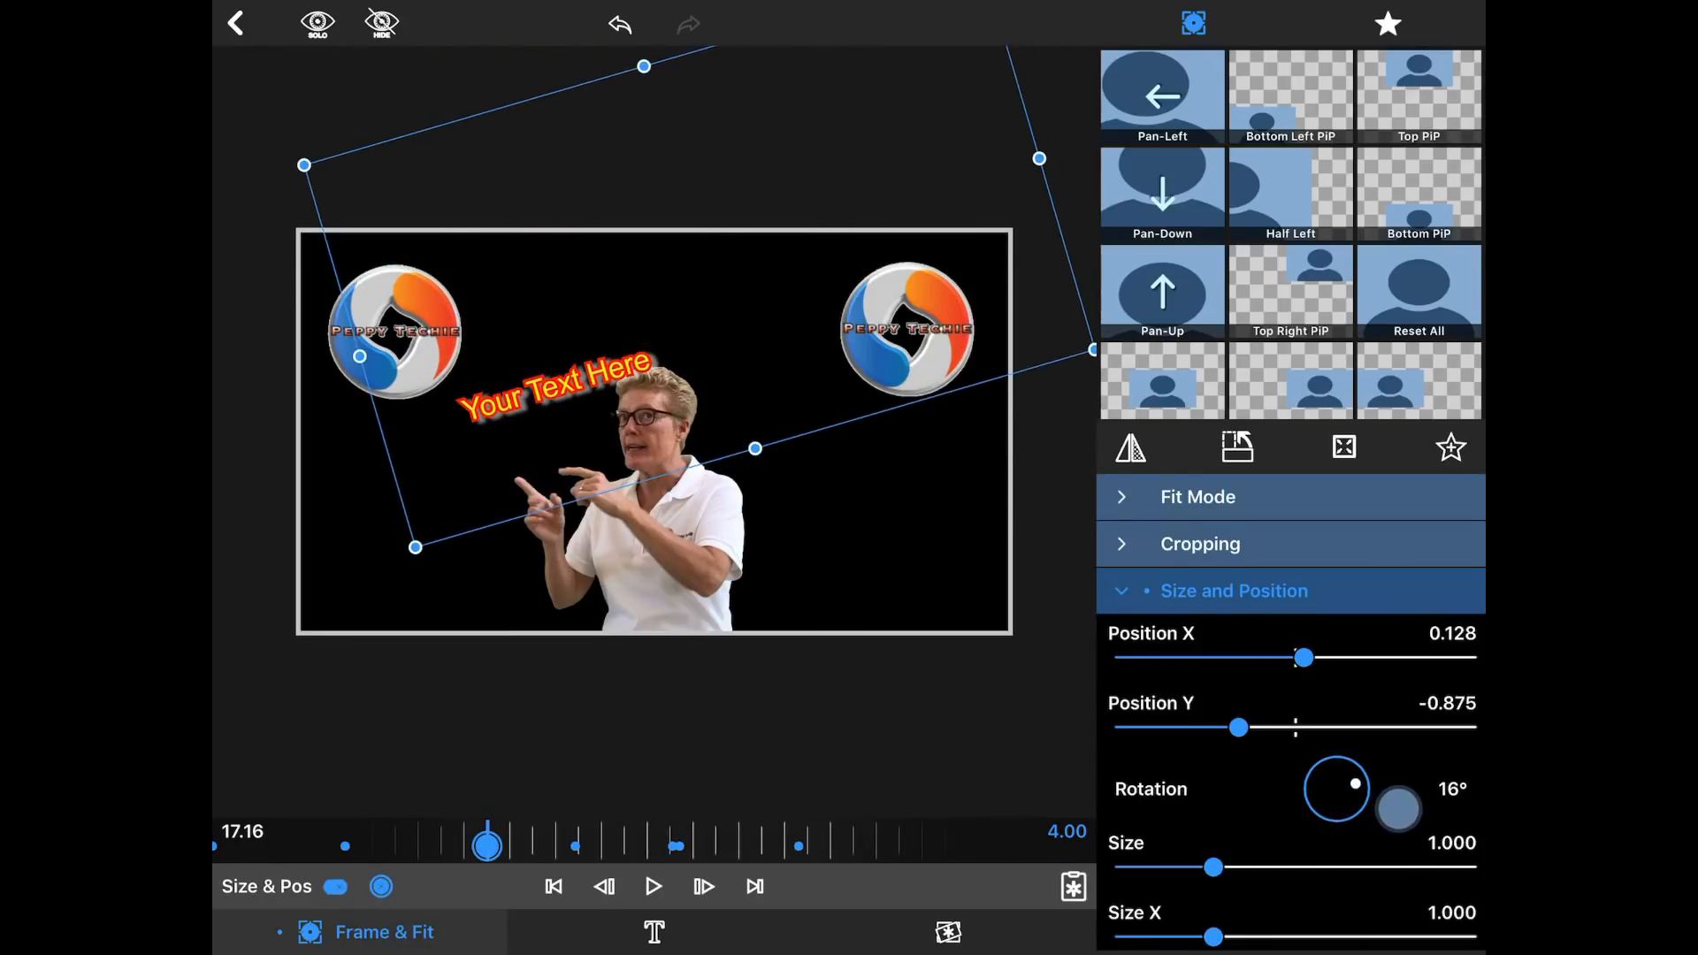
pyautogui.moveTo(1397, 807); pyautogui.dragTo(1351, 783)
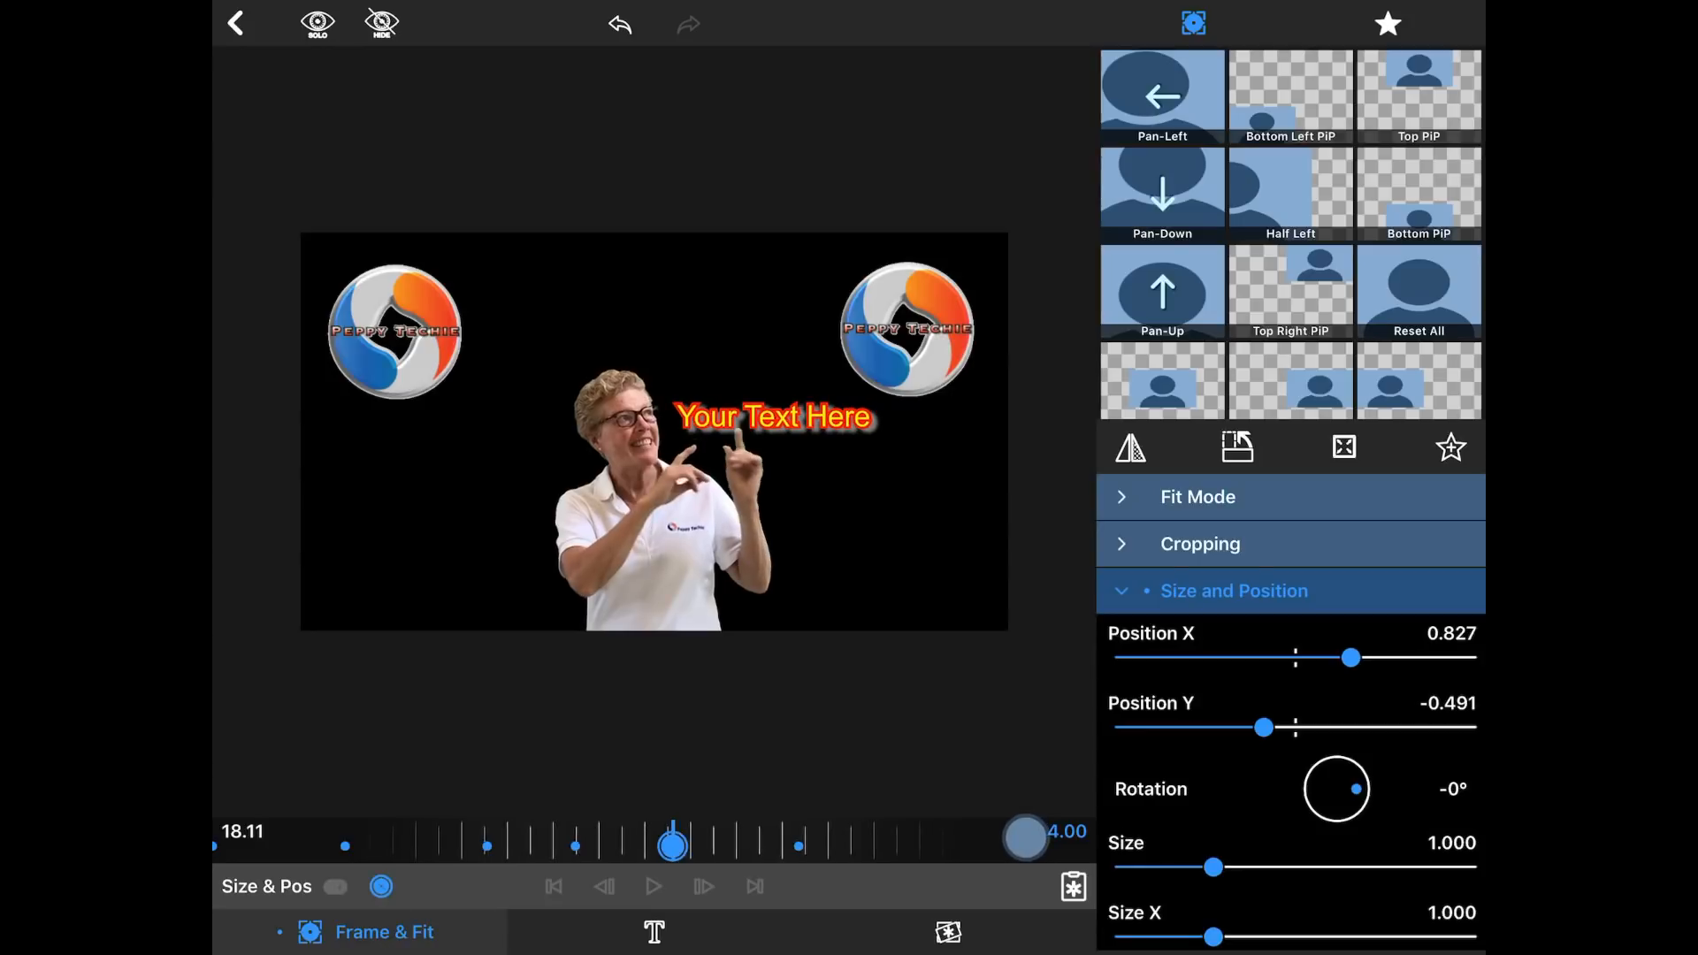
# Step: Rotate the title to about 10° at the 18.11 keyframe
pyautogui.click(334, 886)
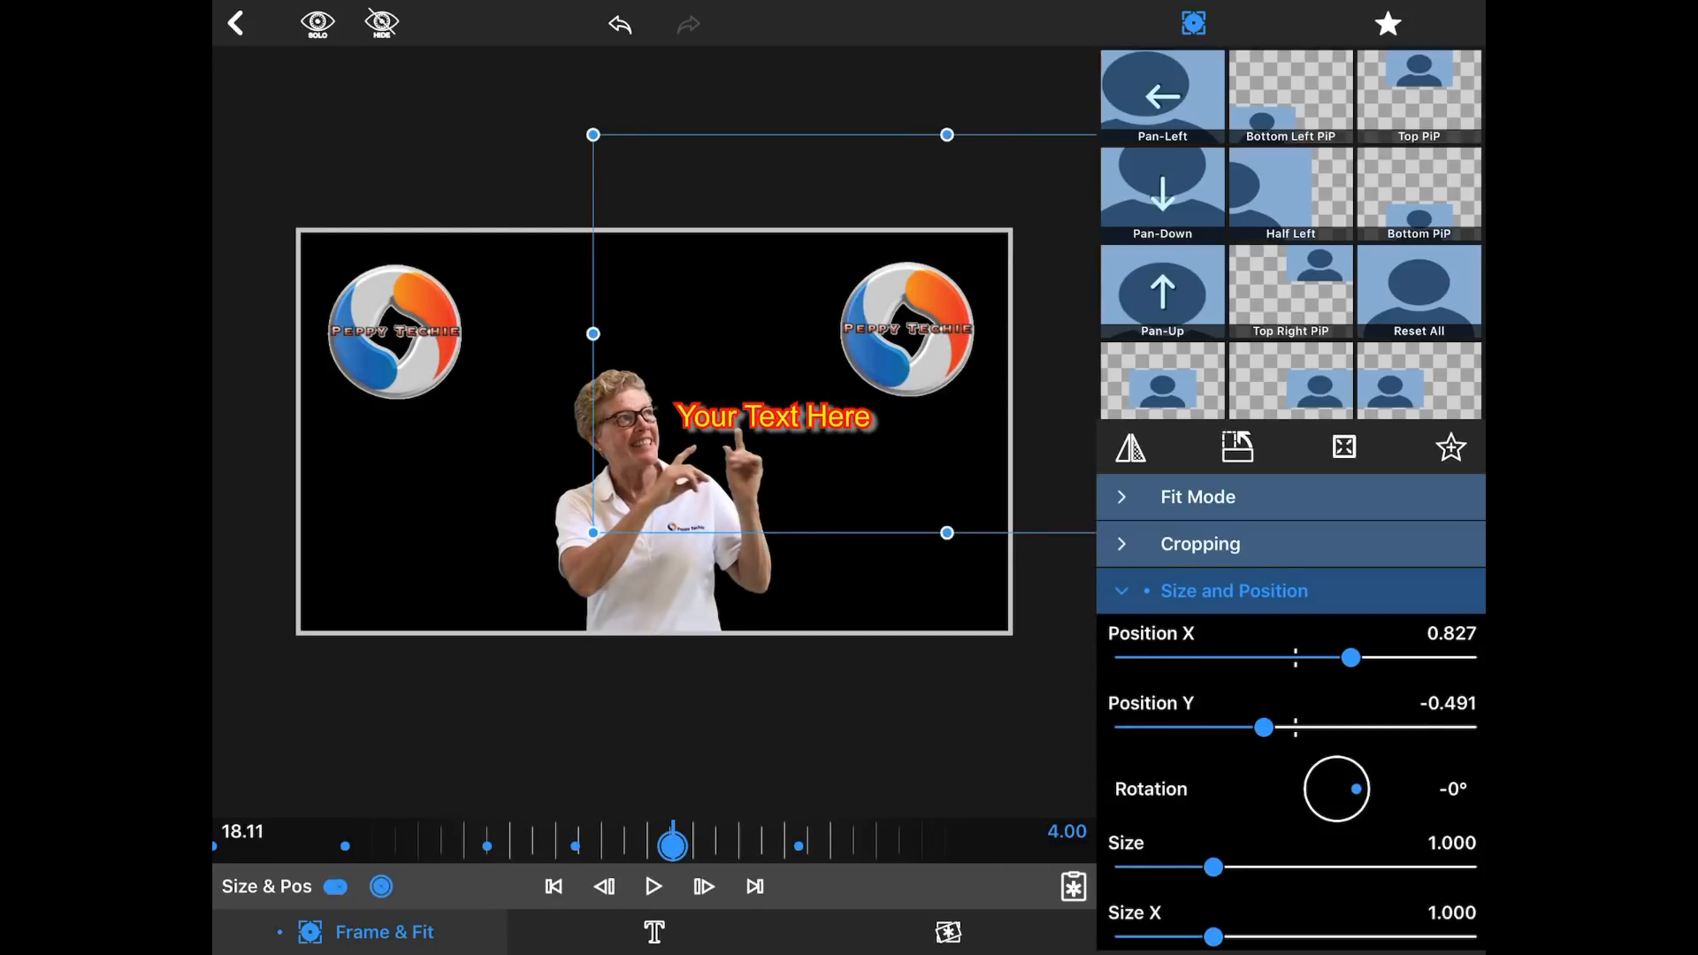
pyautogui.moveTo(1337, 789); pyautogui.dragTo(1349, 771)
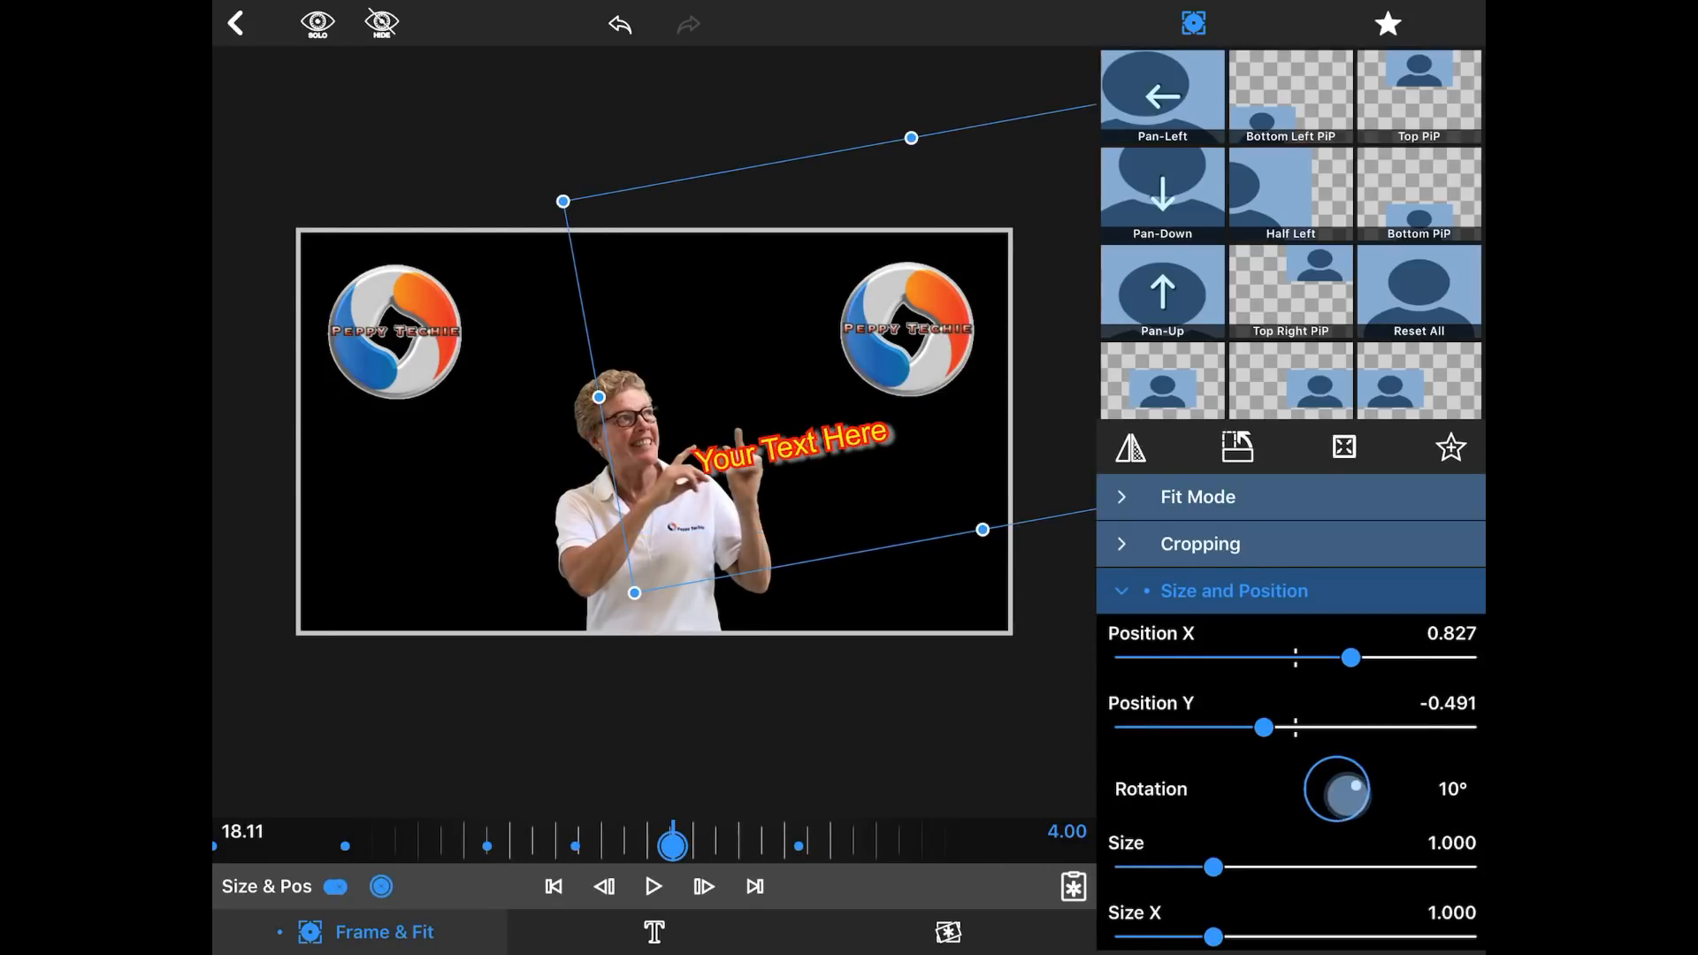
pyautogui.moveTo(1357, 790); pyautogui.dragTo(1357, 796)
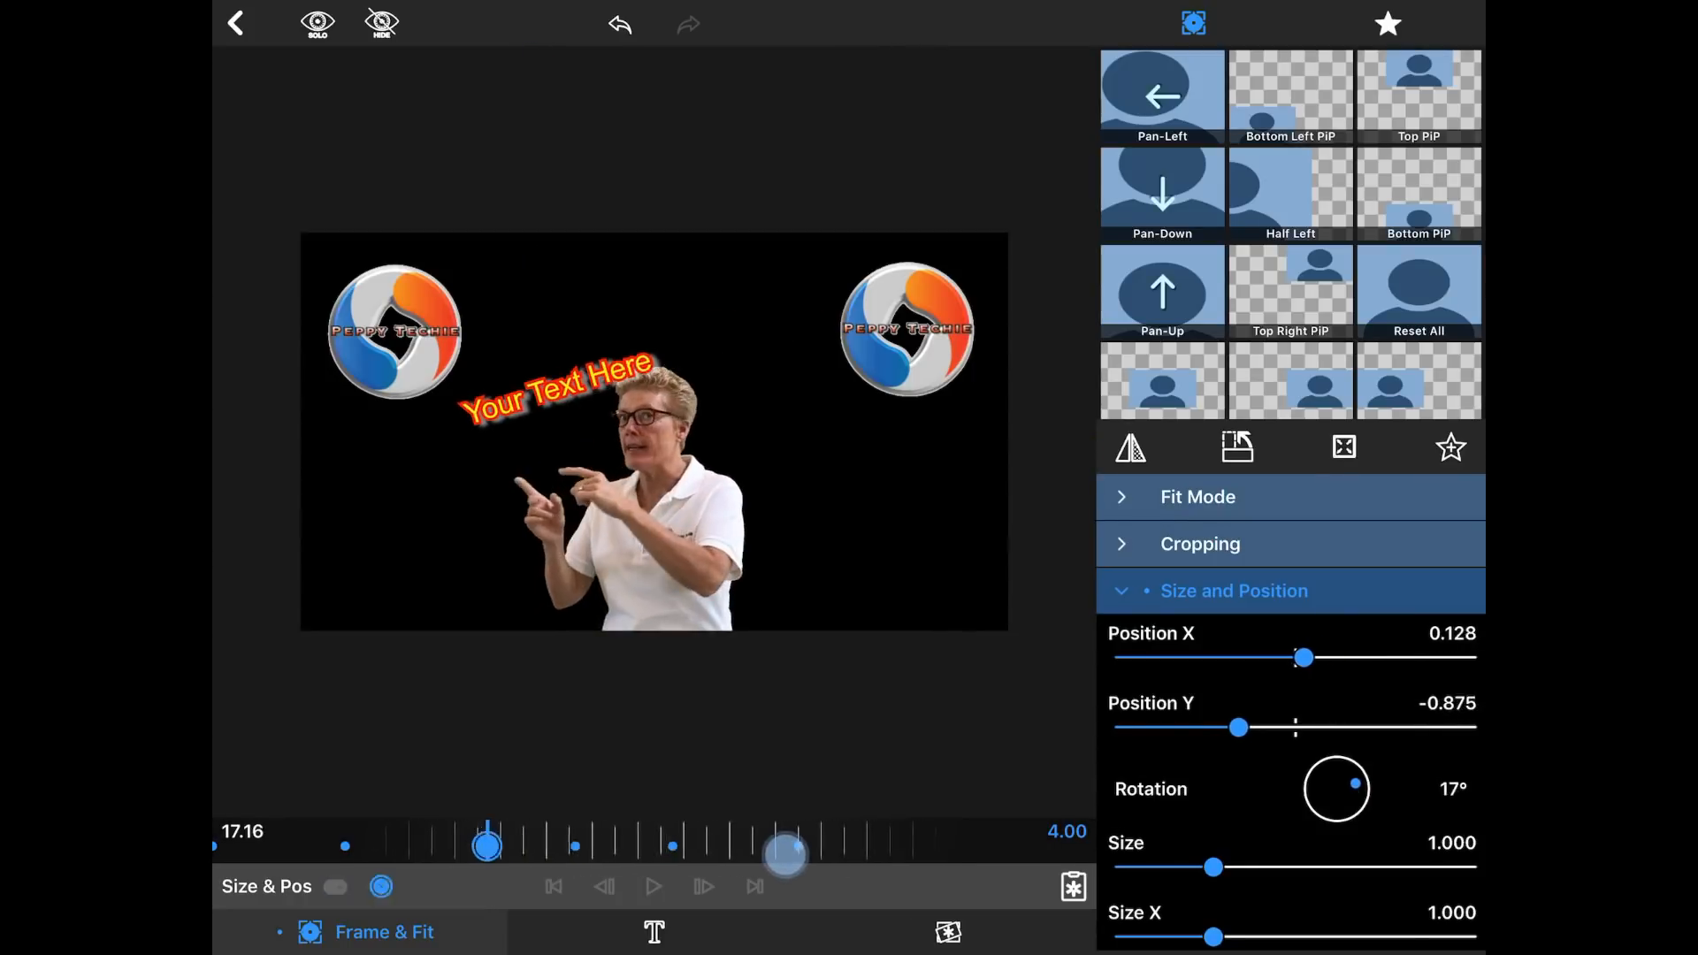
pyautogui.click(334, 886)
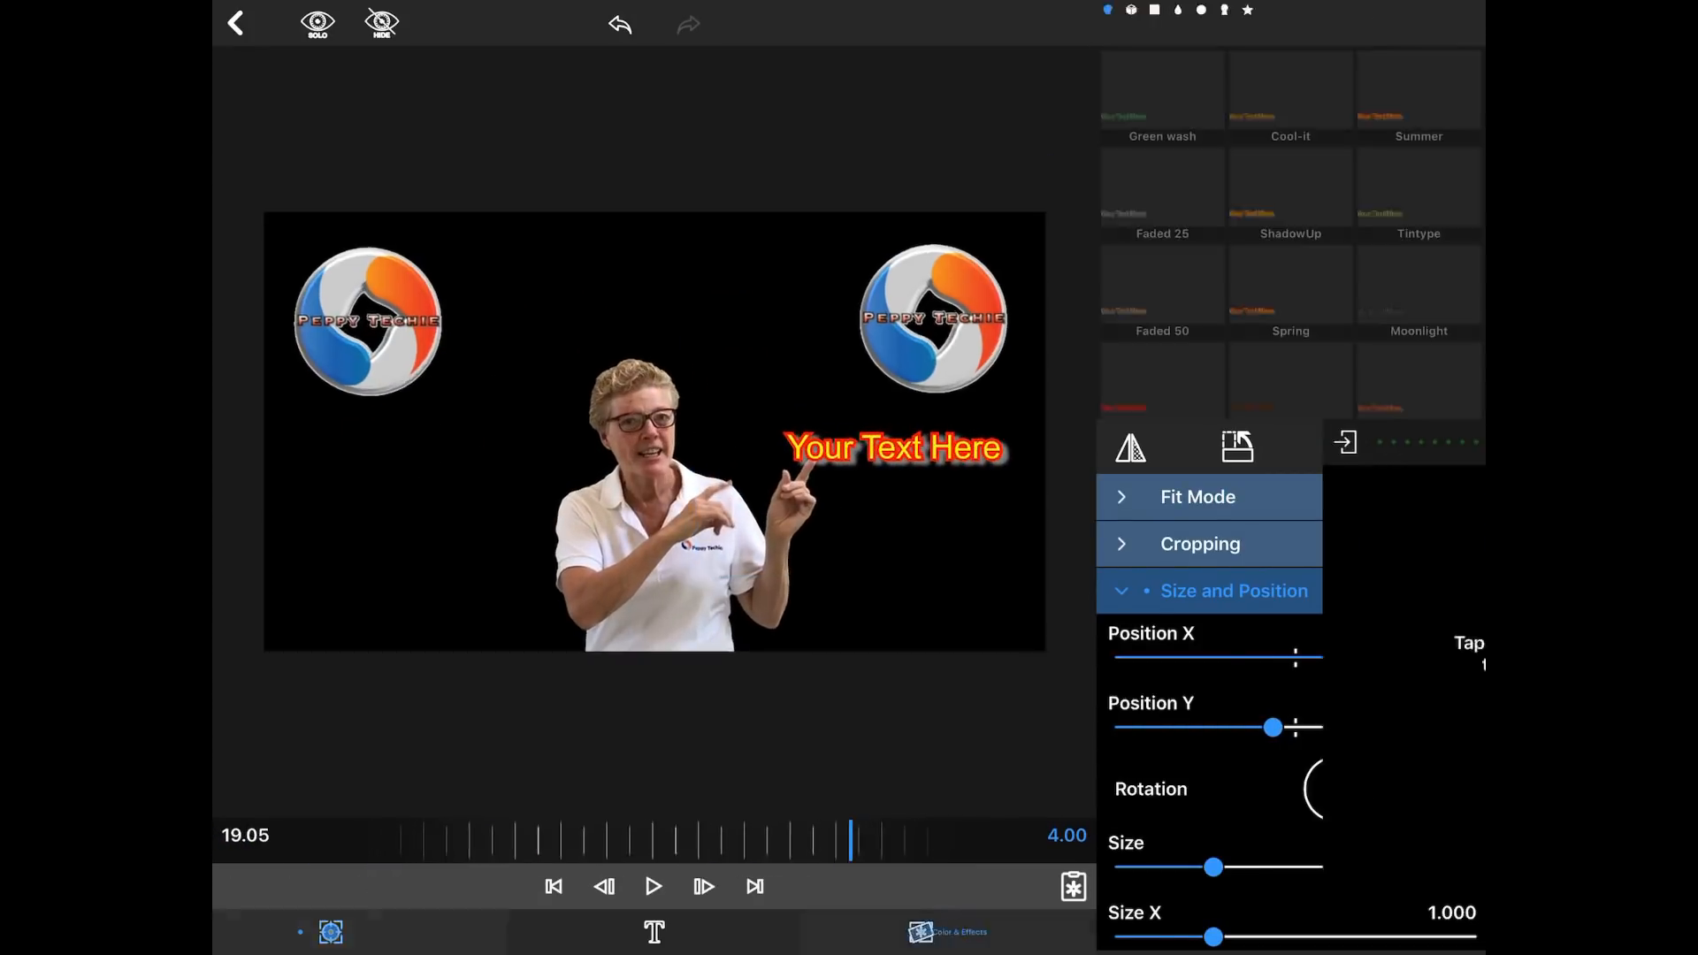
# Step: Apply the Bump distortion effect to the title from Color & Effects
pyautogui.click(971, 932)
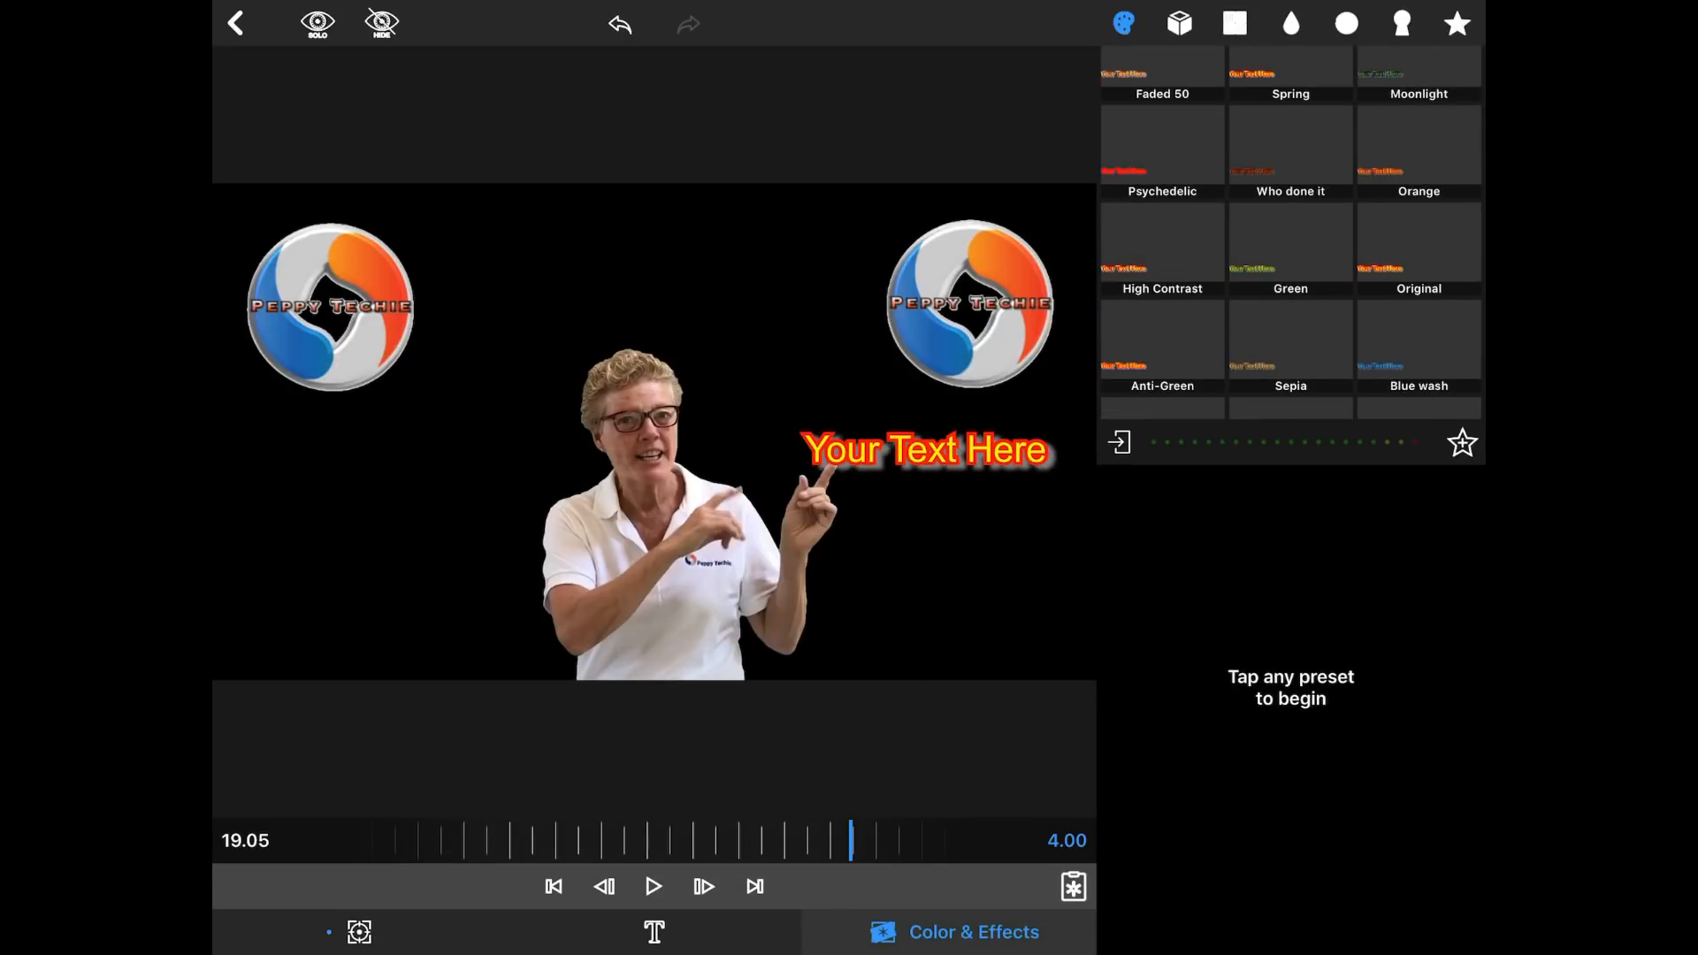
pyautogui.click(1346, 23)
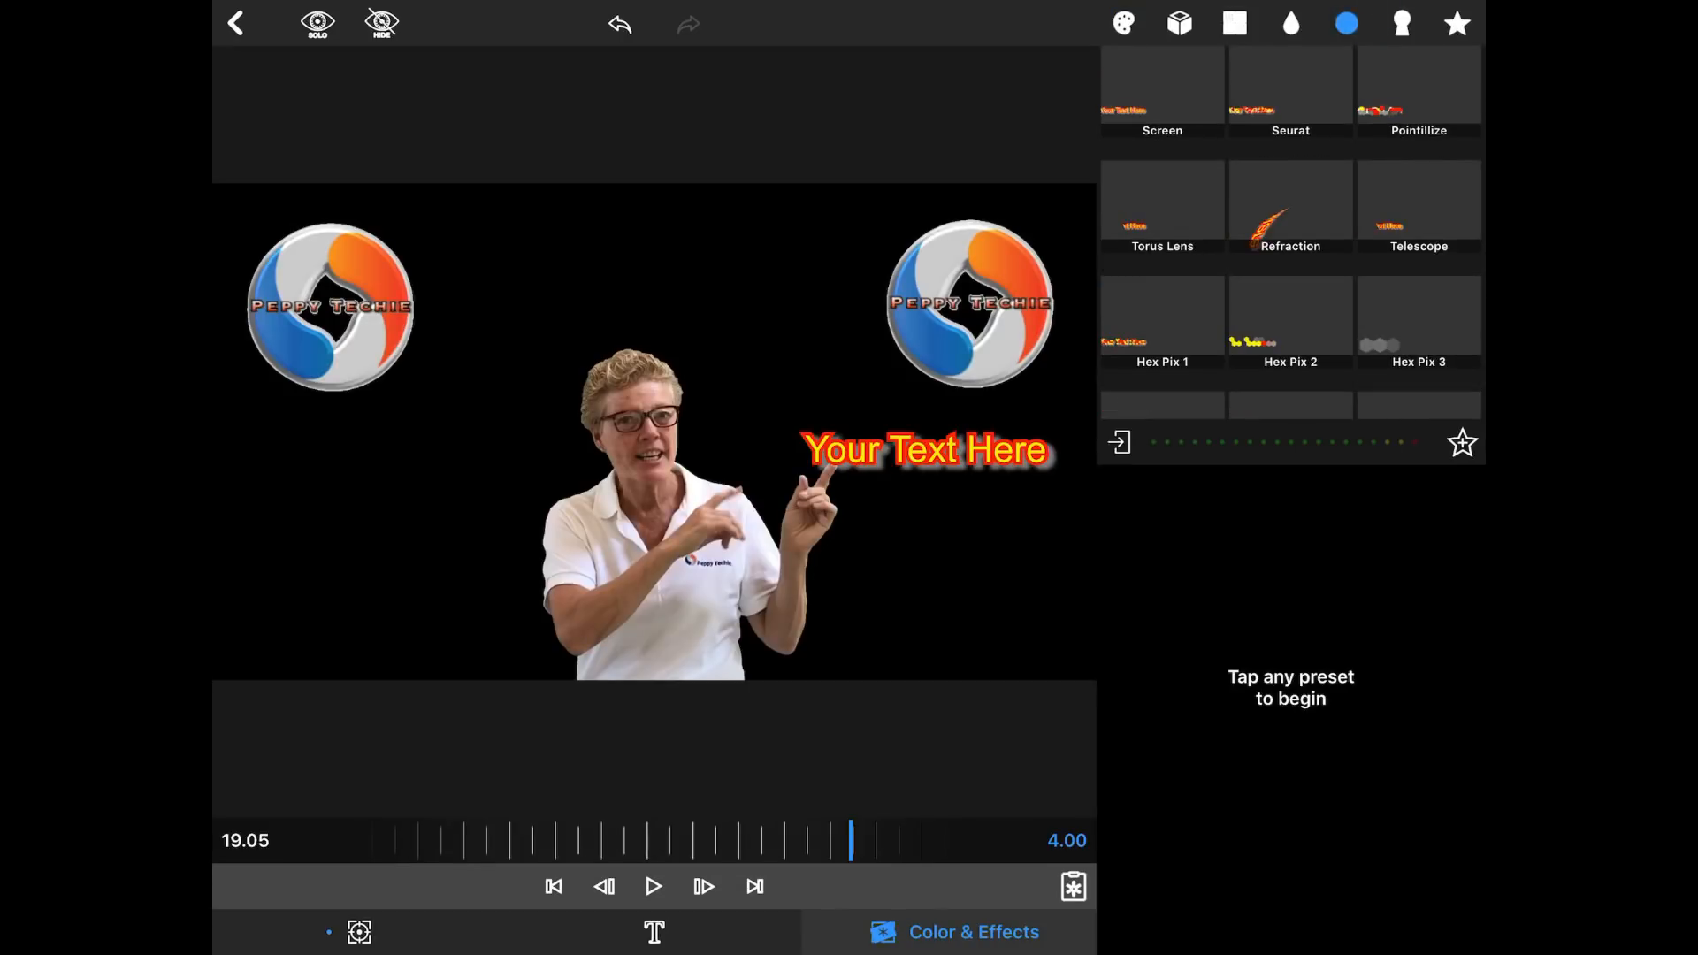
pyautogui.scroll(-3)
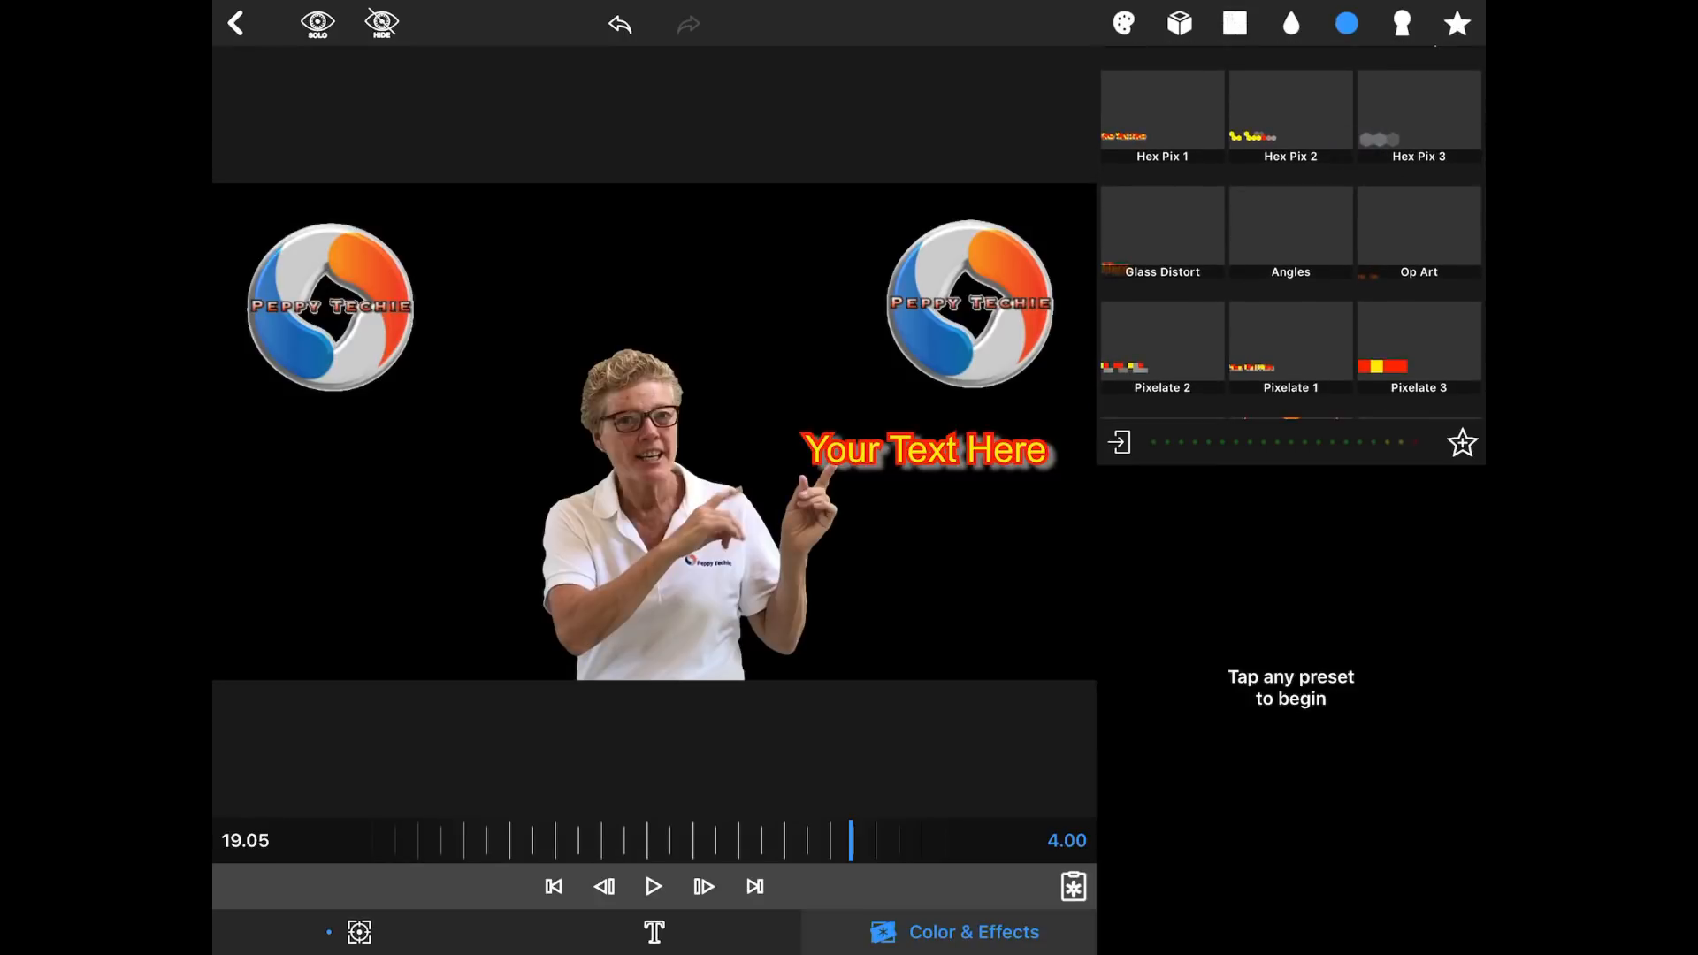
pyautogui.scroll(-3)
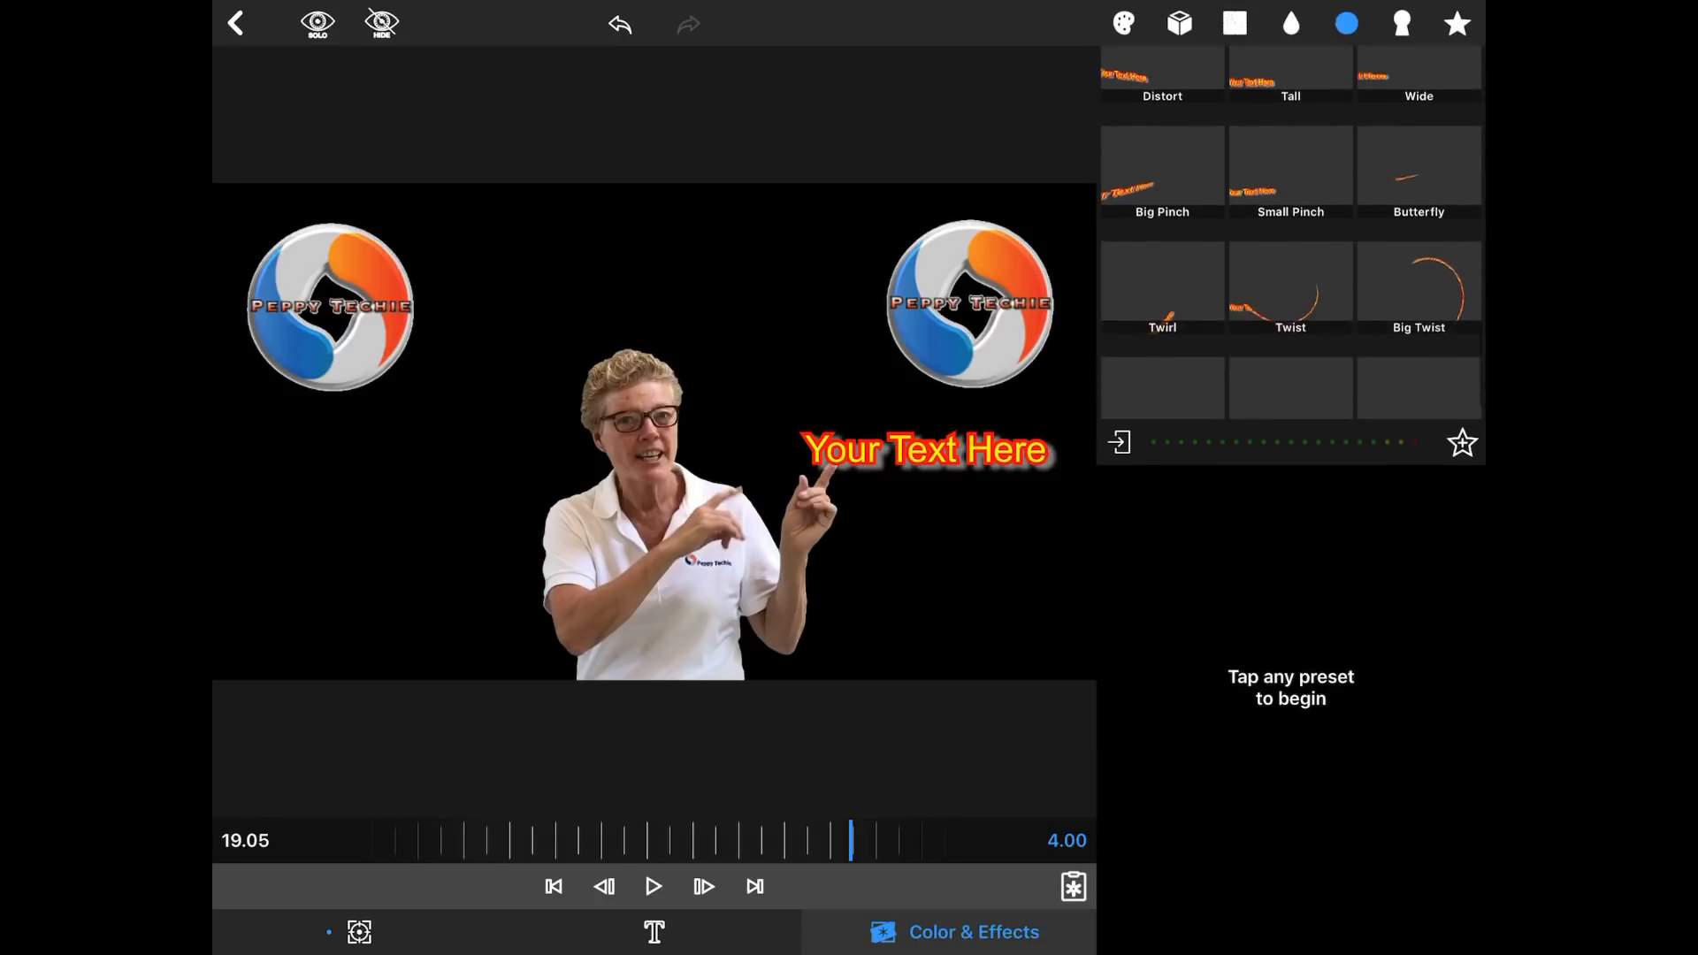
pyautogui.click(1160, 206)
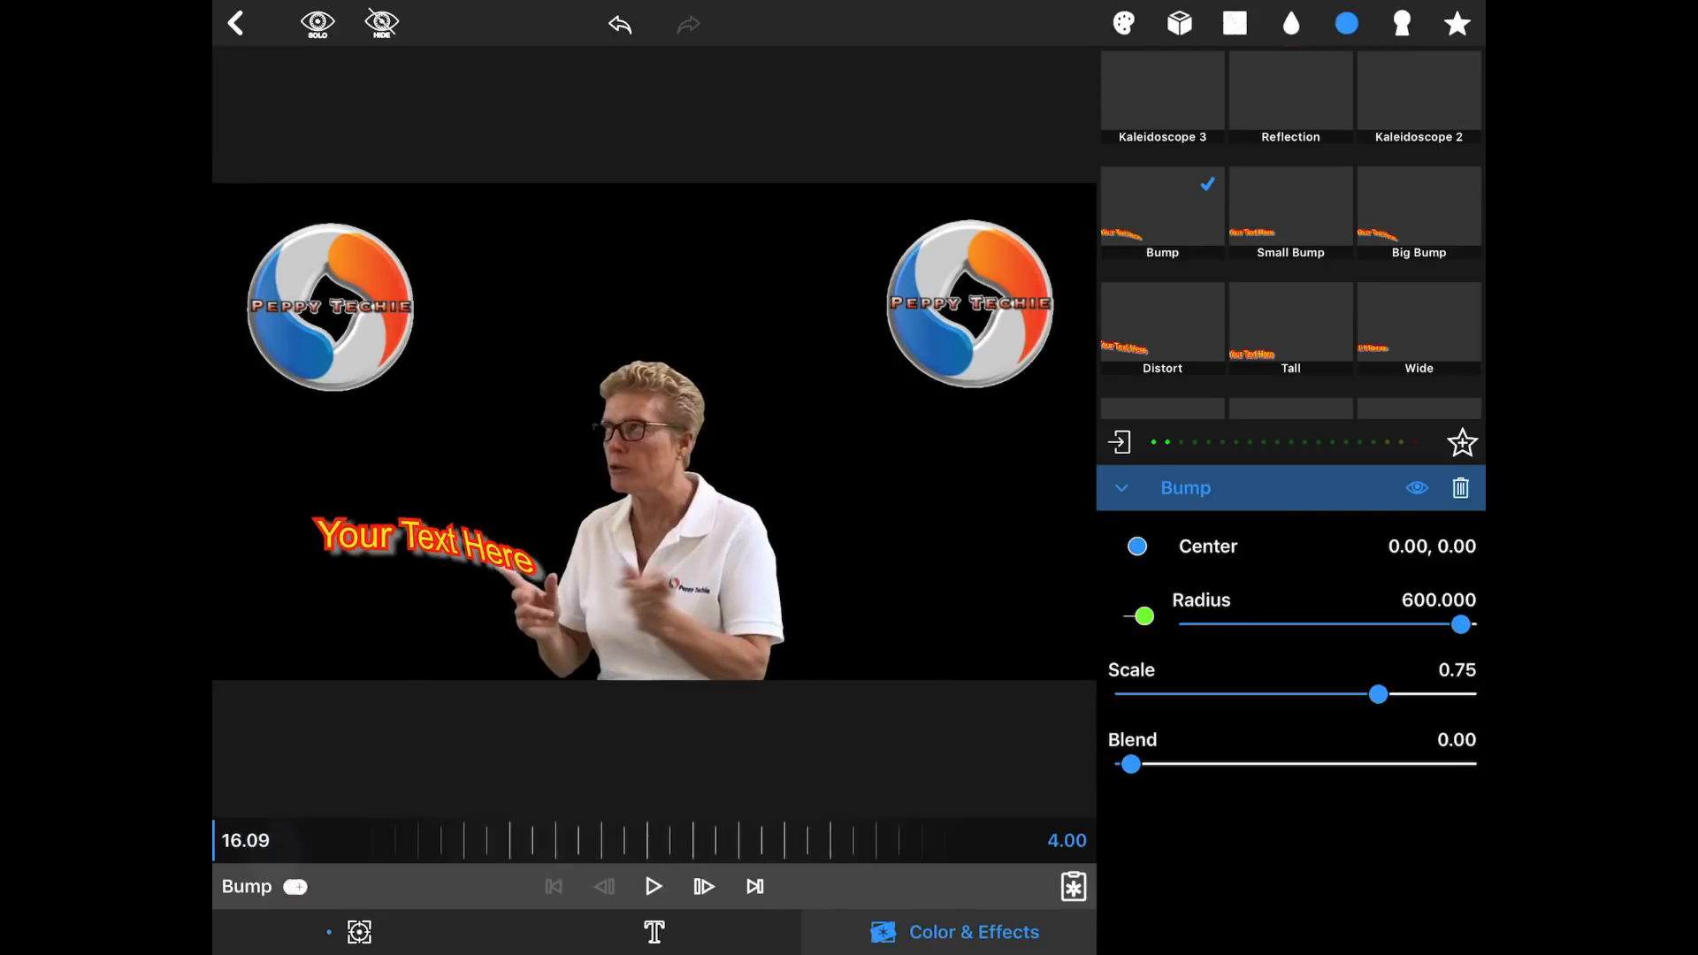
pyautogui.click(1121, 488)
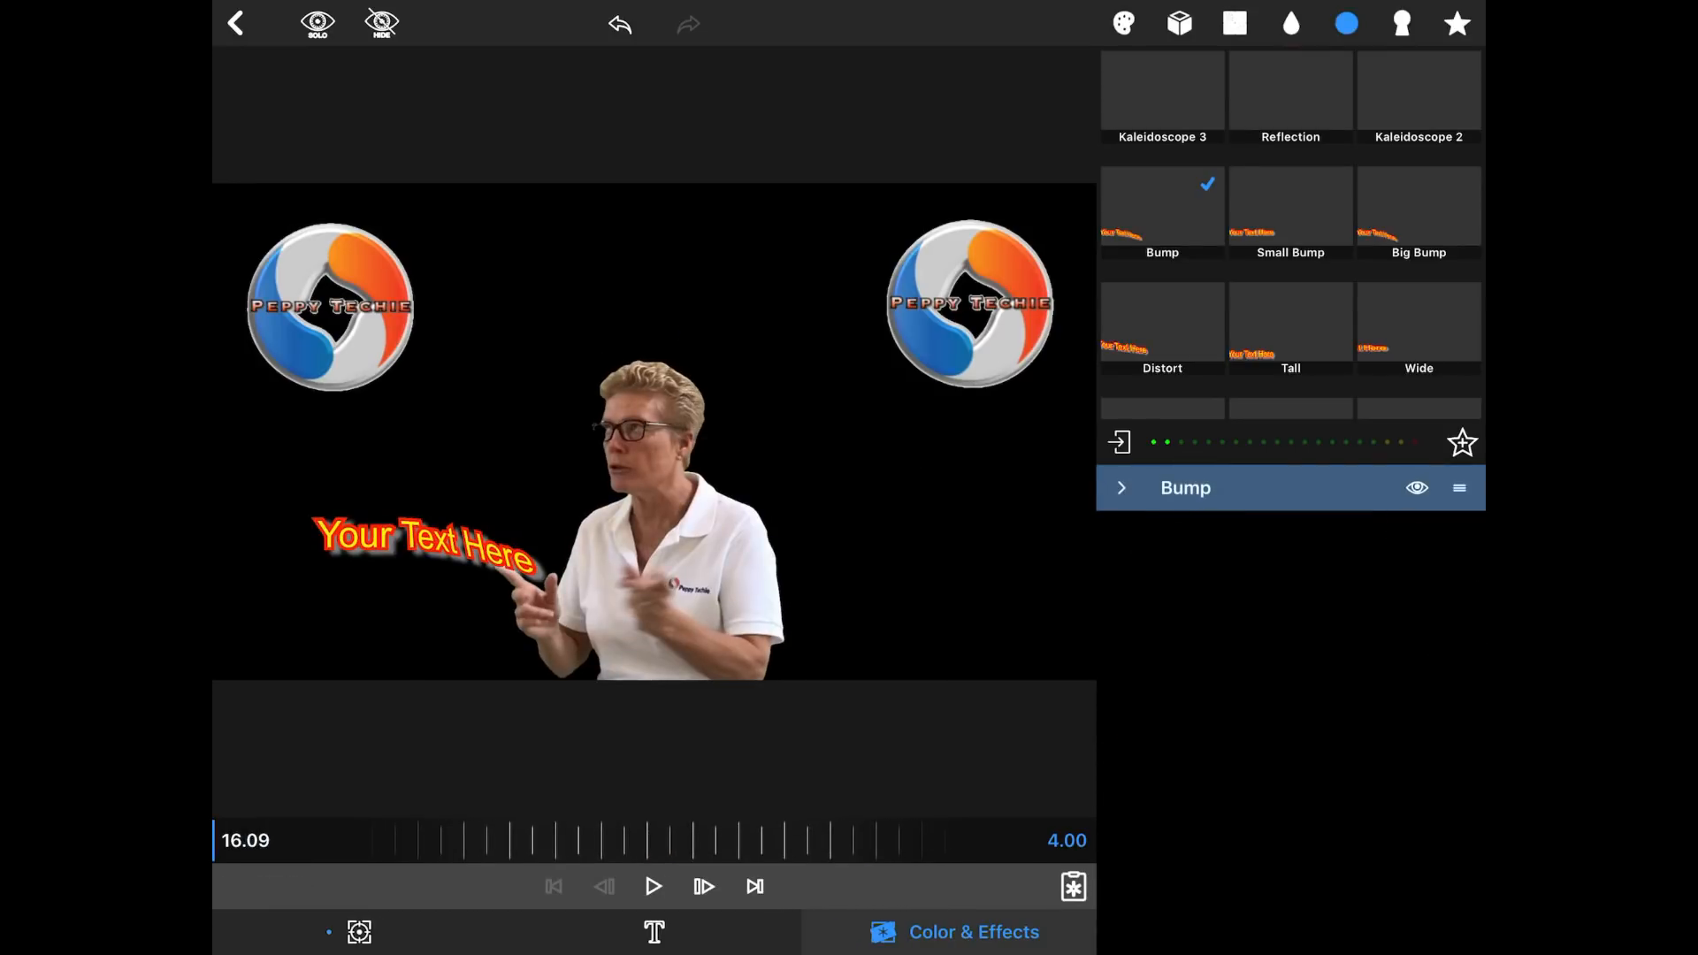
pyautogui.click(1121, 488)
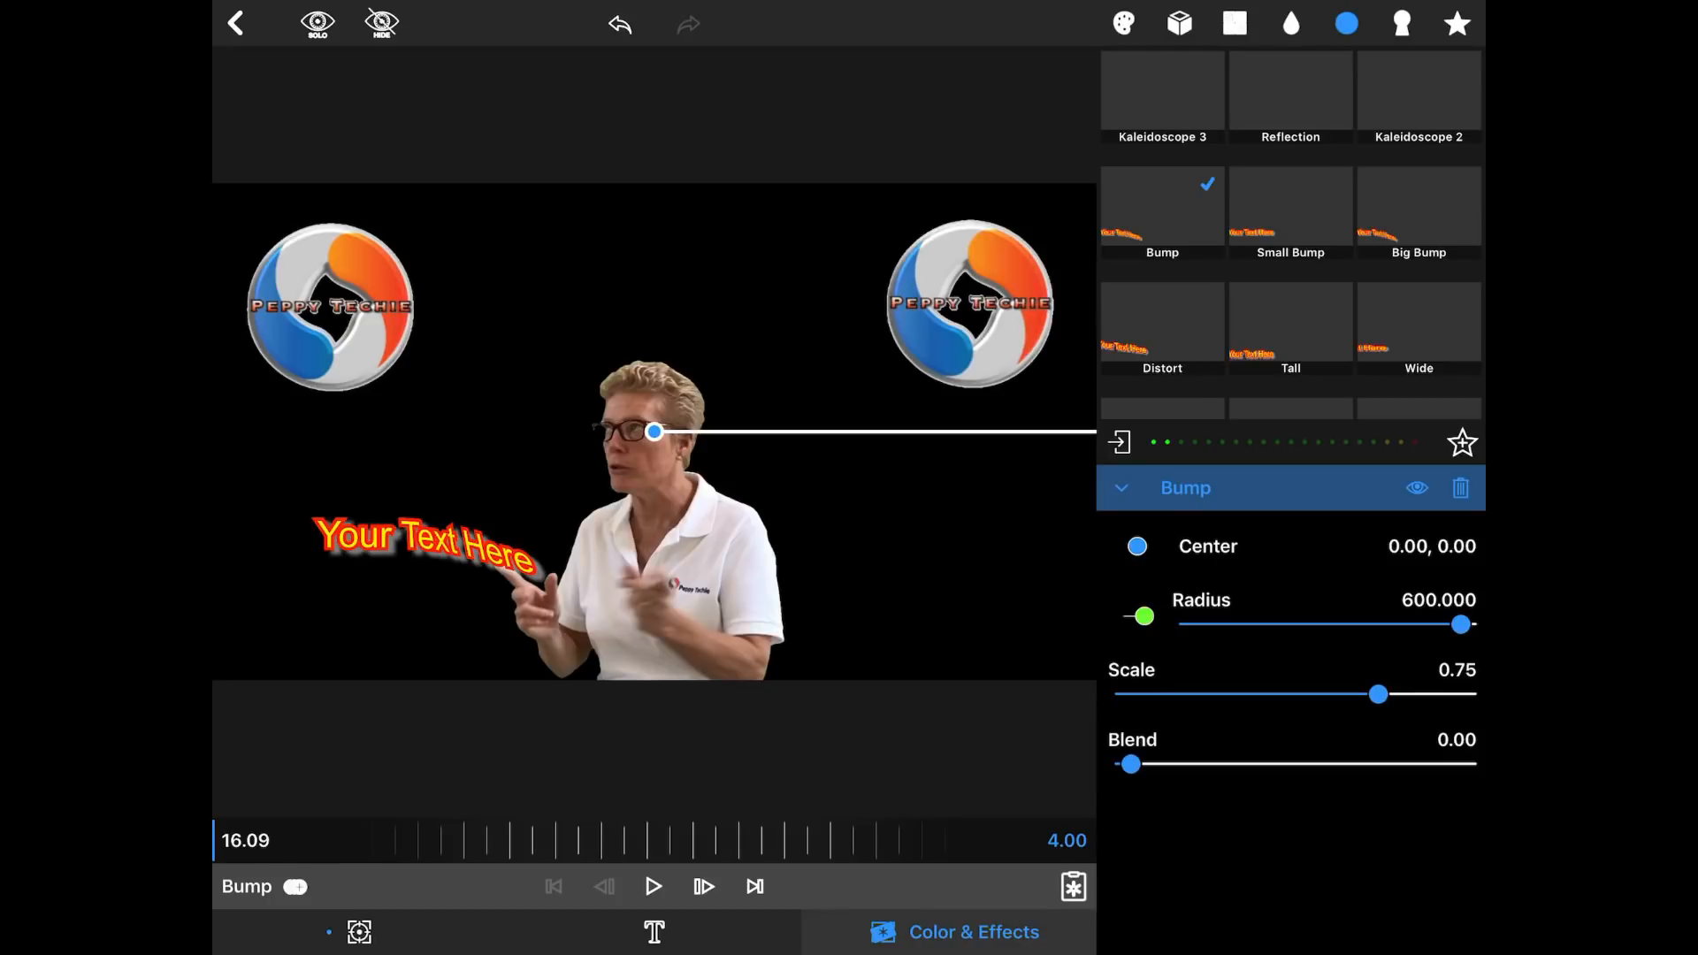
# Step: Keyframe Bump Radius from 0 to about 360 at 17.15 and sweep its Center across the letters
pyautogui.moveTo(1459, 625); pyautogui.dragTo(1198, 625)
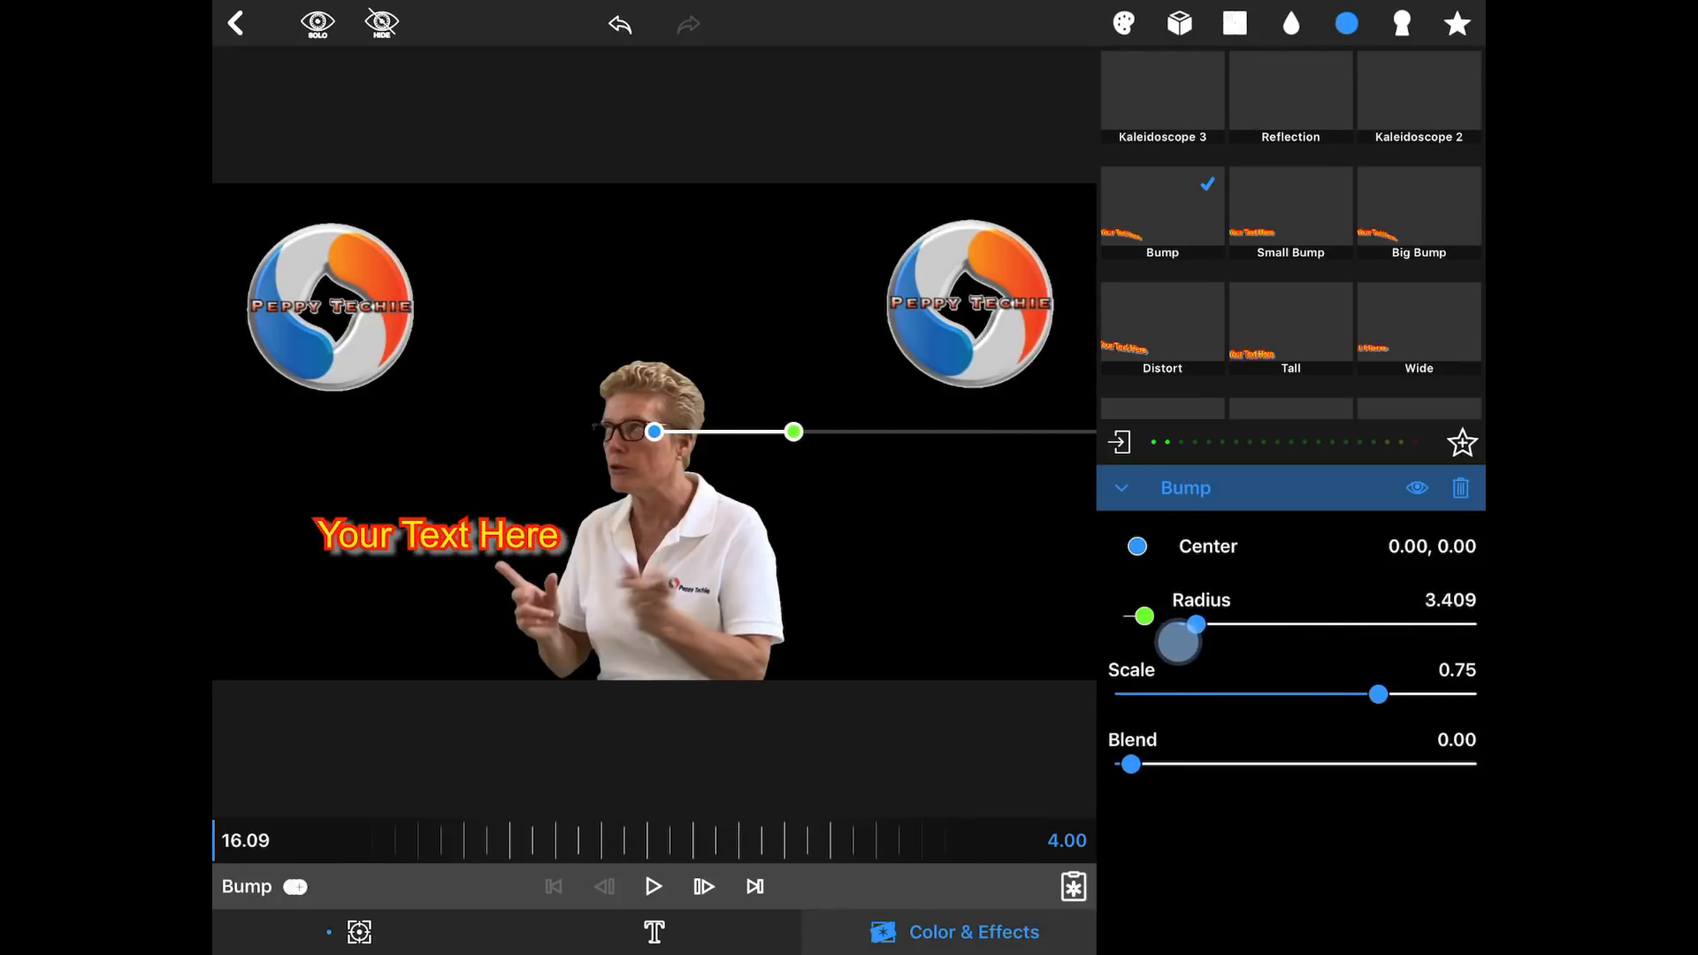
pyautogui.moveTo(1191, 624); pyautogui.dragTo(1194, 624)
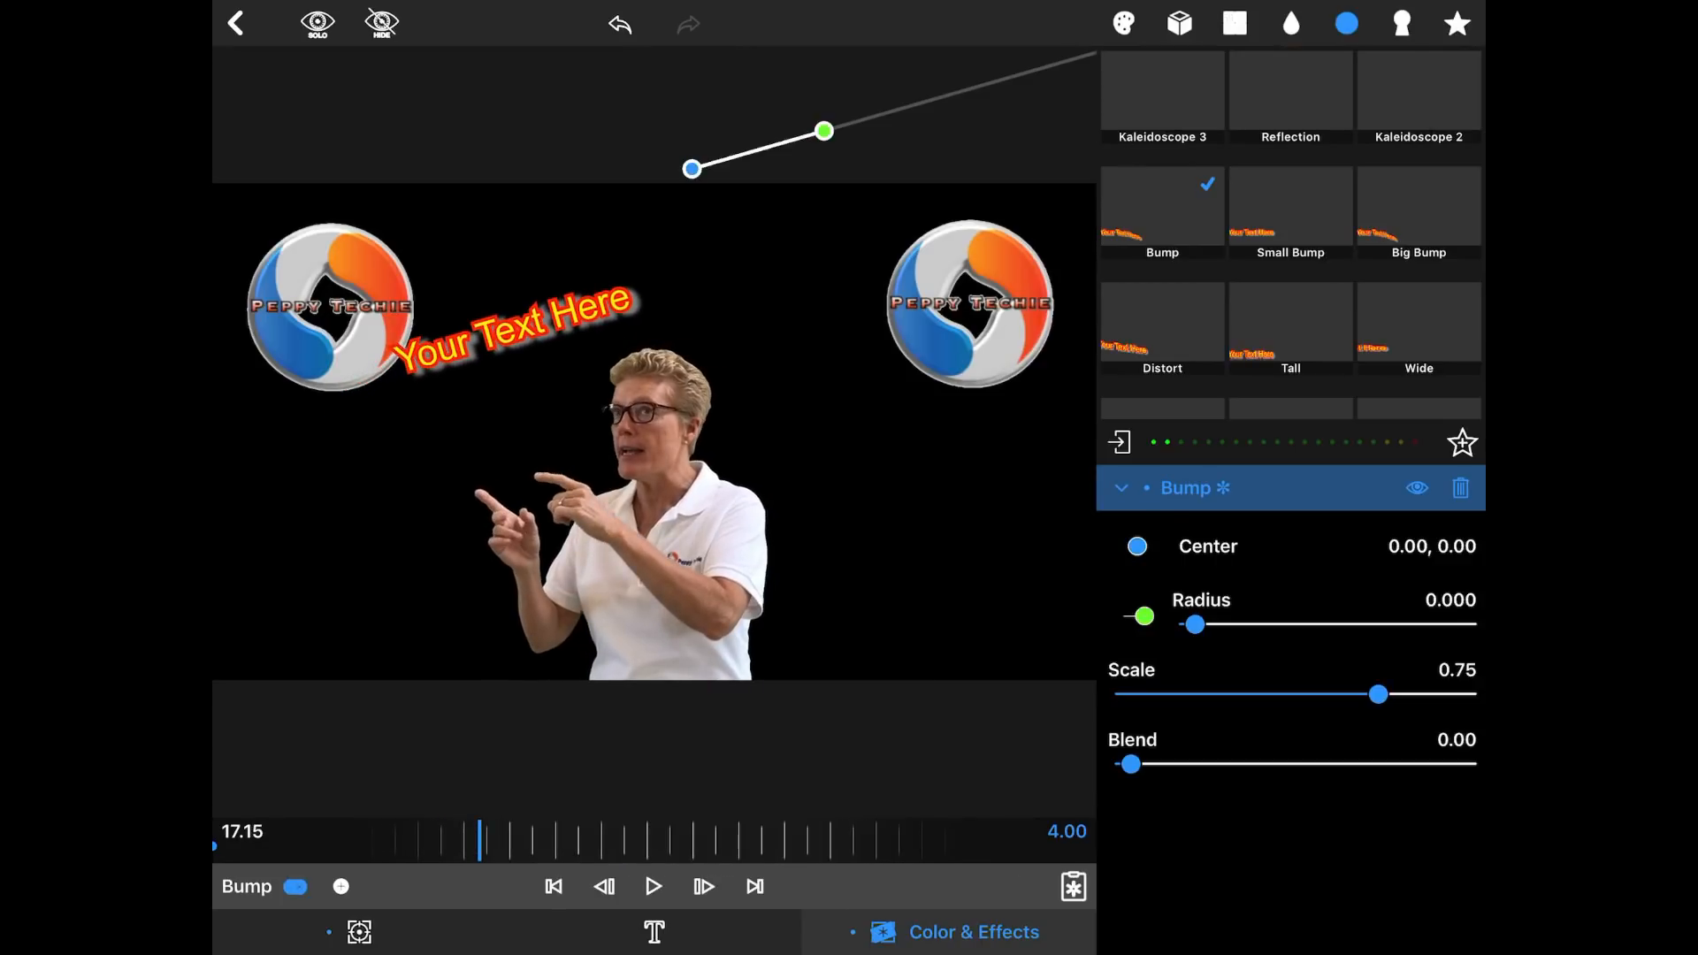
pyautogui.moveTo(1194, 625); pyautogui.dragTo(1357, 625)
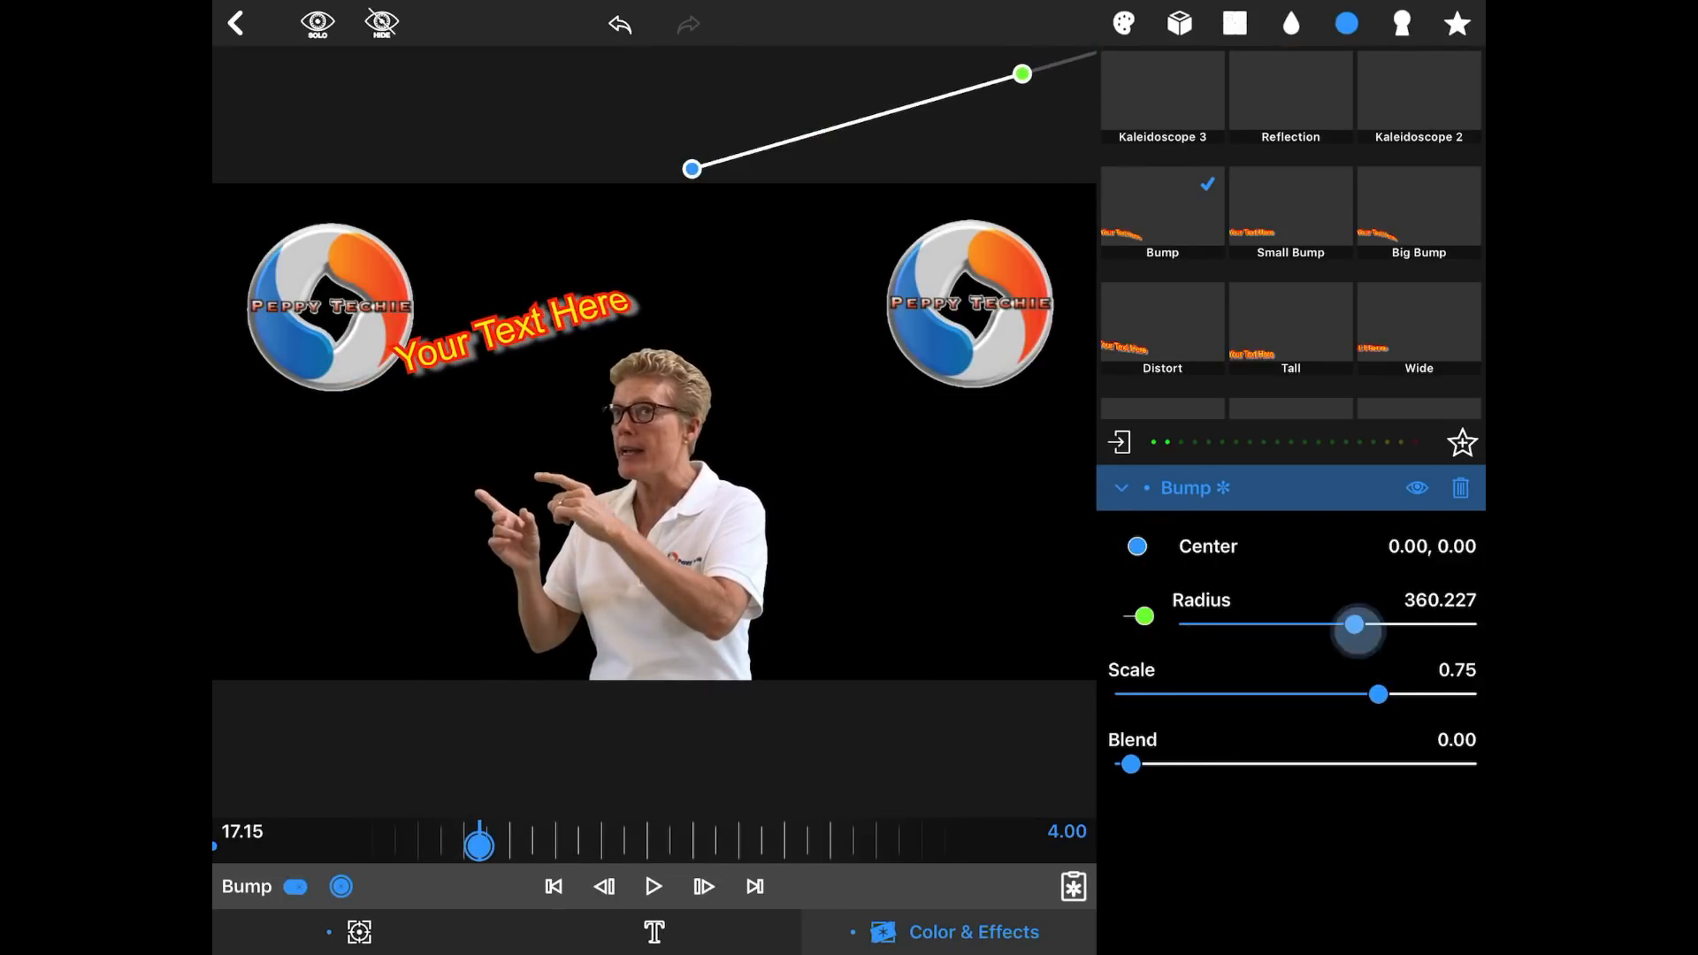
pyautogui.moveTo(691, 170); pyautogui.dragTo(414, 361)
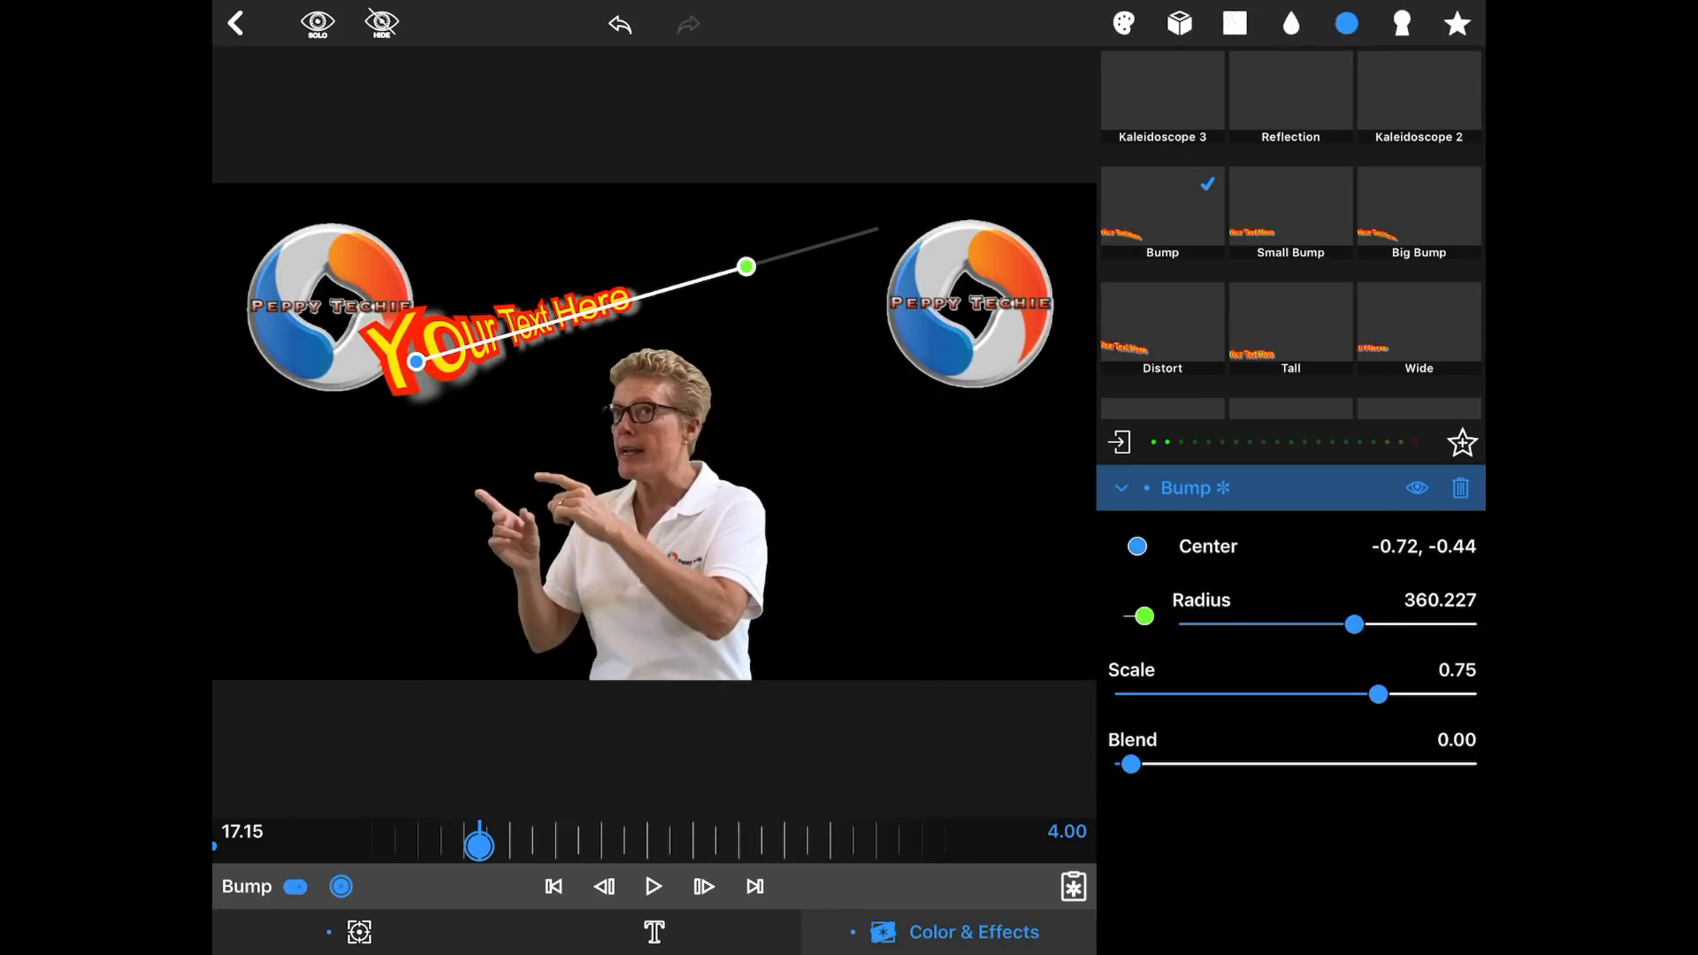
pyautogui.moveTo(480, 841); pyautogui.dragTo(414, 830)
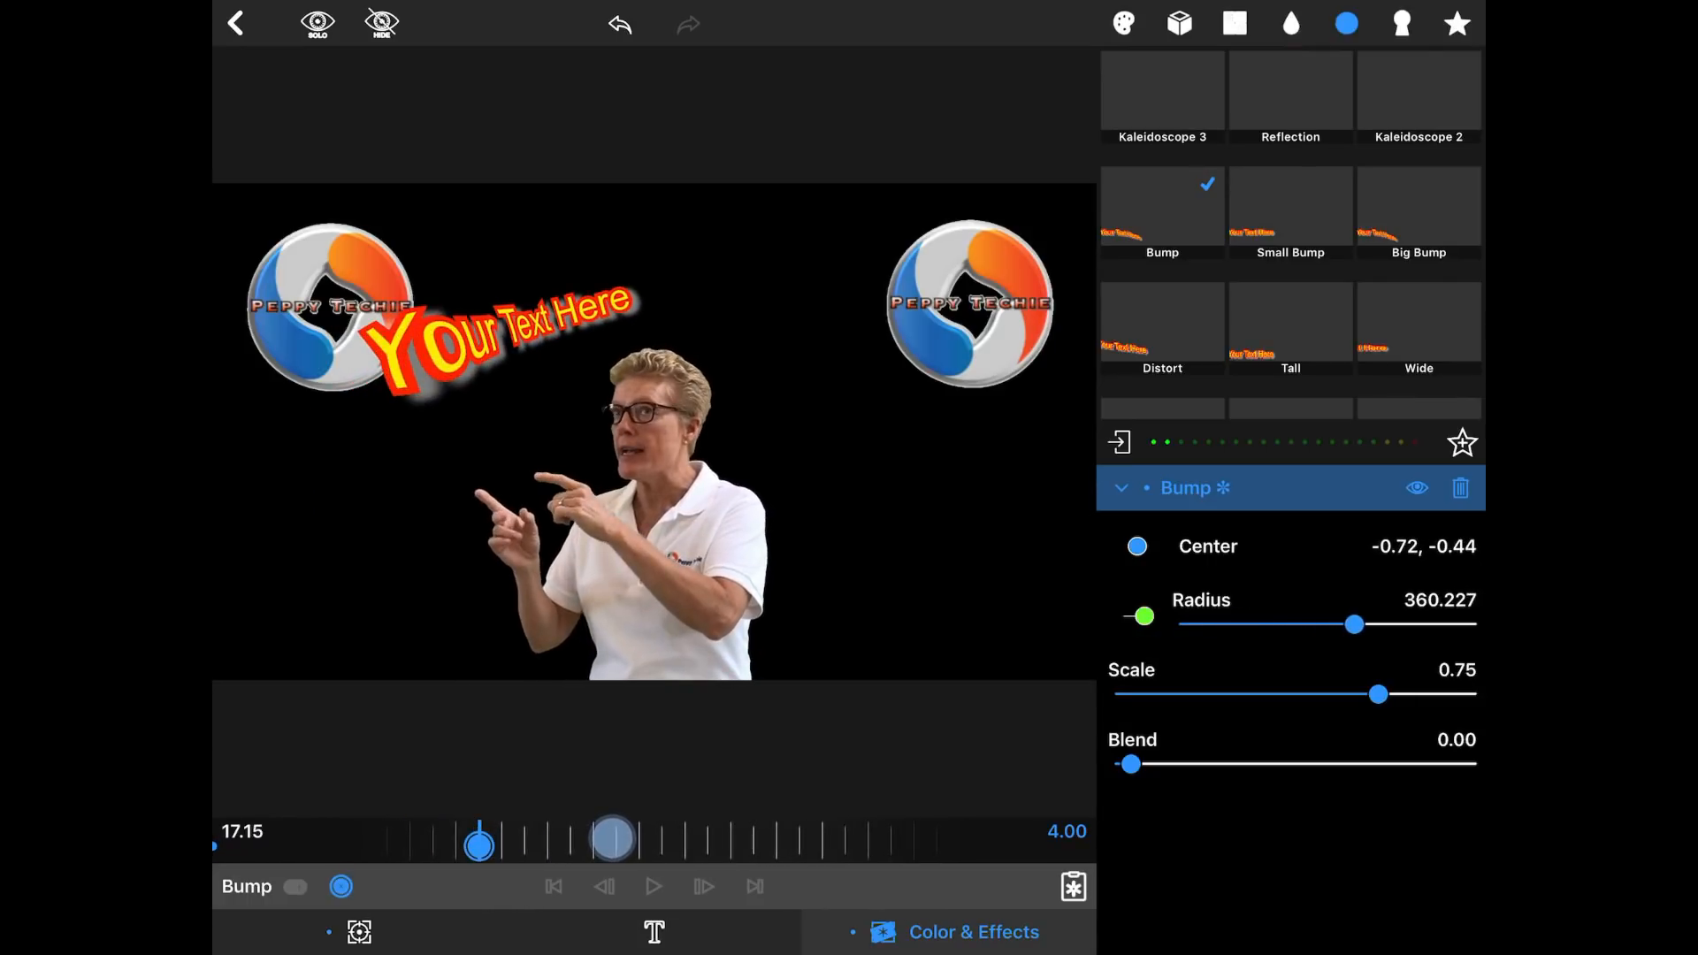
pyautogui.click(296, 886)
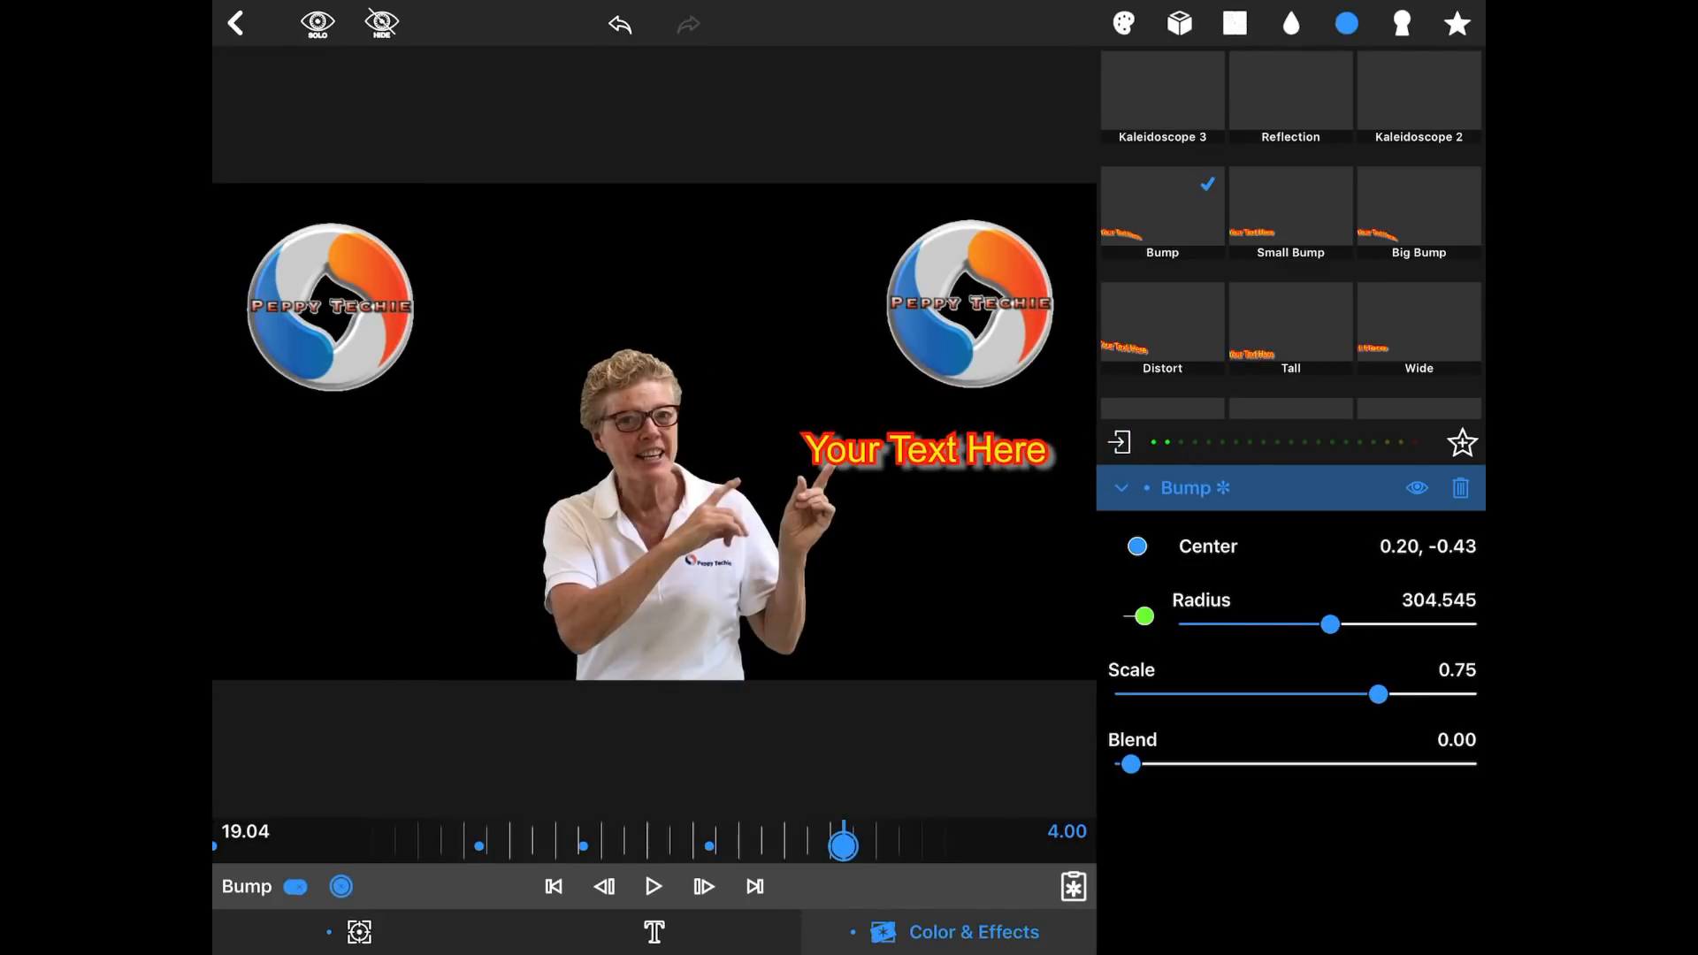
pyautogui.moveTo(845, 845); pyautogui.dragTo(437, 861)
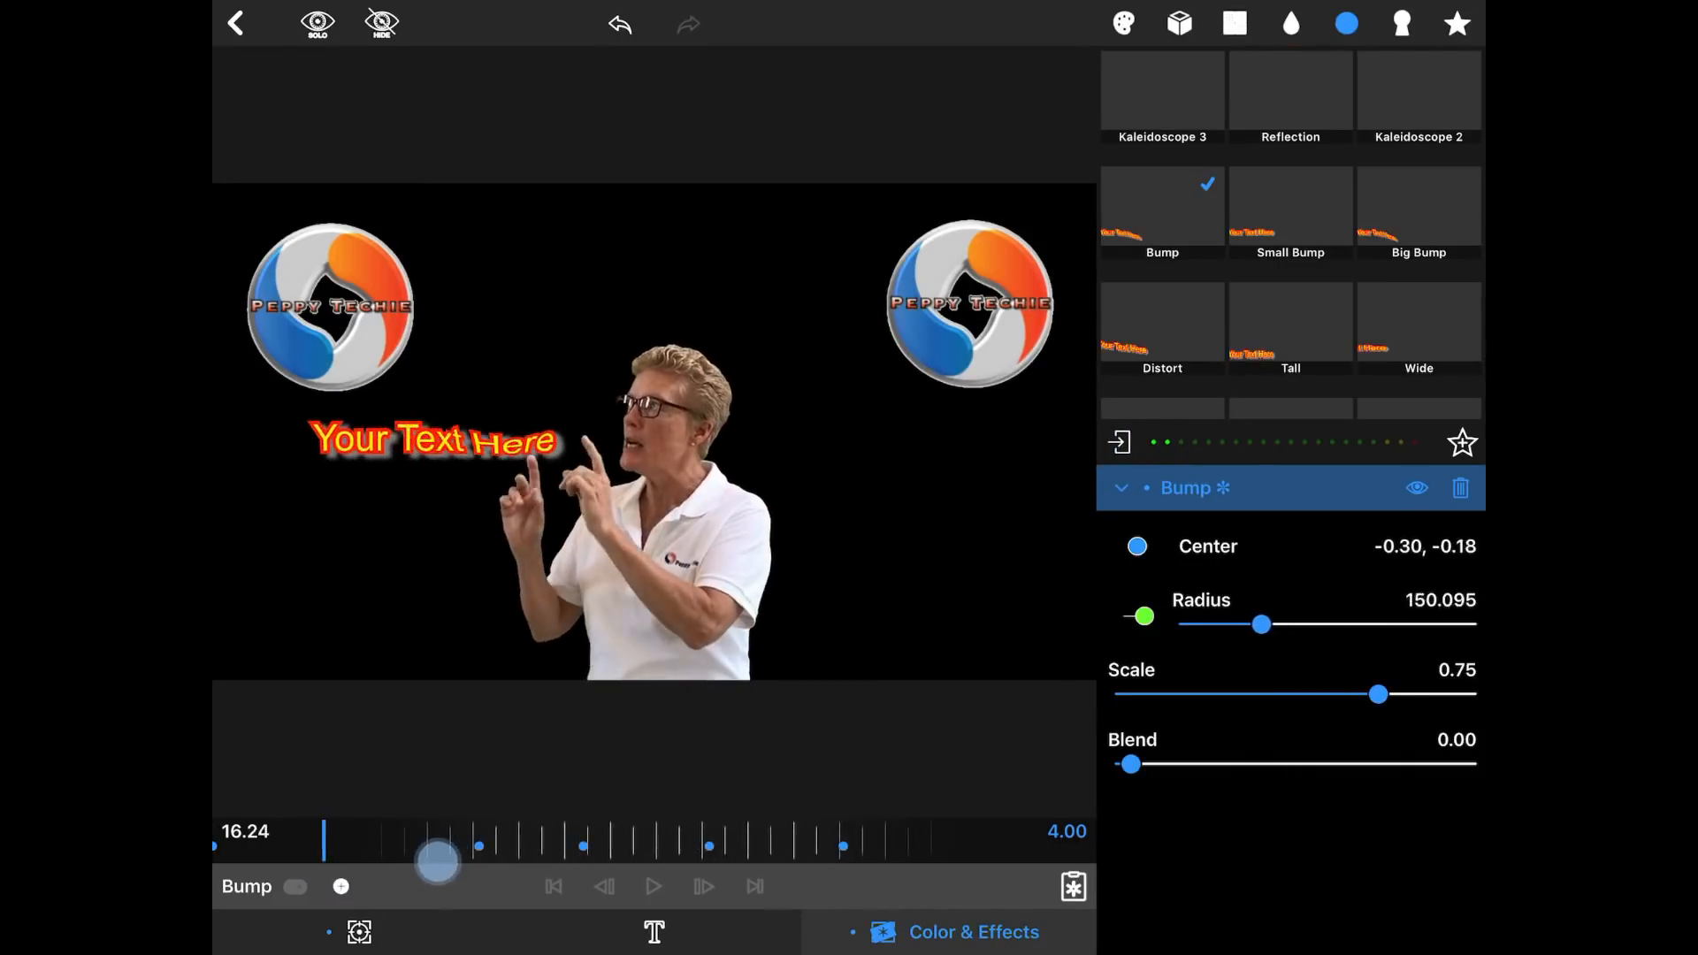